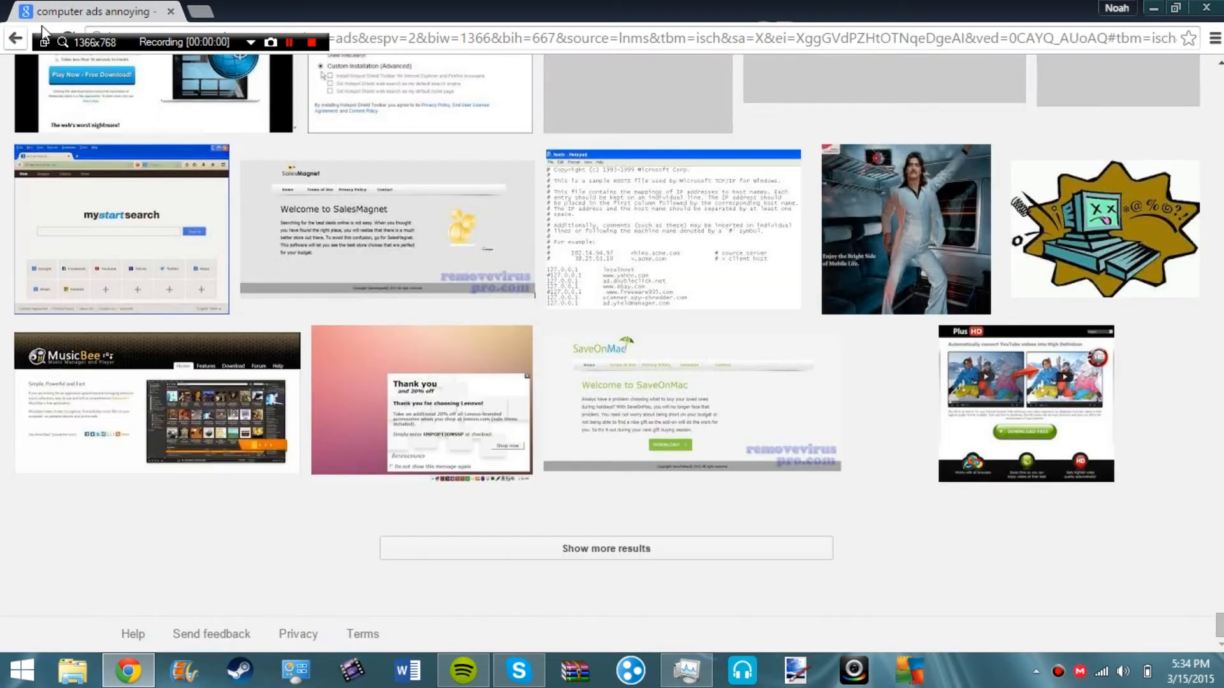
Scroll down through the Google Images results for 'computer ads annoying'.
{"action": "scroll", "scroll_direction": "down", "scroll_amount": 3}
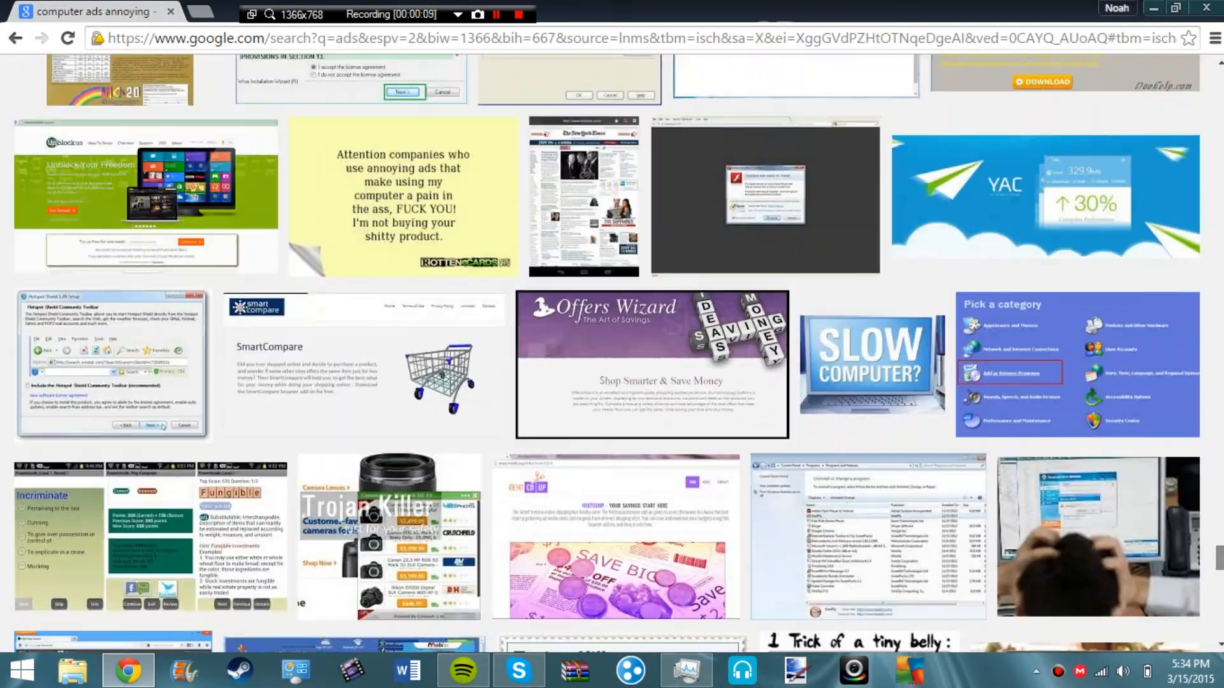
{"action": "scroll", "scroll_direction": "down", "scroll_amount": 3}
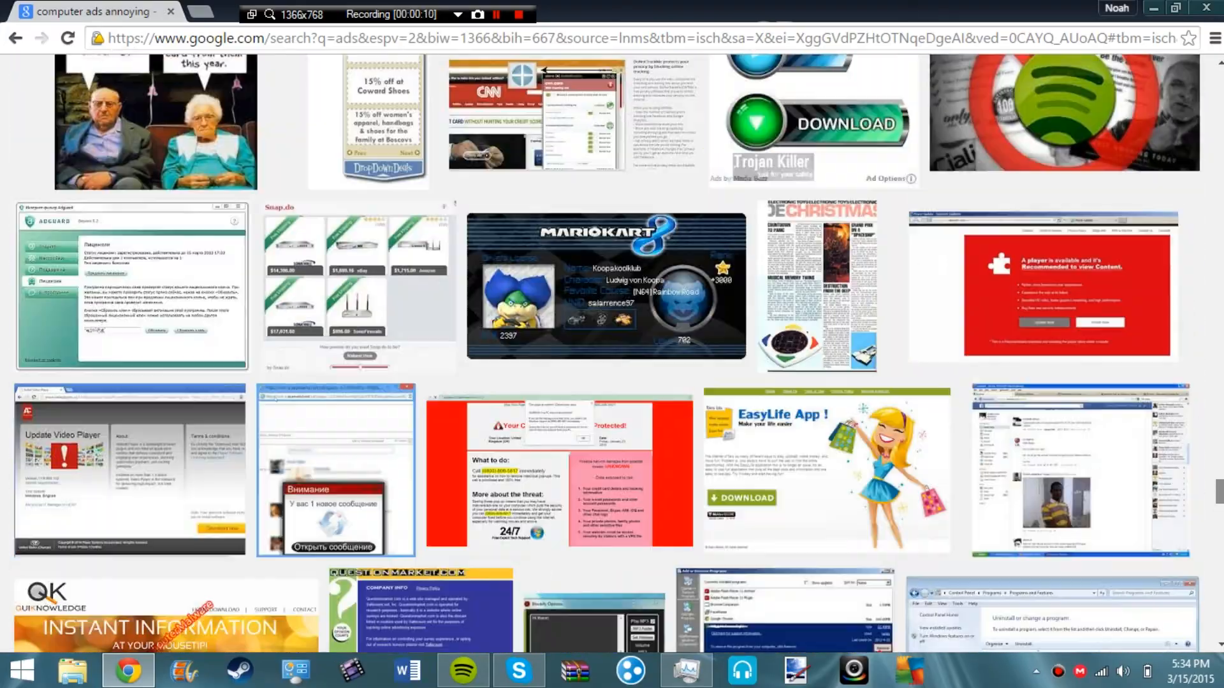
{"action": "scroll", "scroll_direction": "down", "scroll_amount": 3}
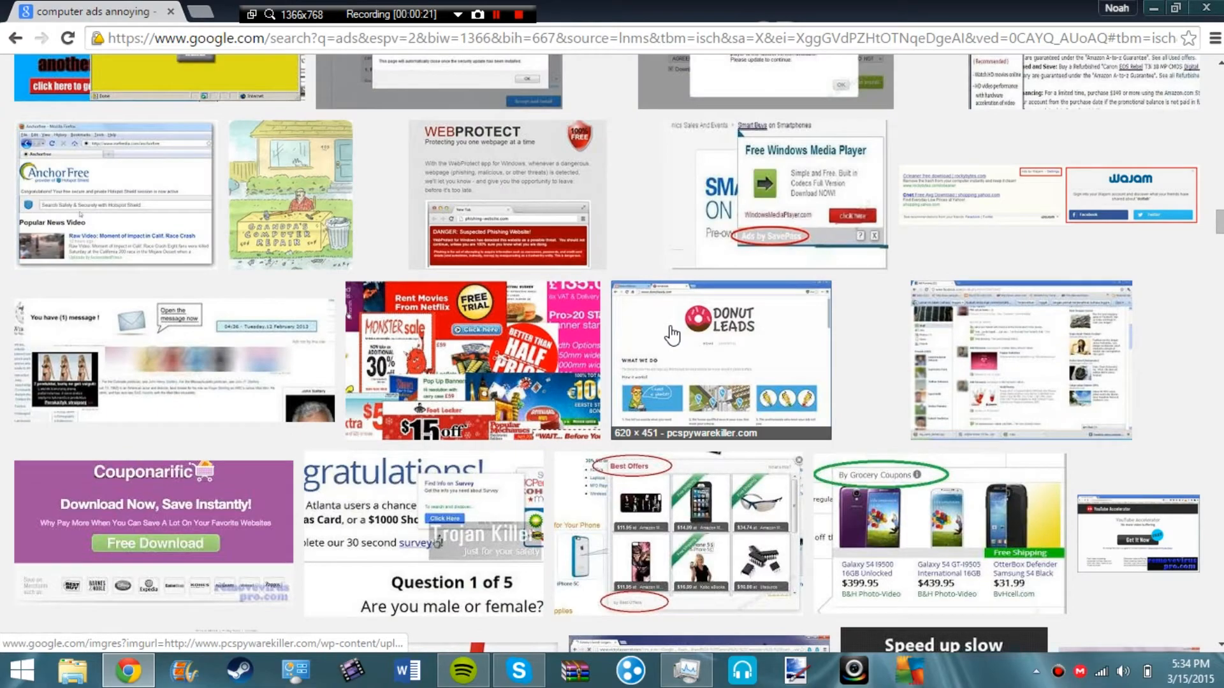
{"action": "scroll", "scroll_direction": "down", "scroll_amount": 3}
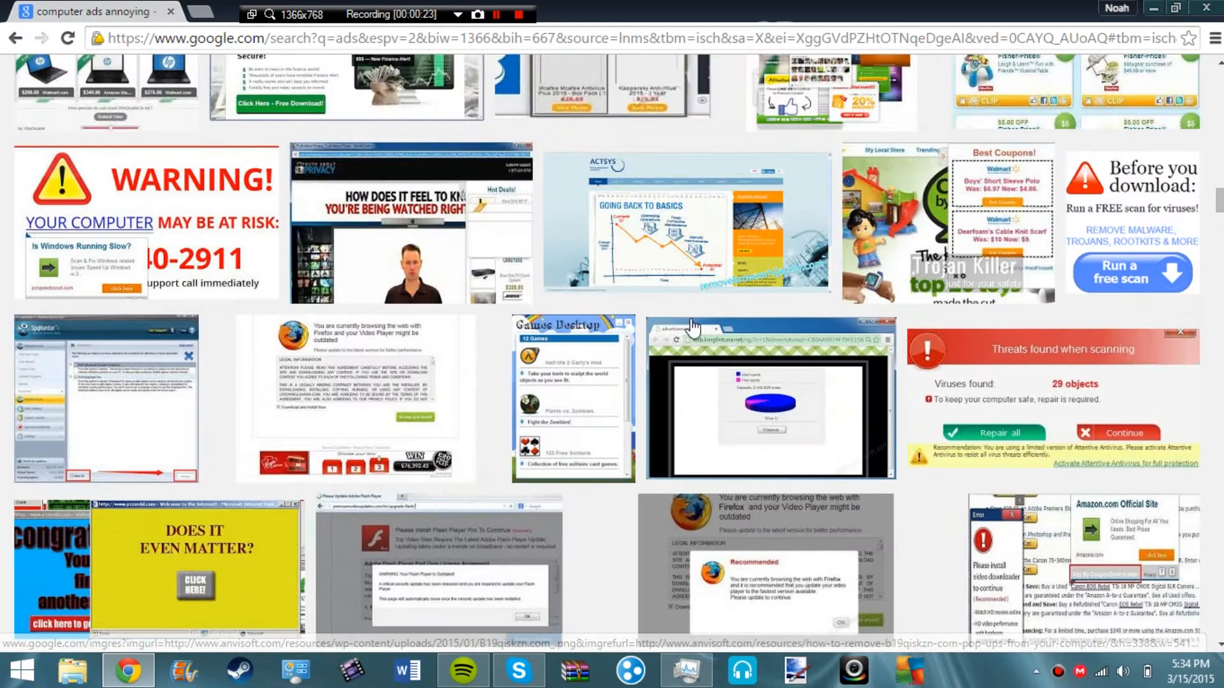
{"action": "scroll", "scroll_direction": "down", "scroll_amount": 3}
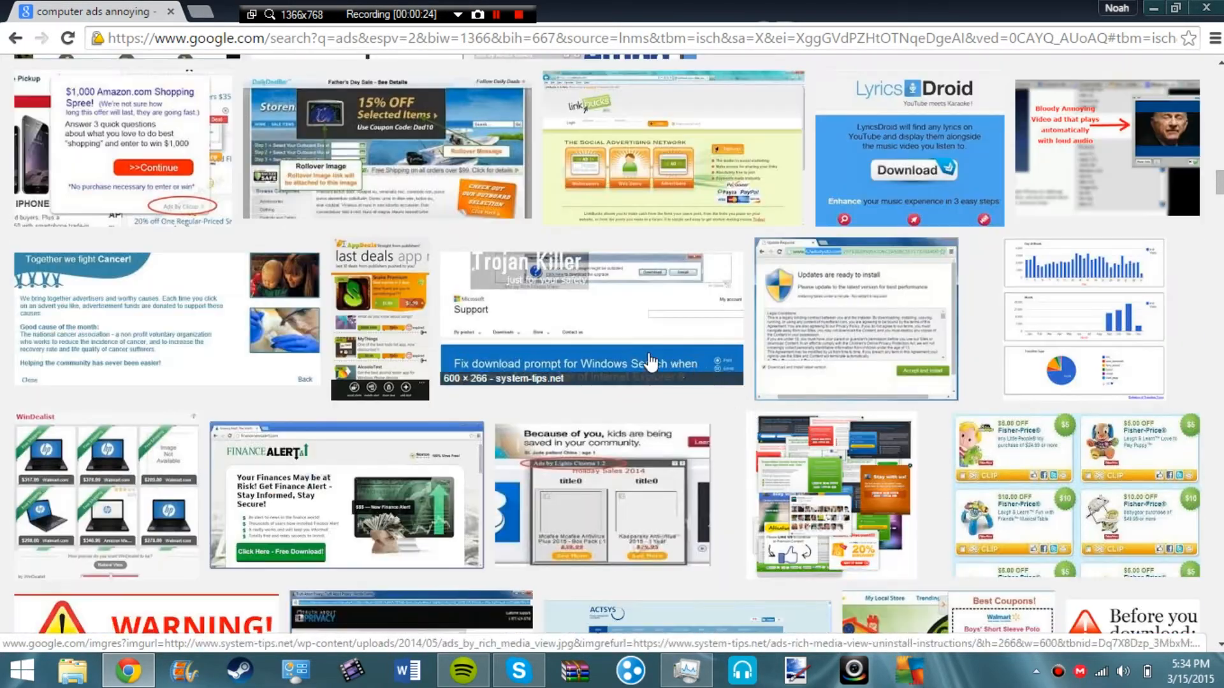
{"action": "scroll", "scroll_direction": "down", "scroll_amount": 3}
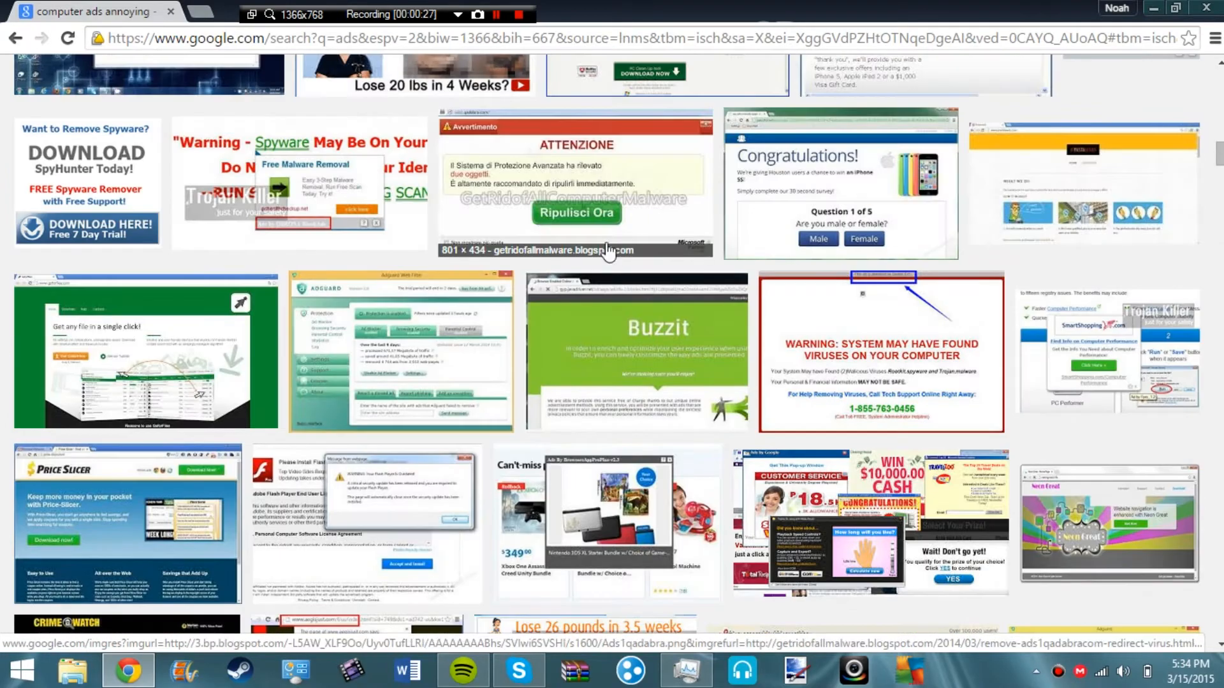
{"action": "scroll", "scroll_direction": "down", "scroll_amount": 3}
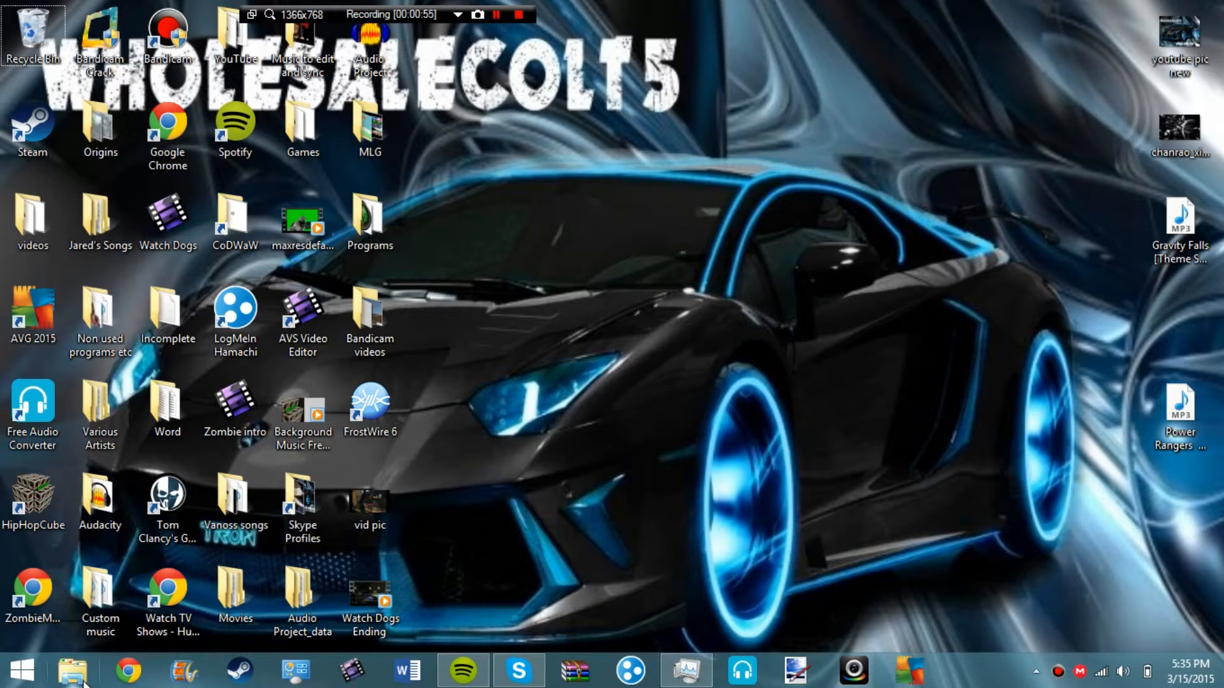
Launch Chrome and disable the UniiDEaalse extension on the extensions page.
{"action": "left_click", "coordinate": [128, 669]}
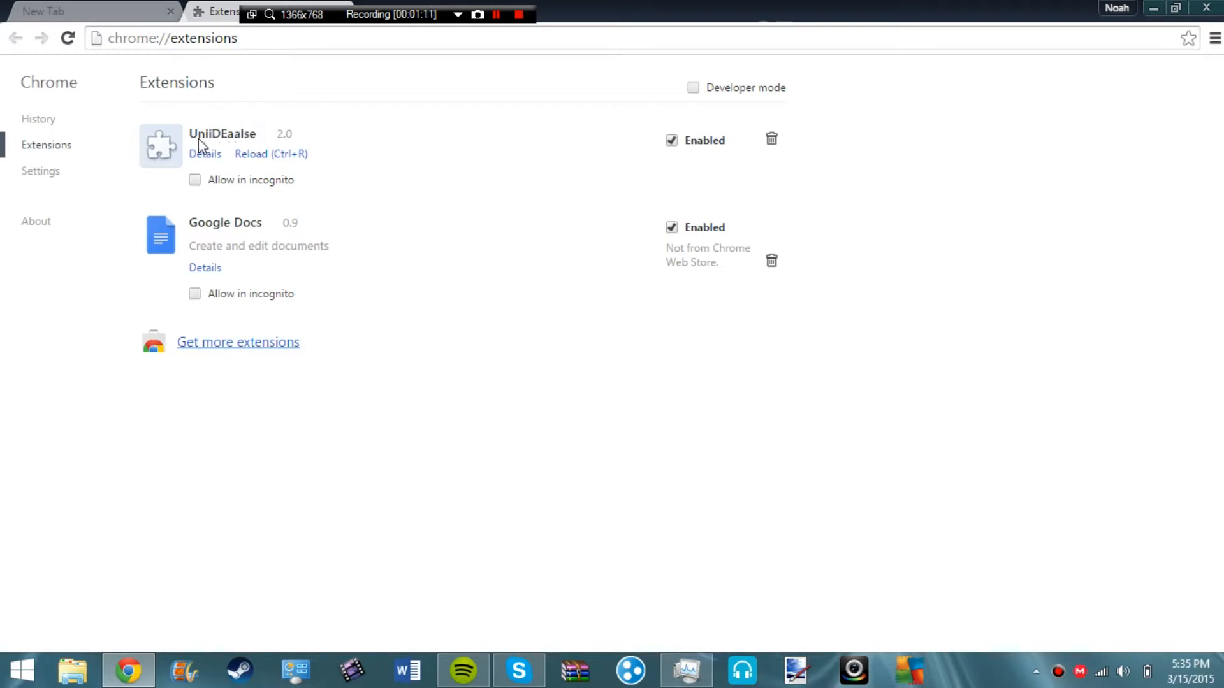
{"action": "mouse_move", "coordinate": [251, 144]}
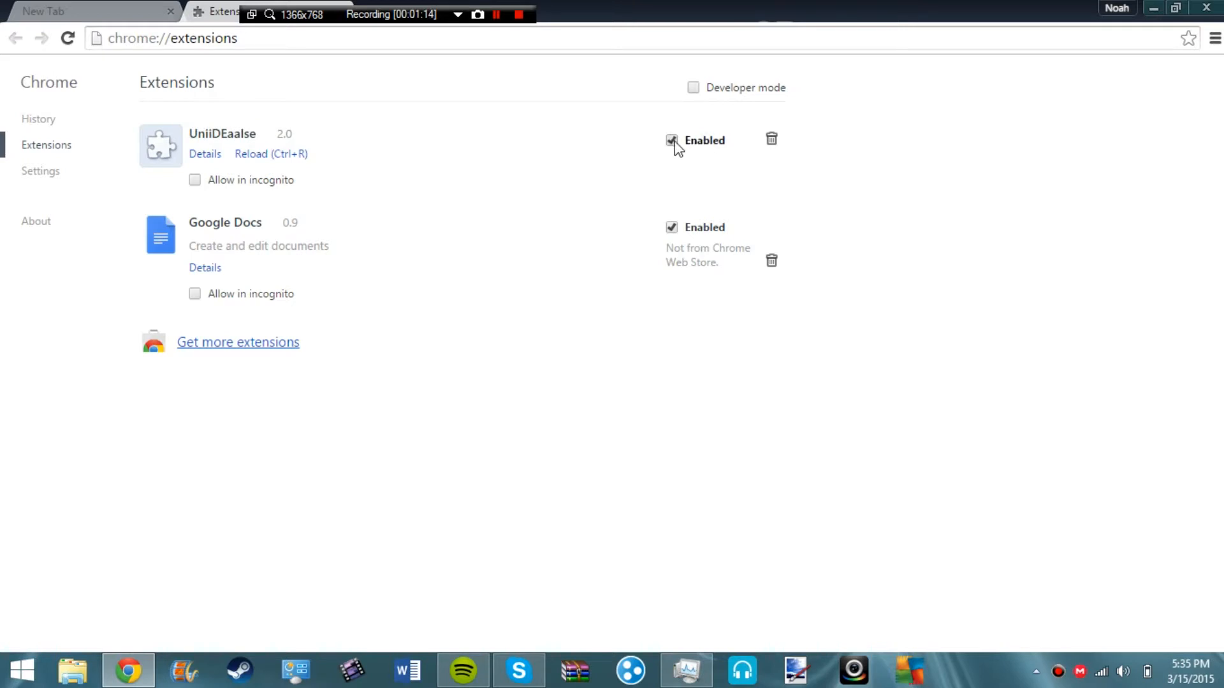
{"action": "left_click", "coordinate": [672, 140]}
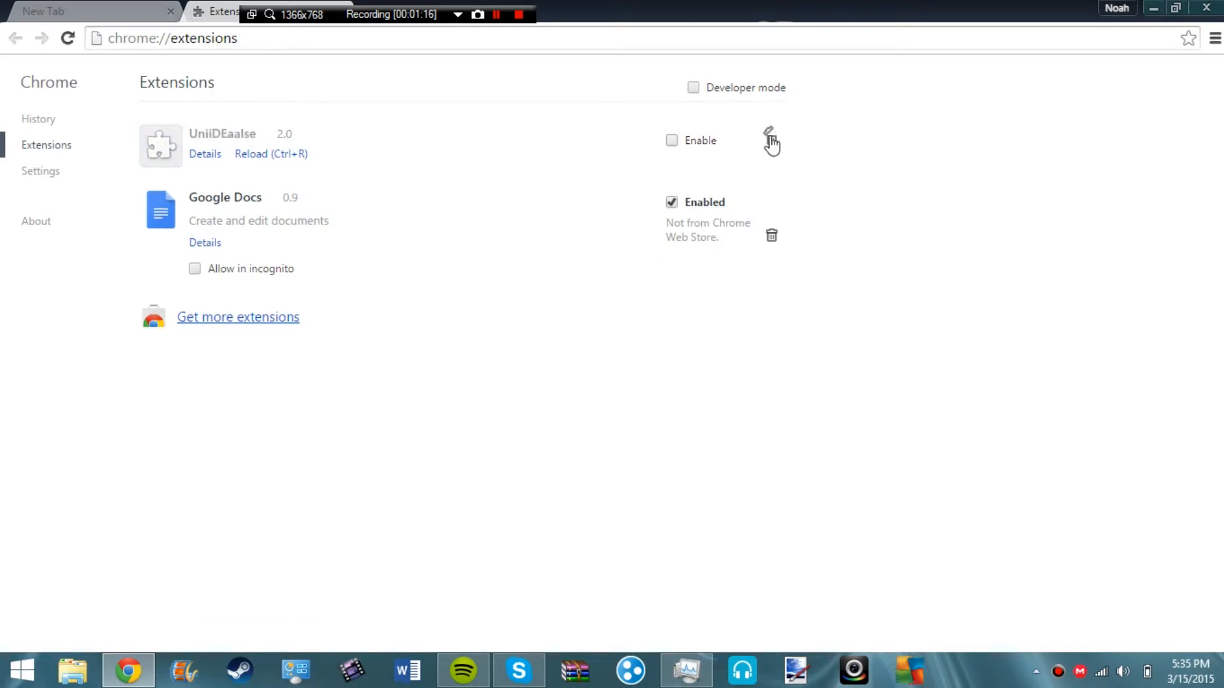
{"action": "left_click", "coordinate": [771, 149]}
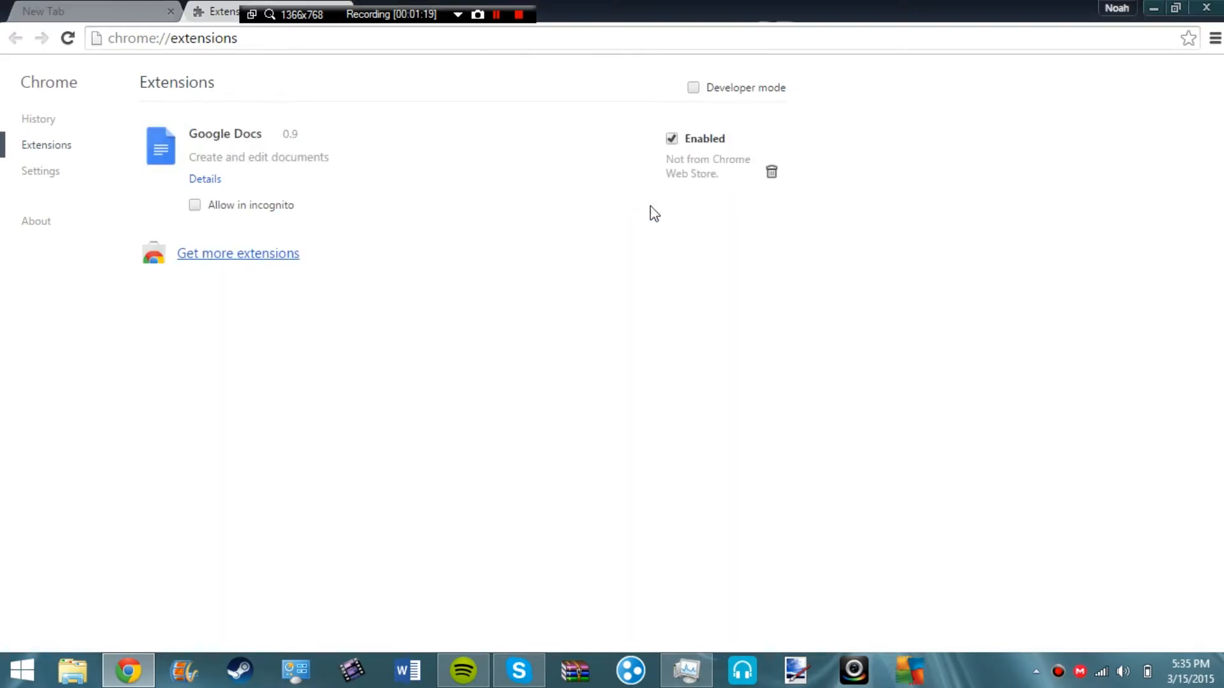
{"action": "left_click", "coordinate": [39, 170]}
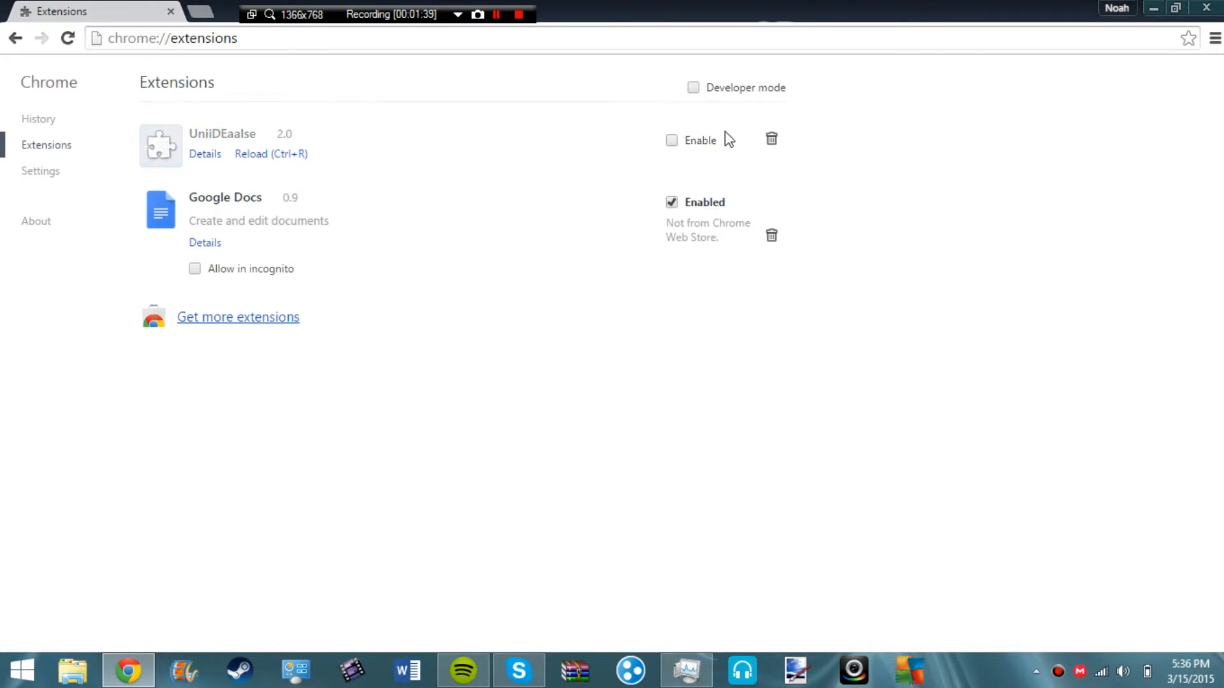
Enable Developer mode and permanently remove the UniiDEaalse extension.
{"action": "left_click", "coordinate": [692, 87]}
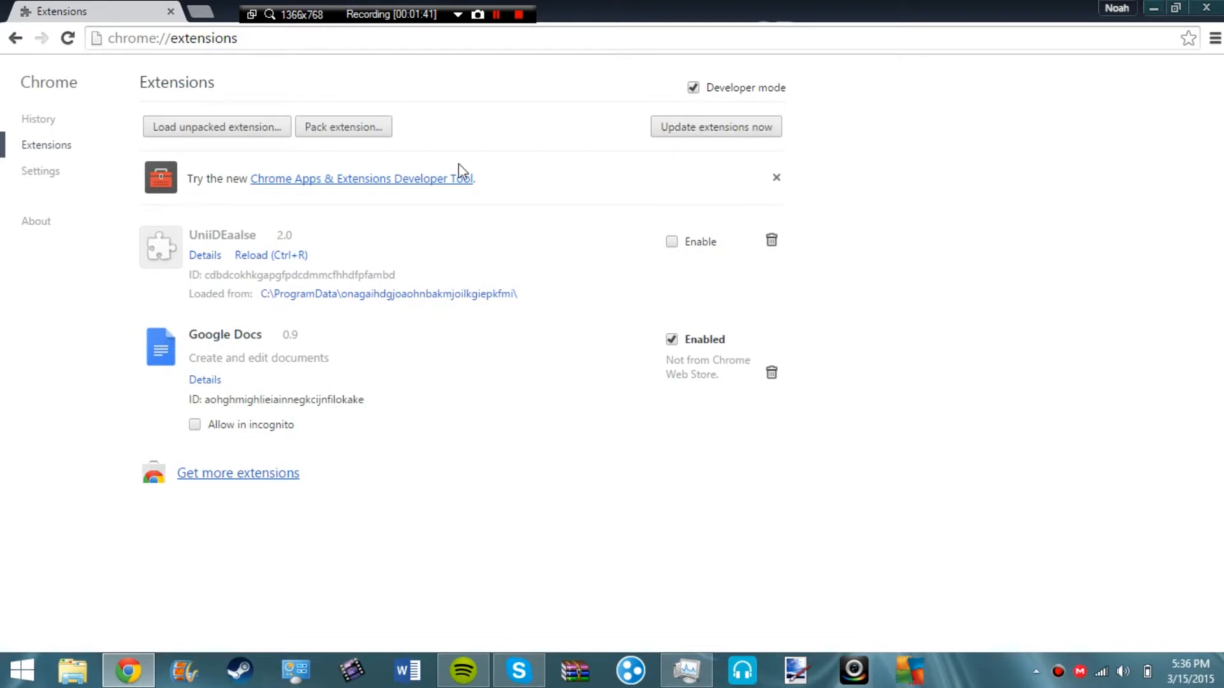
{"action": "mouse_move", "coordinate": [640, 274]}
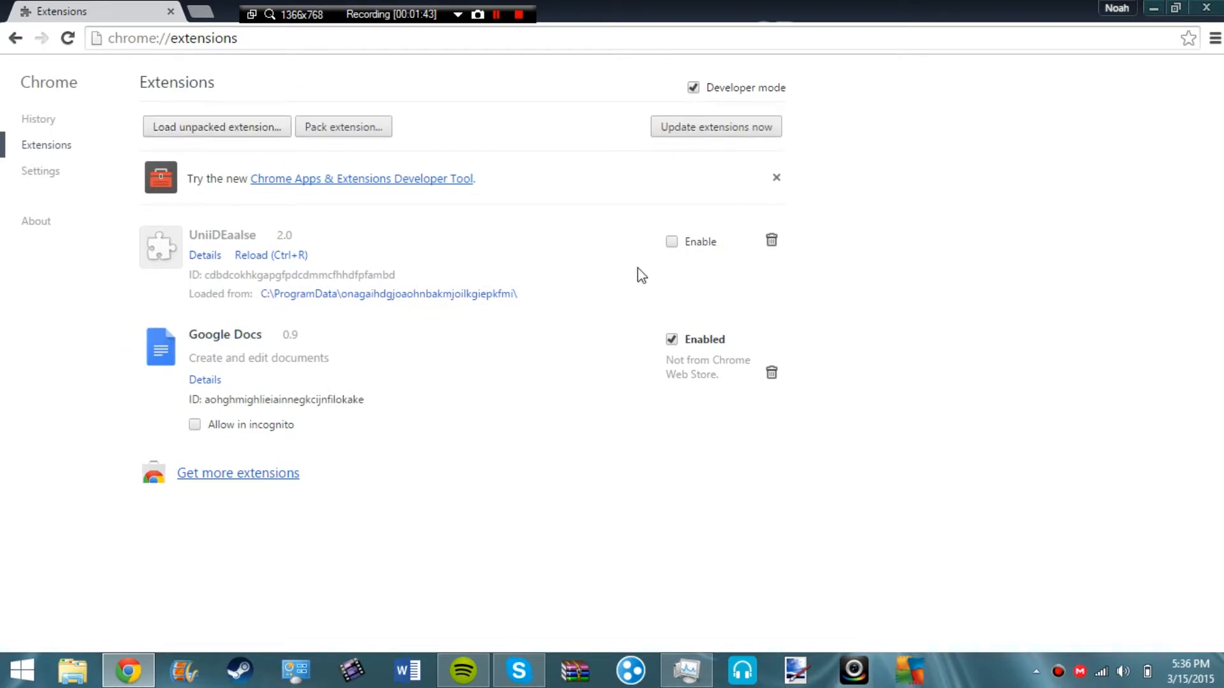
{"action": "left_click", "coordinate": [771, 241]}
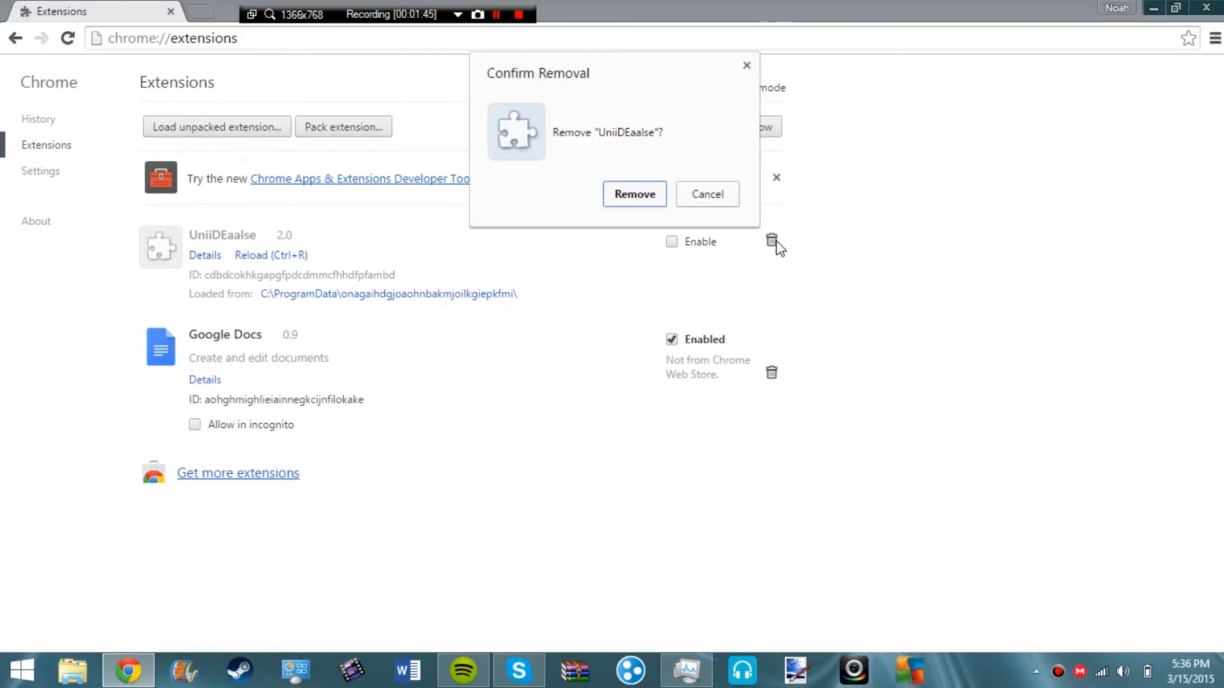
{"action": "left_click", "coordinate": [634, 194]}
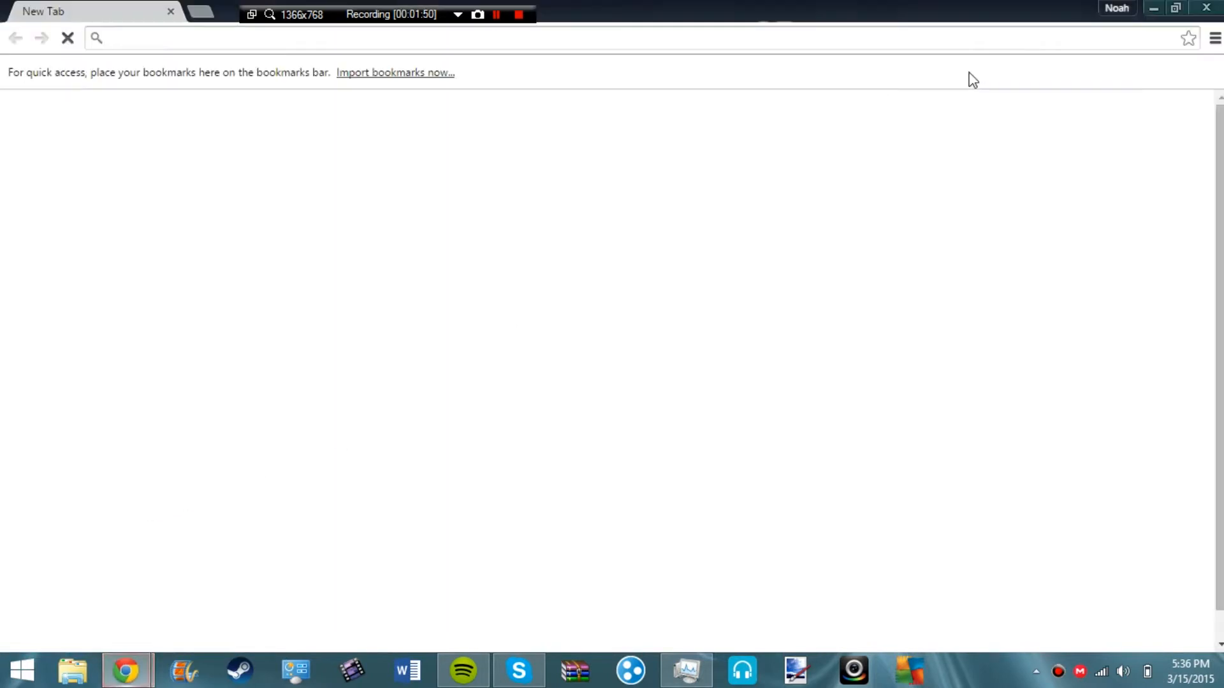
Return to Extensions via More tools, turn Developer mode off, and close Chrome.
{"action": "left_click", "coordinate": [1211, 36]}
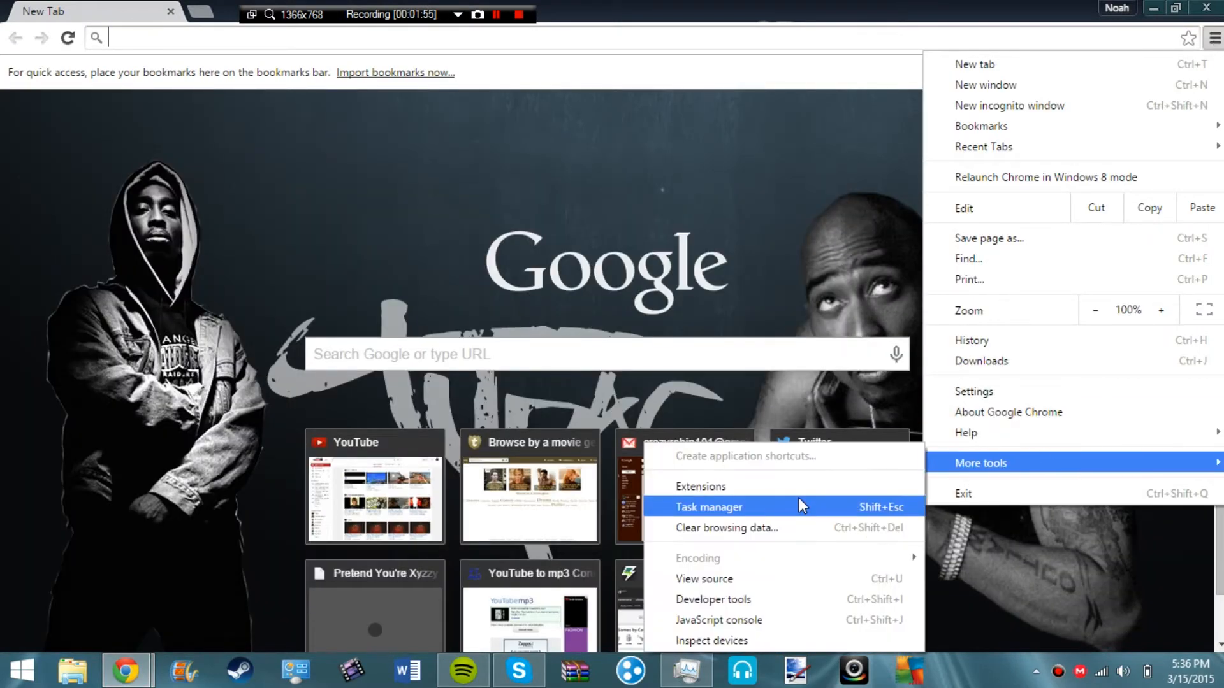
{"action": "left_click", "coordinate": [701, 485]}
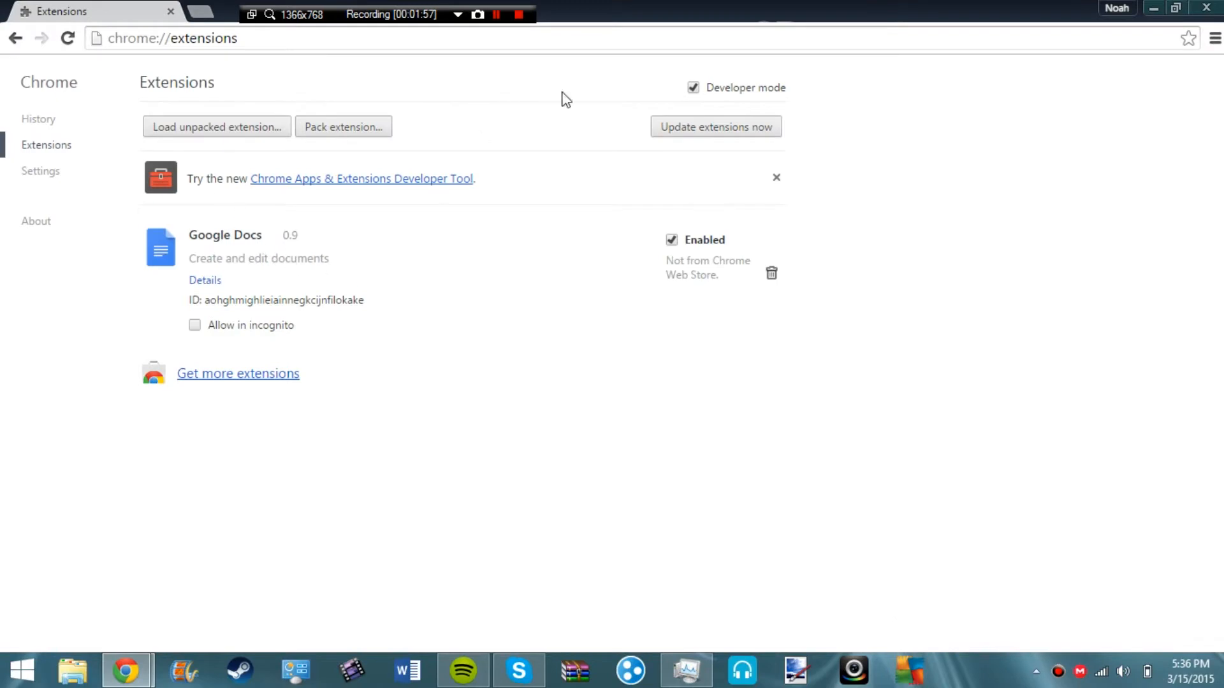
{"action": "left_click", "coordinate": [693, 87]}
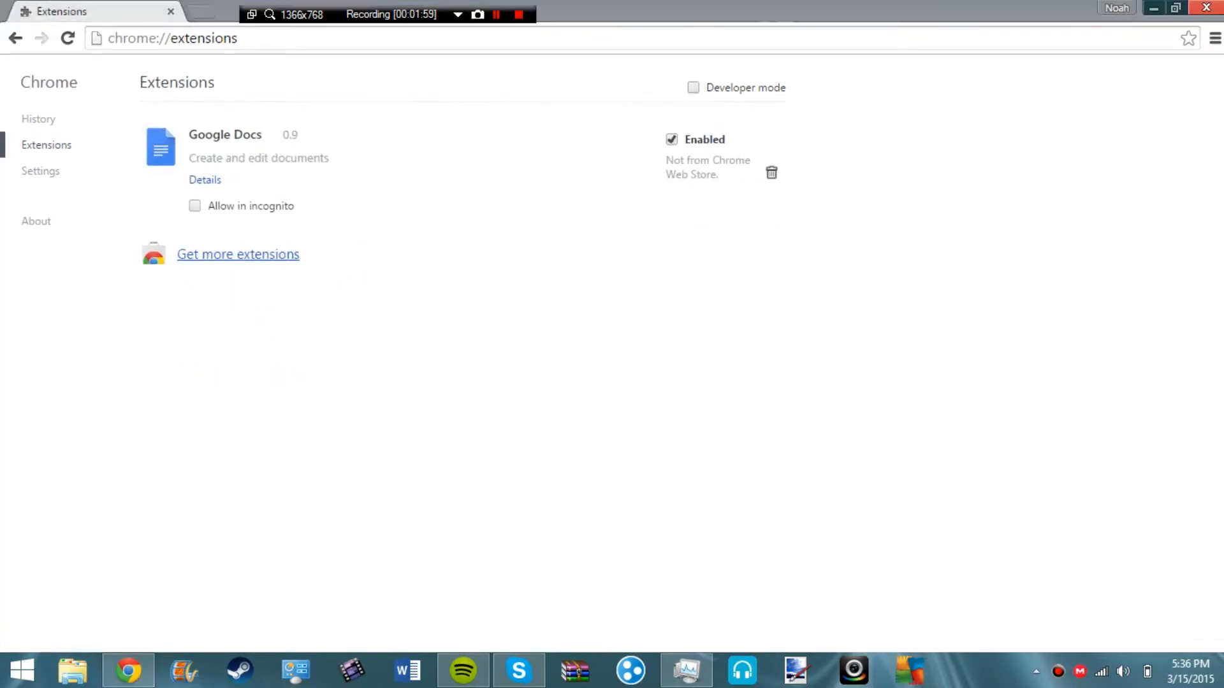
{"action": "left_click", "coordinate": [127, 671]}
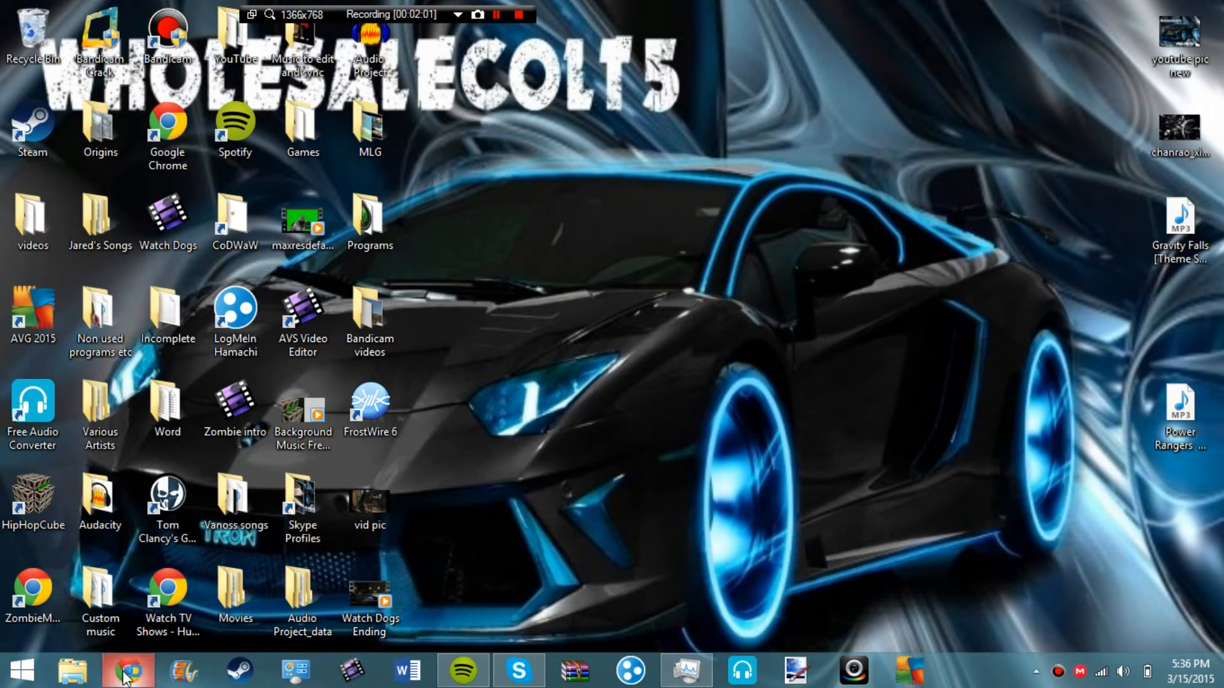
Reopen Chrome and show the extensions list holding only Google Docs.
{"action": "left_click", "coordinate": [128, 669]}
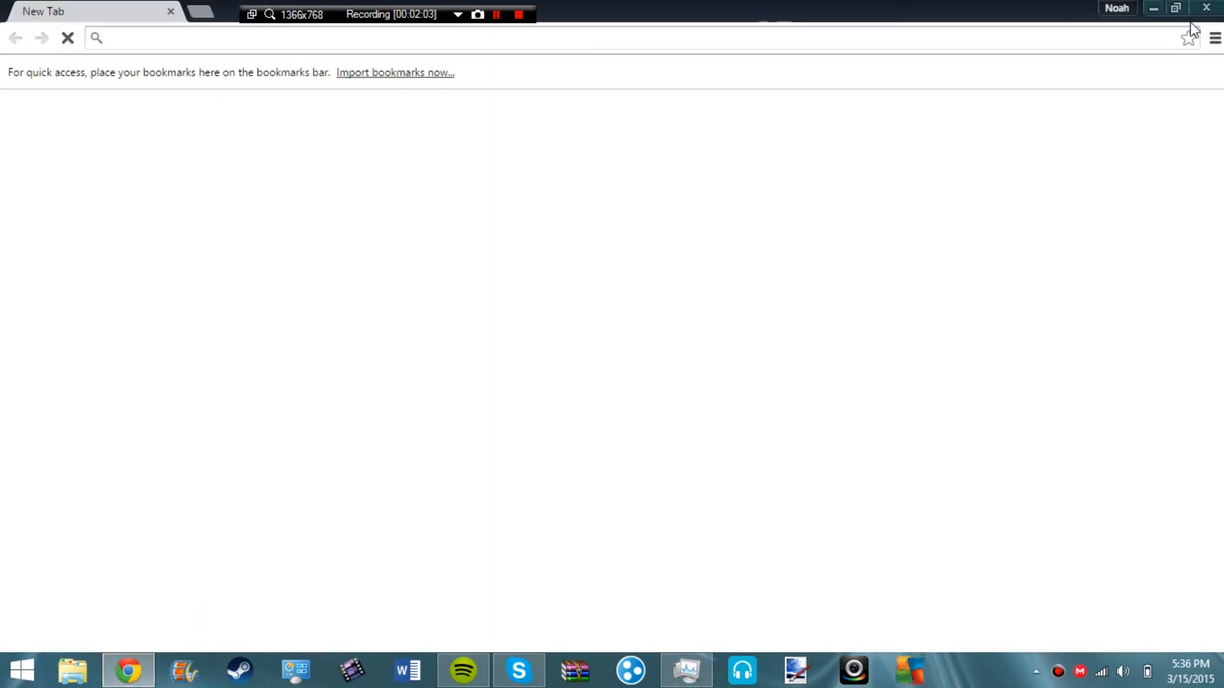
{"action": "left_click", "coordinate": [1213, 37]}
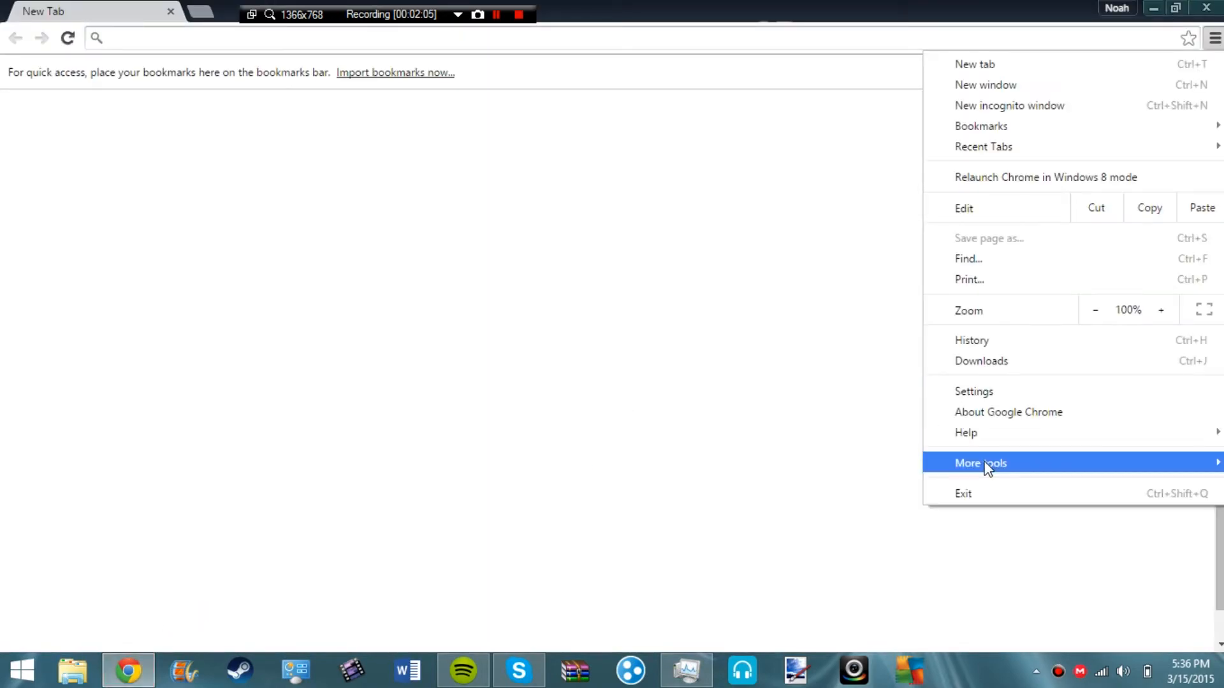
{"action": "left_click", "coordinate": [981, 463]}
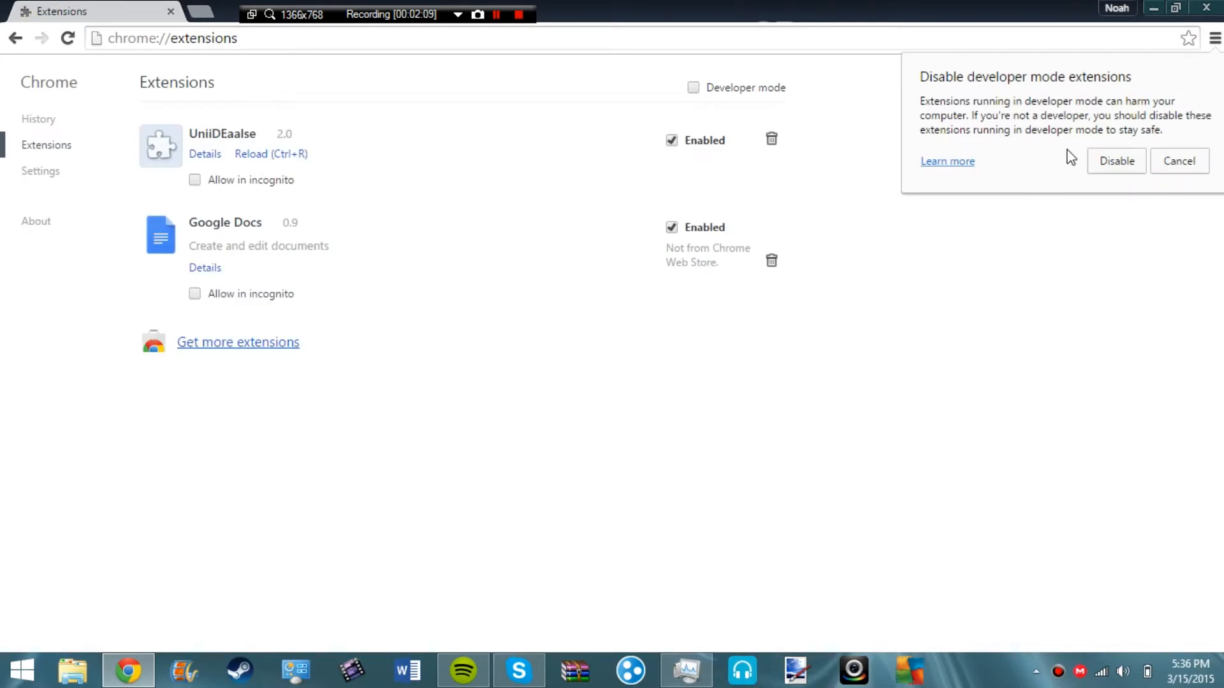
{"action": "mouse_move", "coordinate": [1118, 112]}
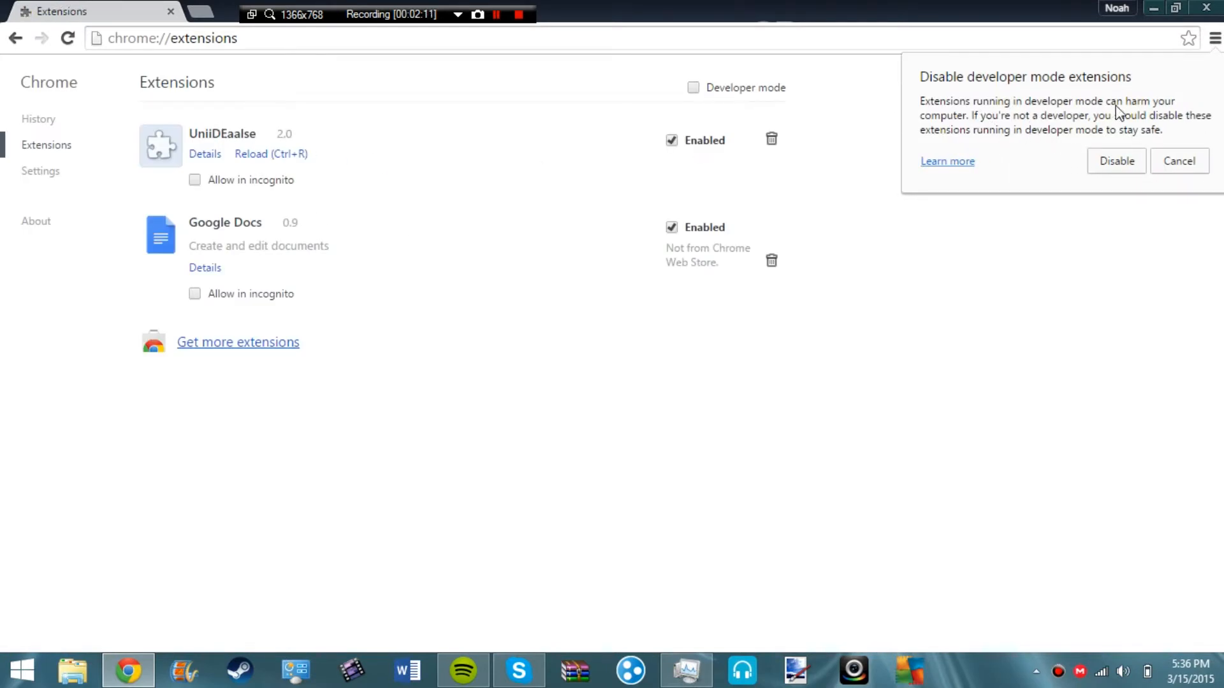
{"action": "mouse_move", "coordinate": [947, 161]}
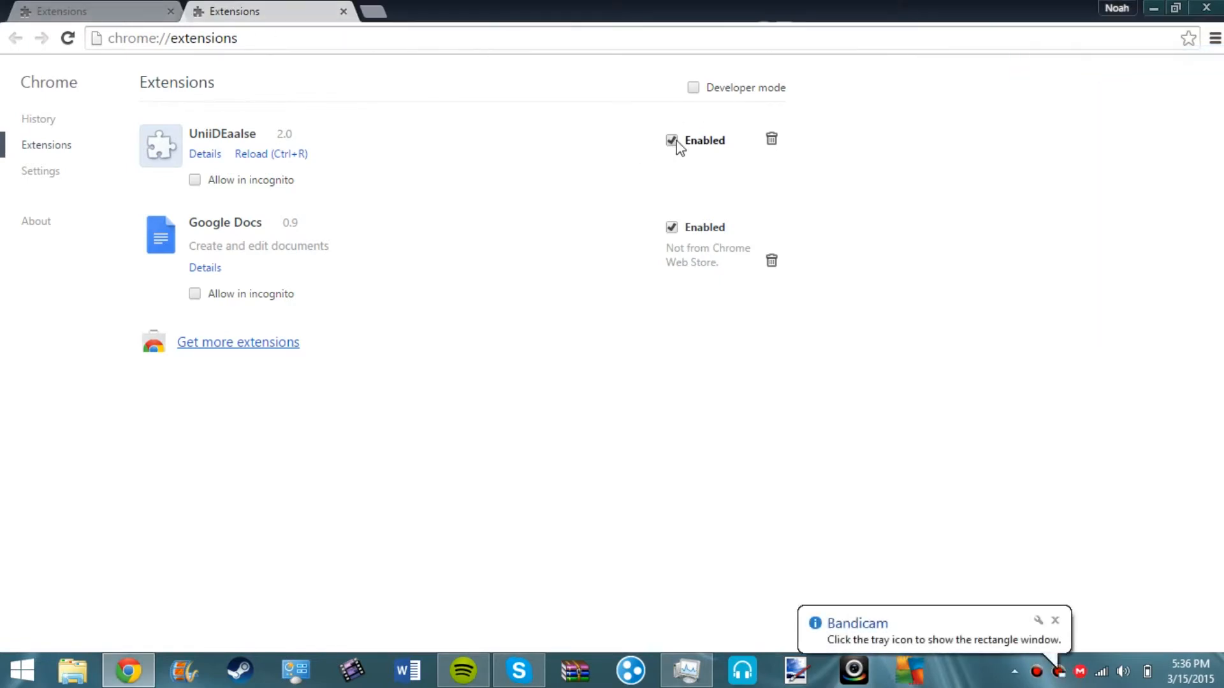
{"action": "left_click", "coordinate": [771, 139]}
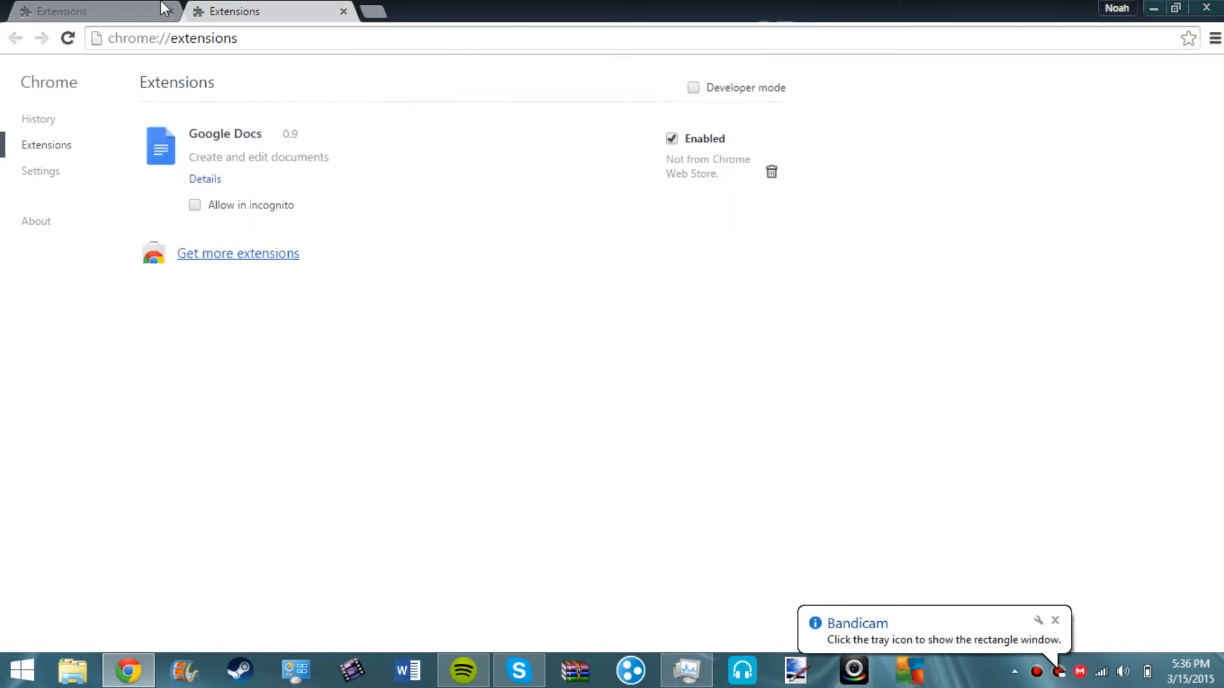
{"action": "left_click", "coordinate": [172, 37]}
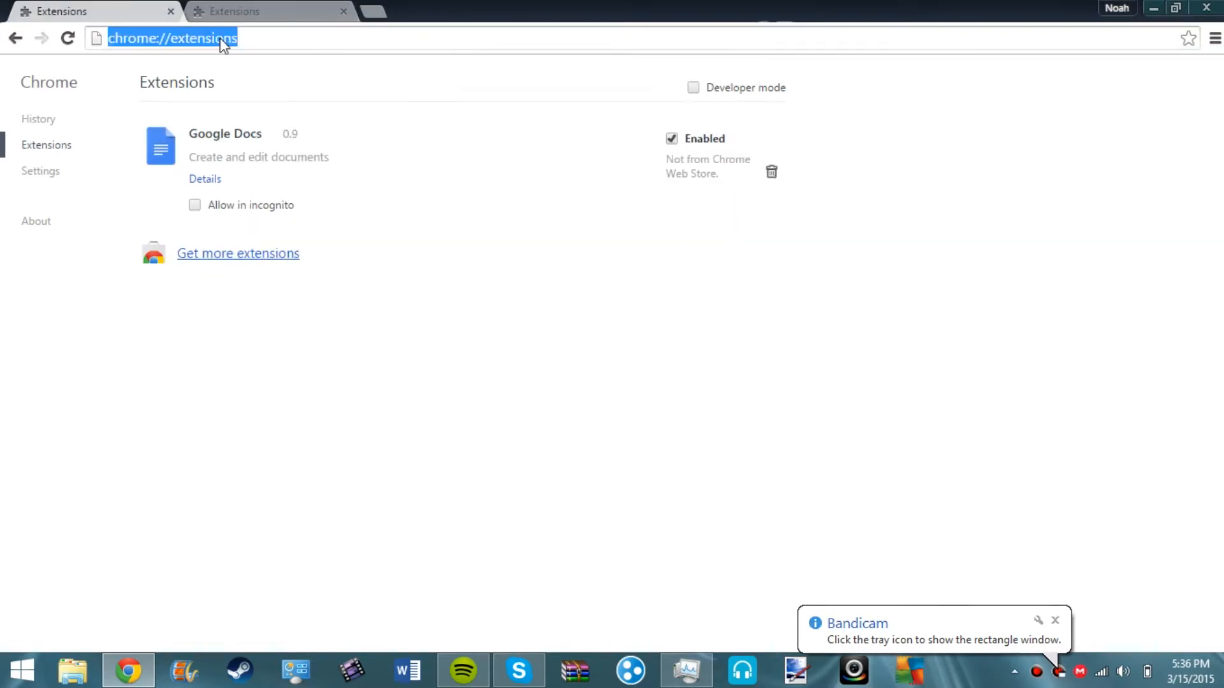
Search Google for 'extensions' and open the Chrome Help 'Manage extensions' article.
{"action": "type", "text": "extensions"}
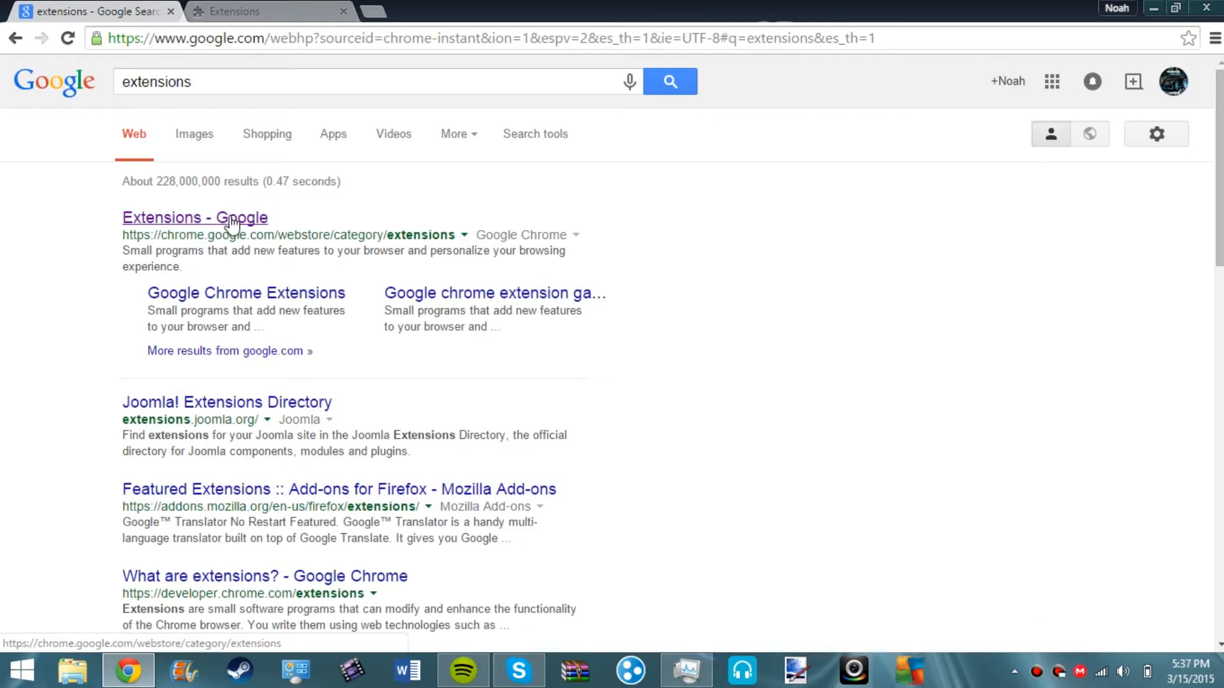
{"action": "left_click", "coordinate": [194, 218]}
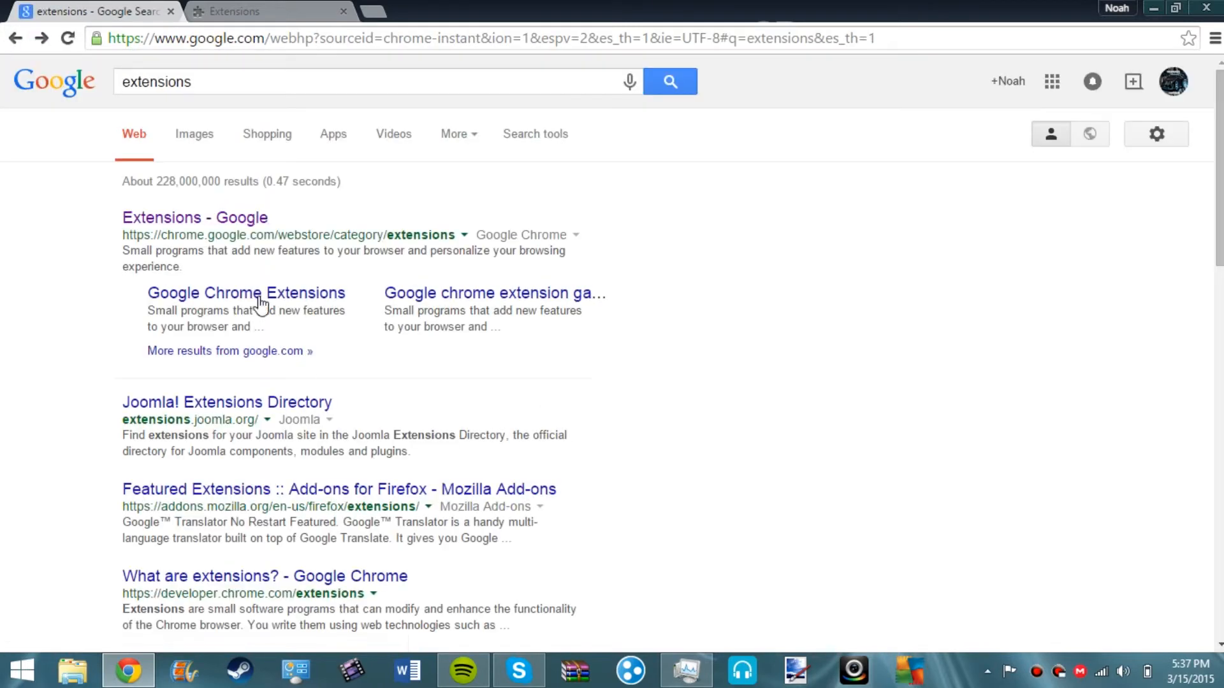
{"action": "left_click", "coordinate": [352, 81]}
{"action": "type", "text": "google "}
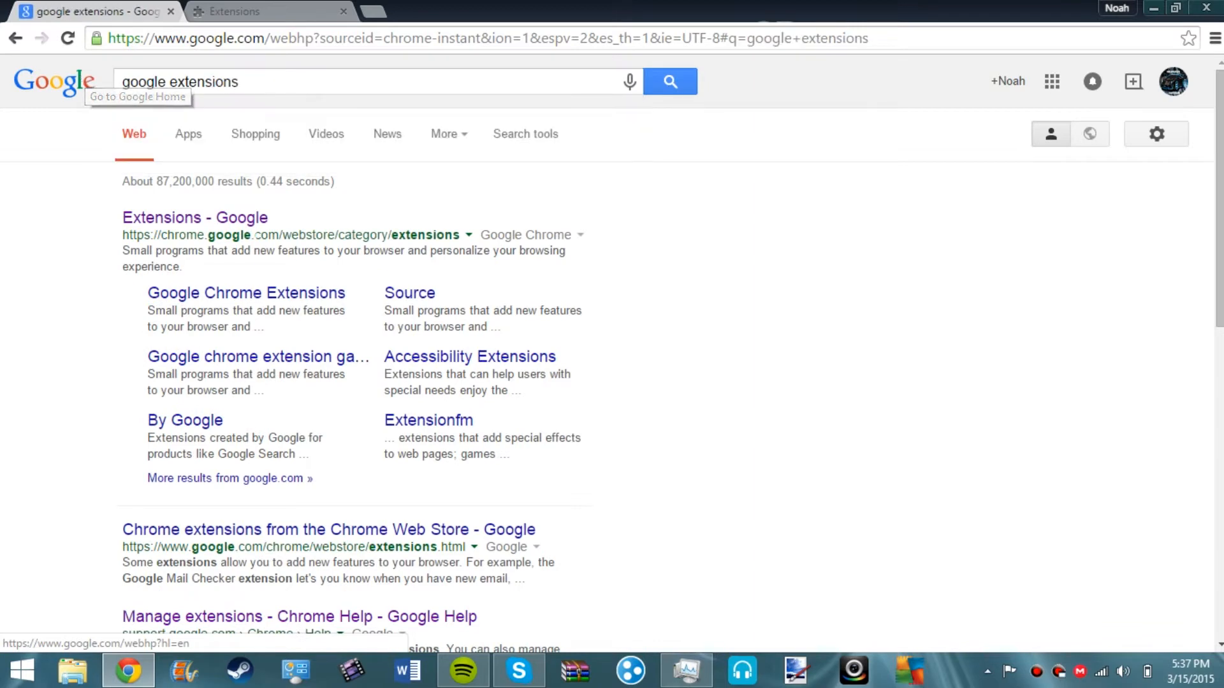
{"action": "left_click", "coordinate": [298, 617]}
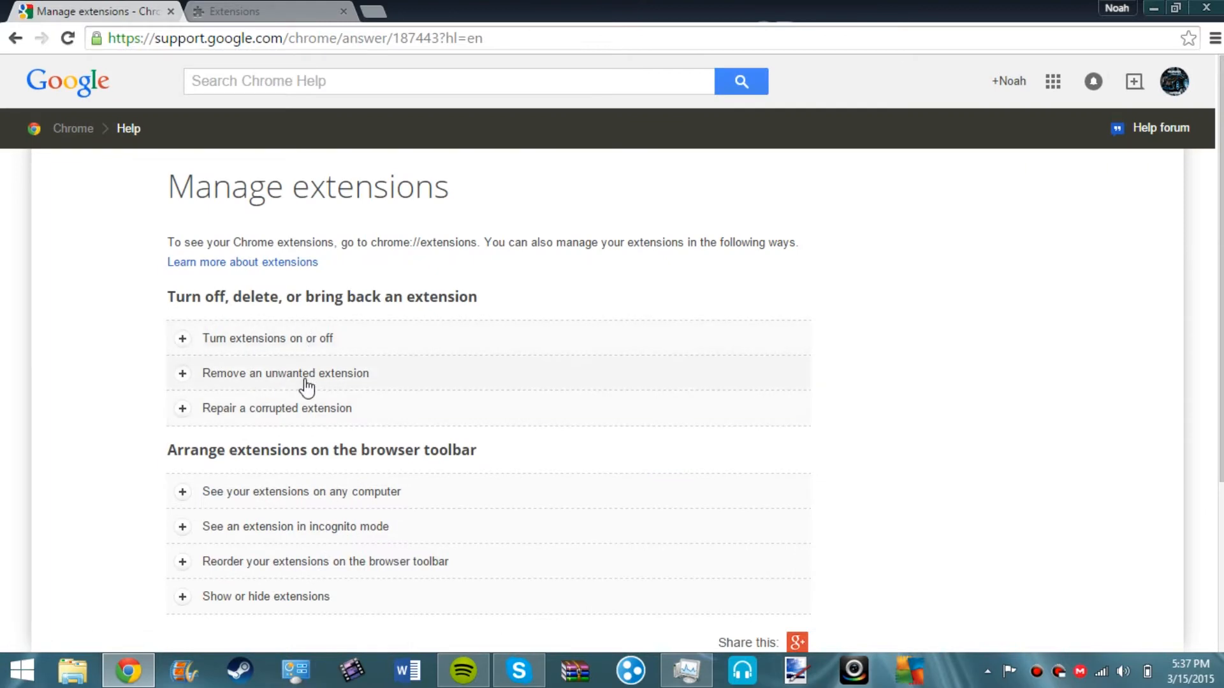
Expand 'Remove an unwanted extension' and check its steps against the Chrome menu.
{"action": "left_click", "coordinate": [284, 374]}
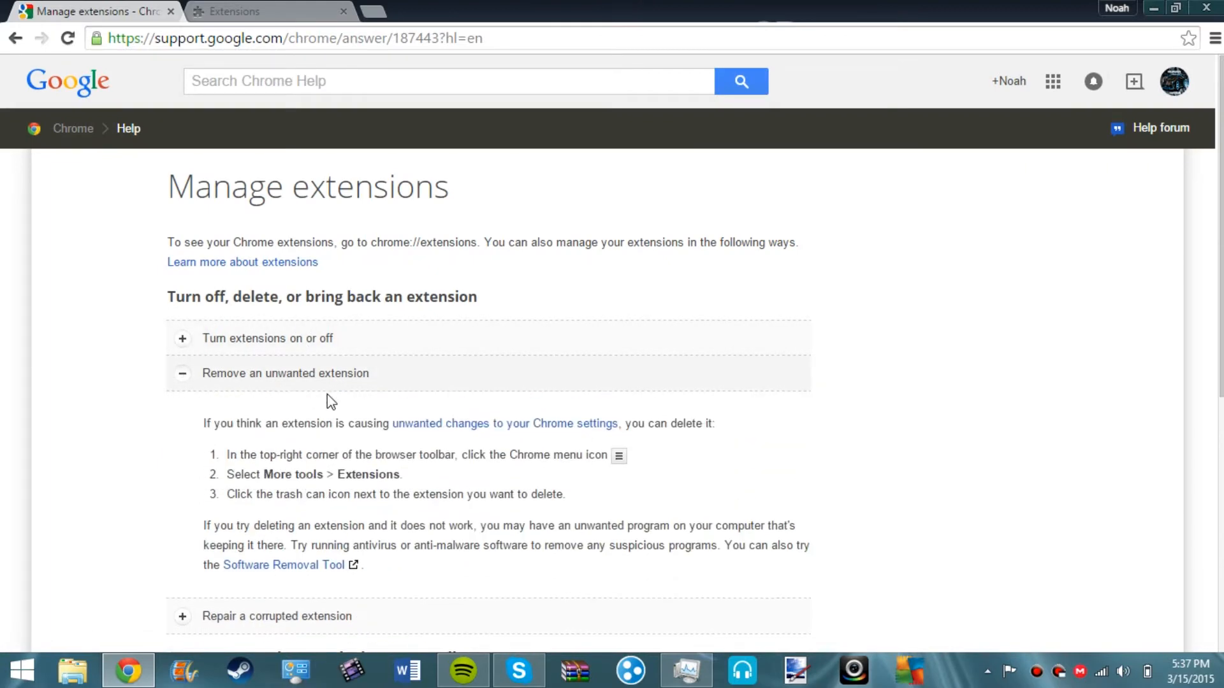
{"action": "scroll", "scroll_direction": "down", "scroll_amount": 3}
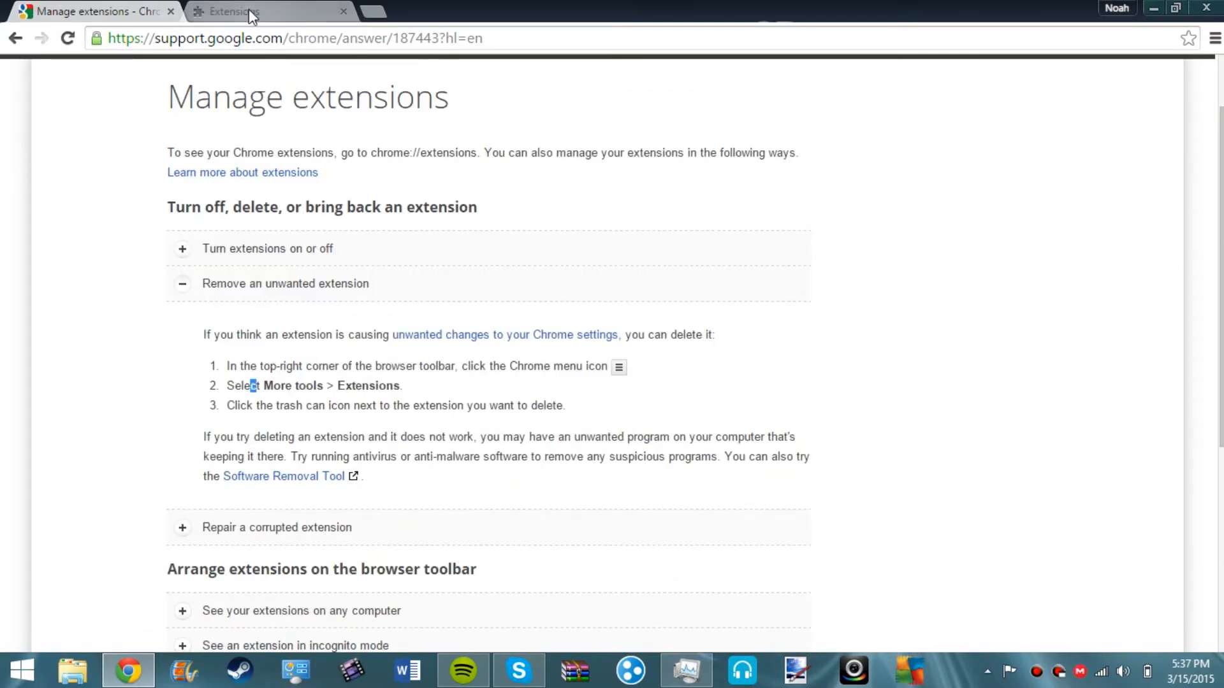
{"action": "left_click", "coordinate": [1211, 37]}
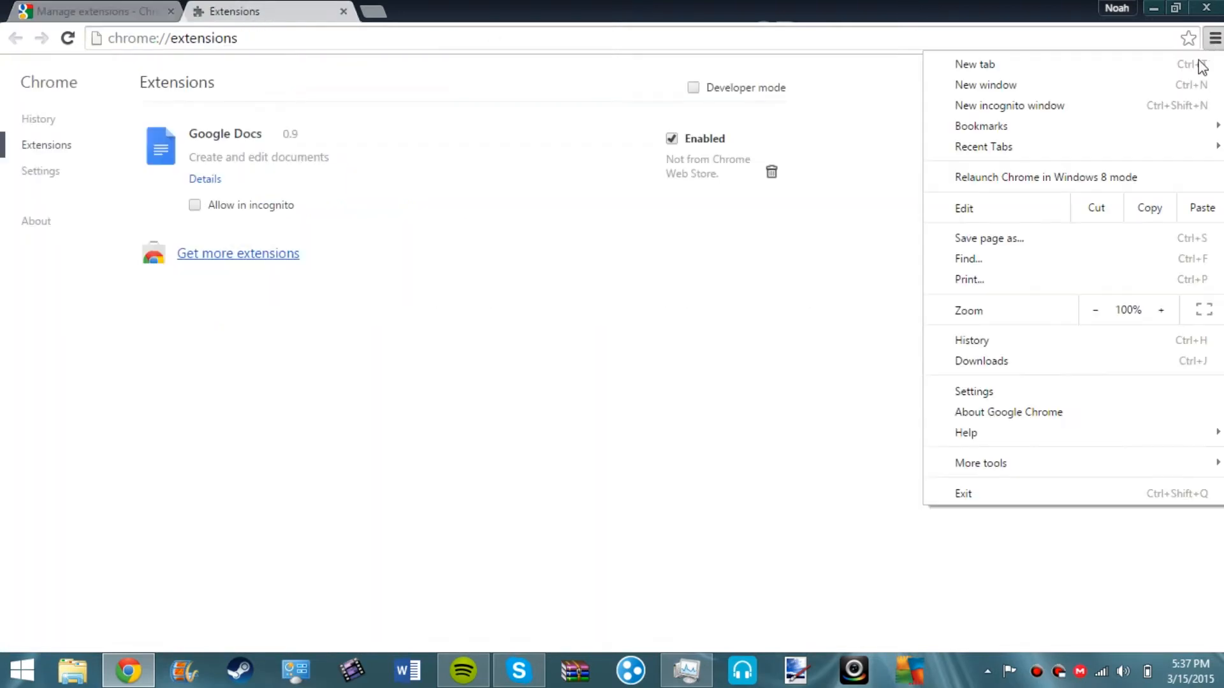
{"action": "left_click", "coordinate": [801, 497]}
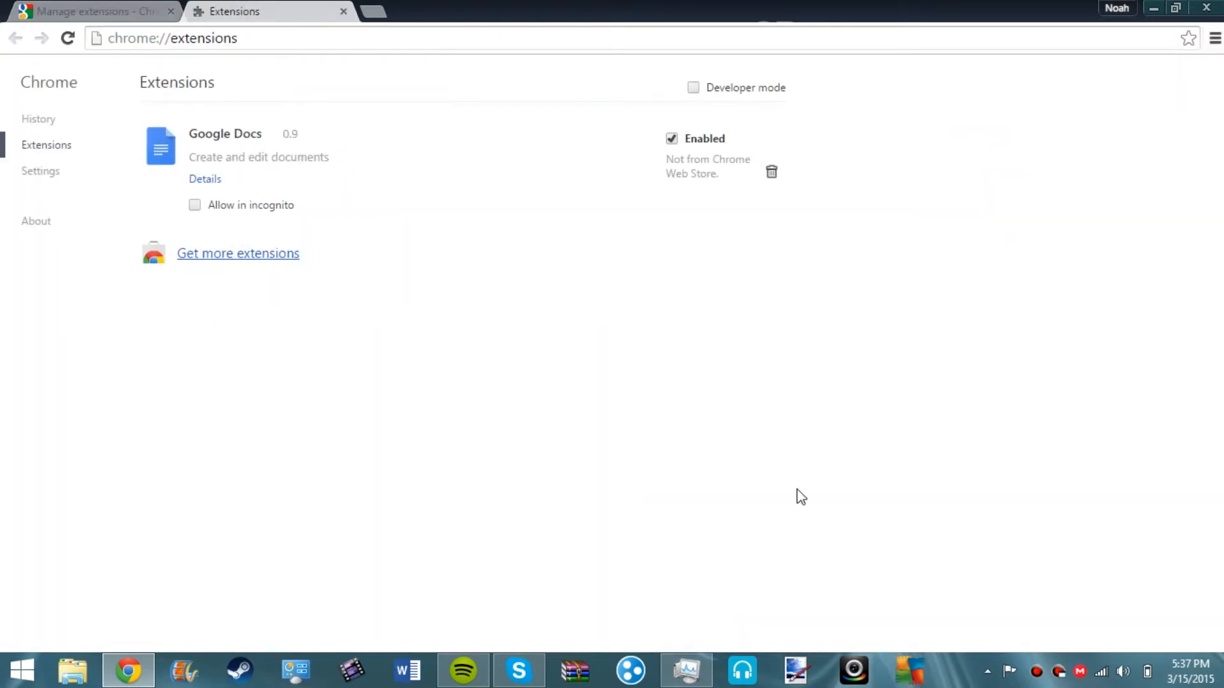
{"action": "left_click", "coordinate": [85, 12]}
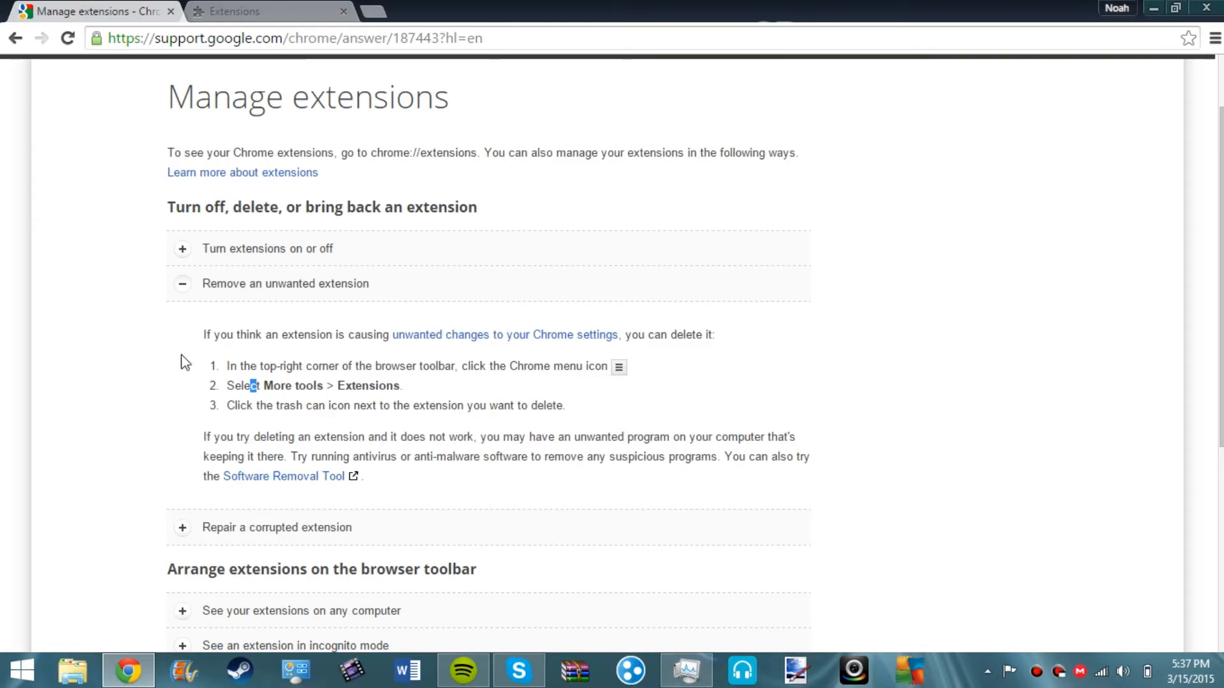
{"action": "mouse_move", "coordinate": [511, 420]}
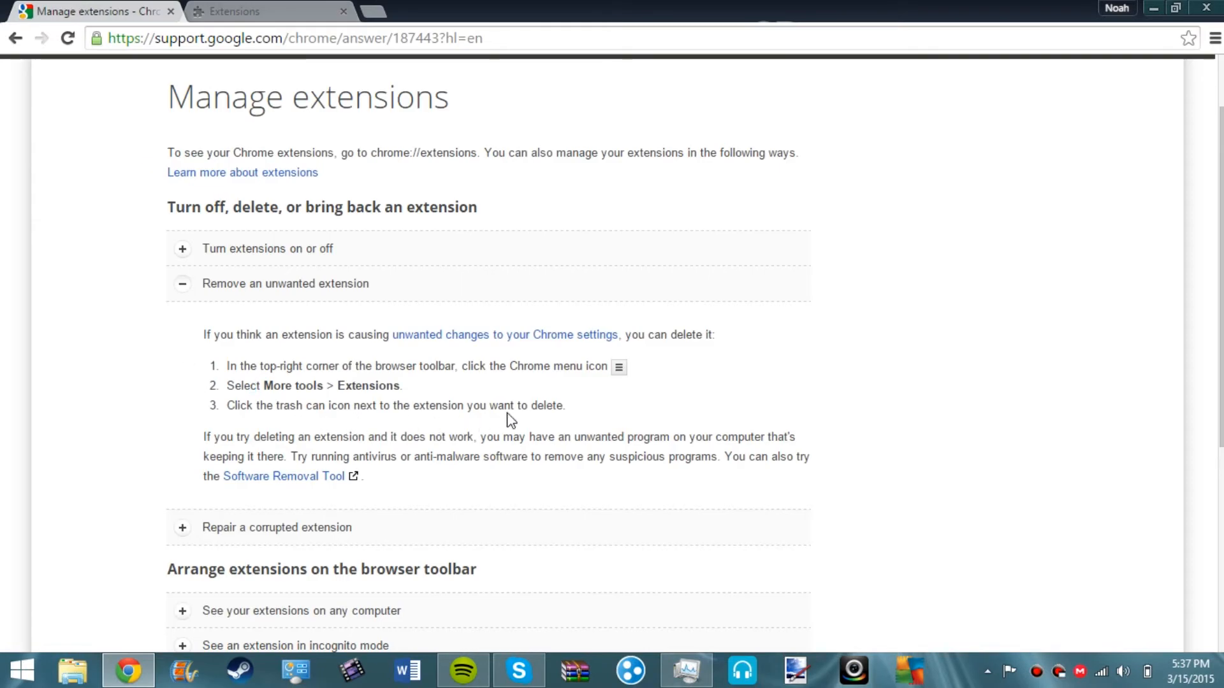
{"action": "mouse_move", "coordinate": [544, 452]}
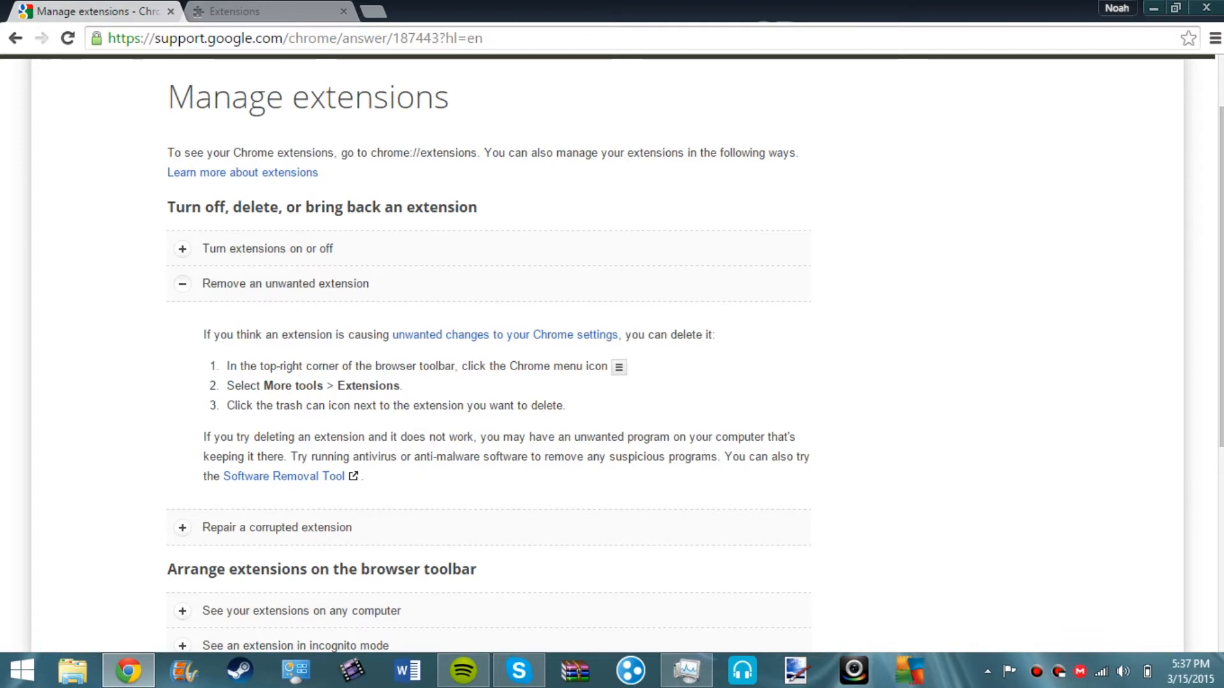
{"action": "mouse_move", "coordinate": [311, 483]}
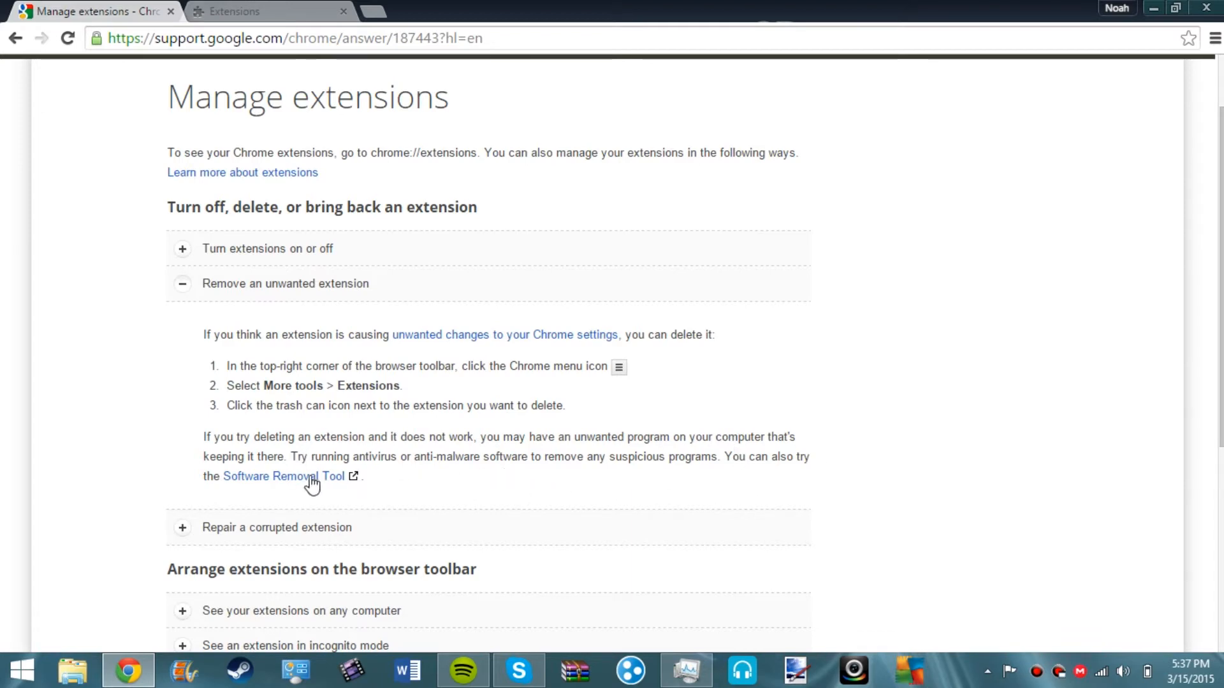
Download the Software Removal Tool from Google, accepting its terms.
{"action": "left_click", "coordinate": [285, 475]}
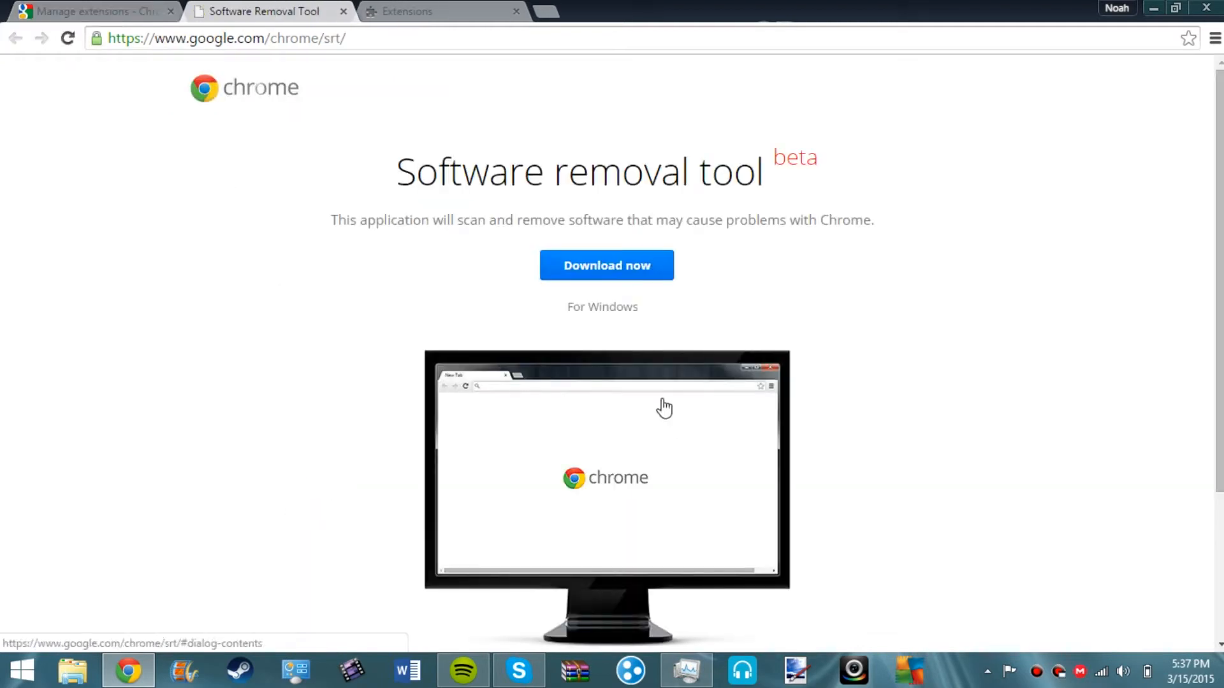
{"action": "left_click", "coordinate": [607, 266]}
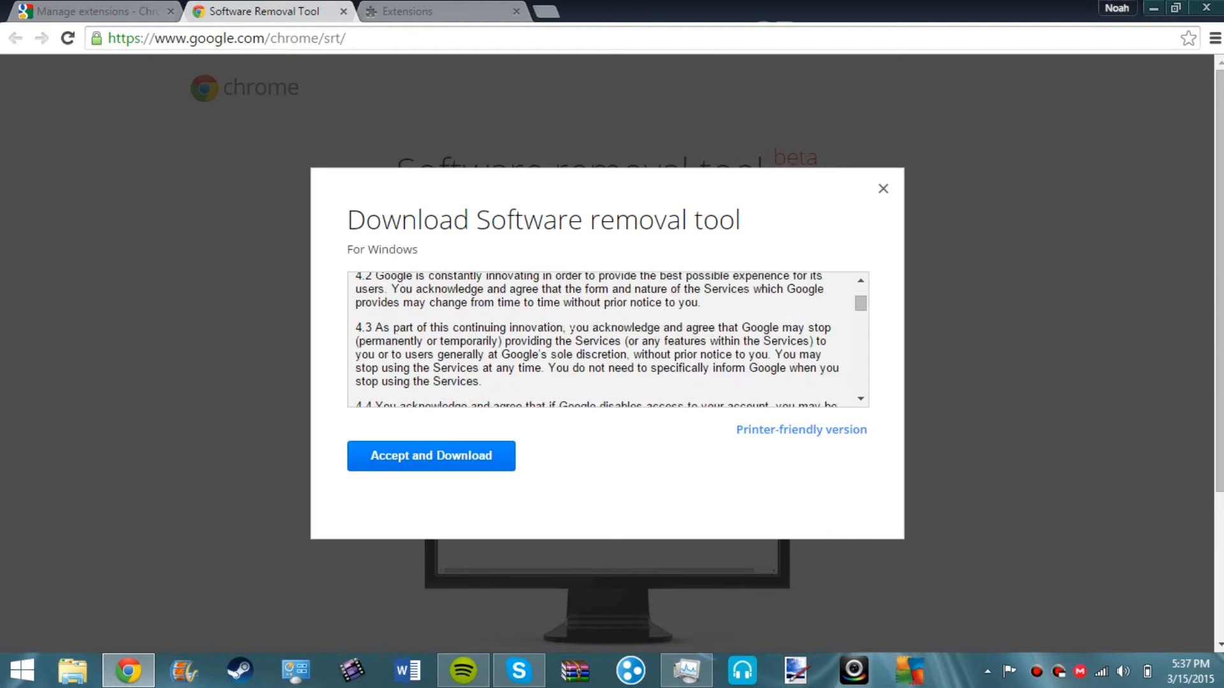
{"action": "left_click", "coordinate": [429, 456]}
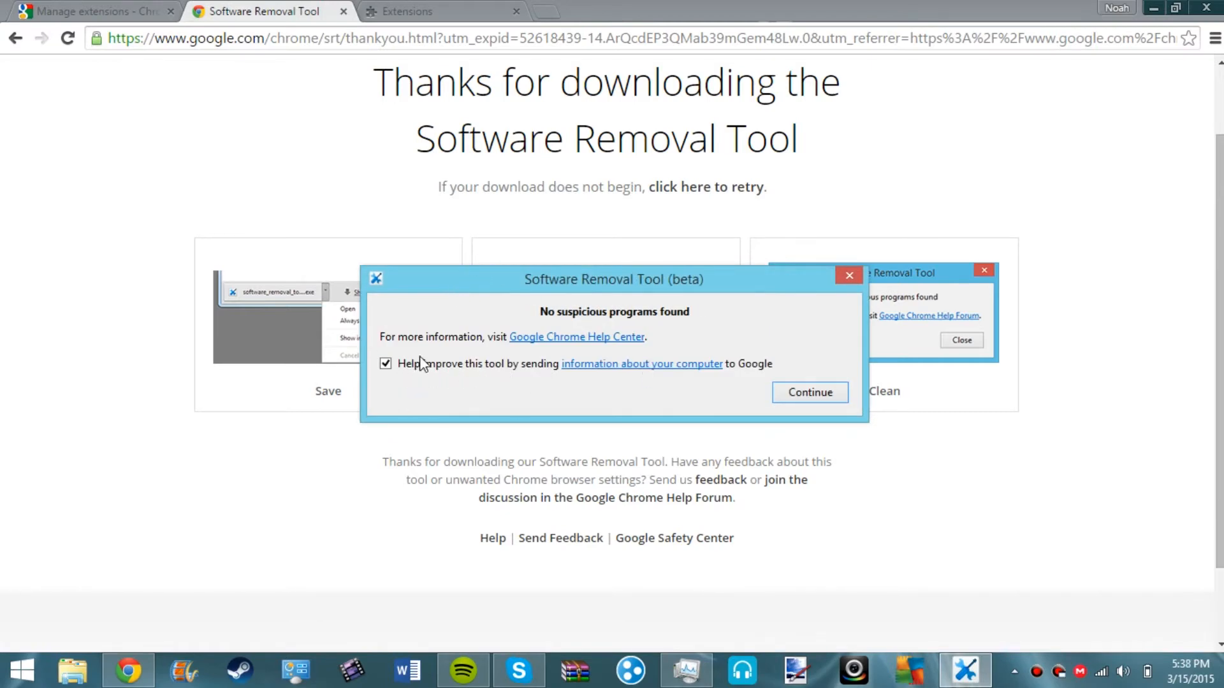
Reset Chrome settings to defaults without reporting current settings to Google.
{"action": "left_click", "coordinate": [810, 391]}
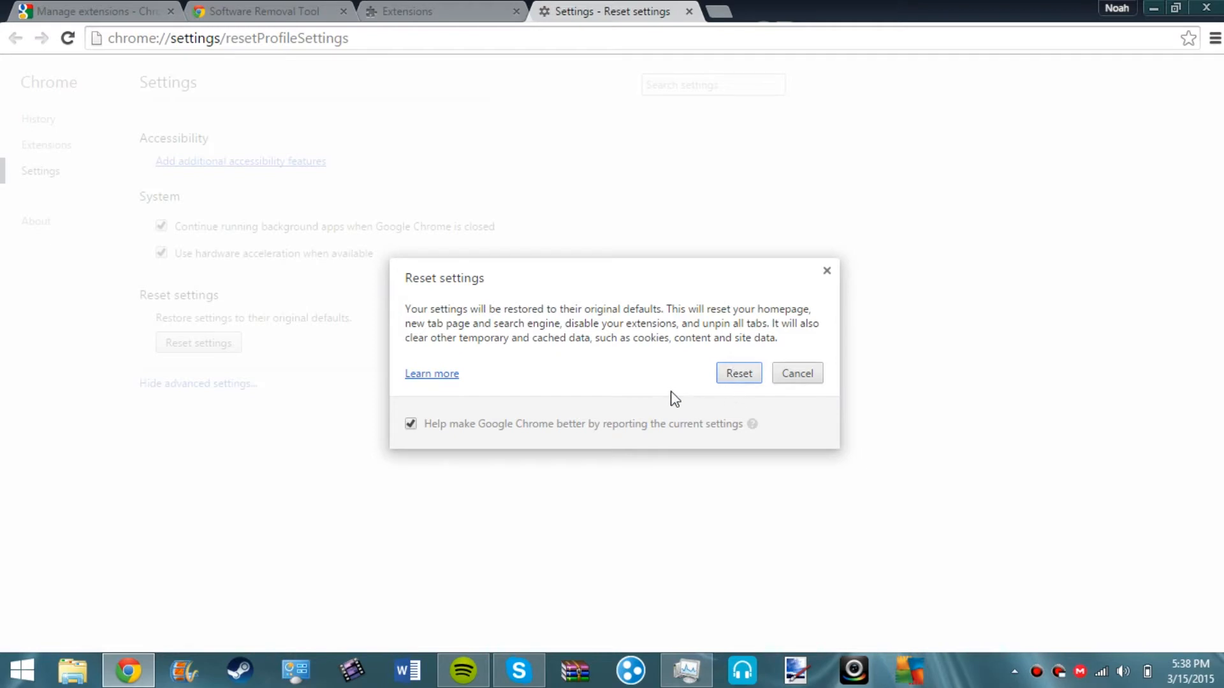
{"action": "mouse_move", "coordinate": [628, 367]}
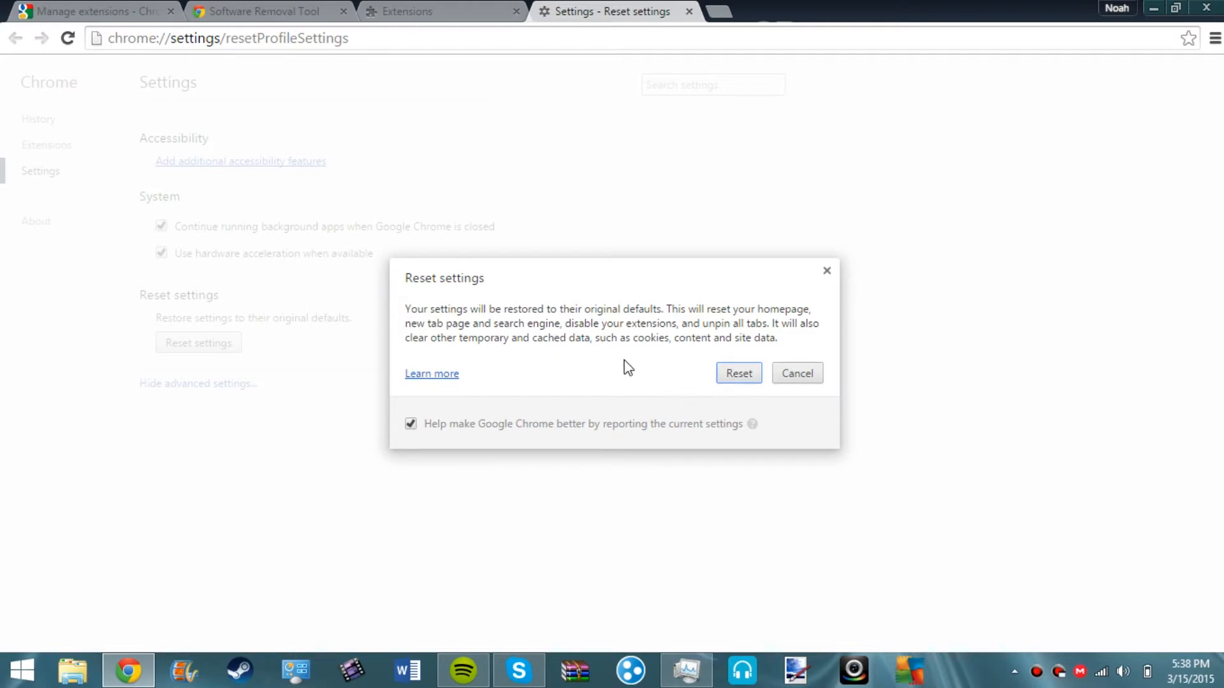
{"action": "mouse_move", "coordinate": [786, 351]}
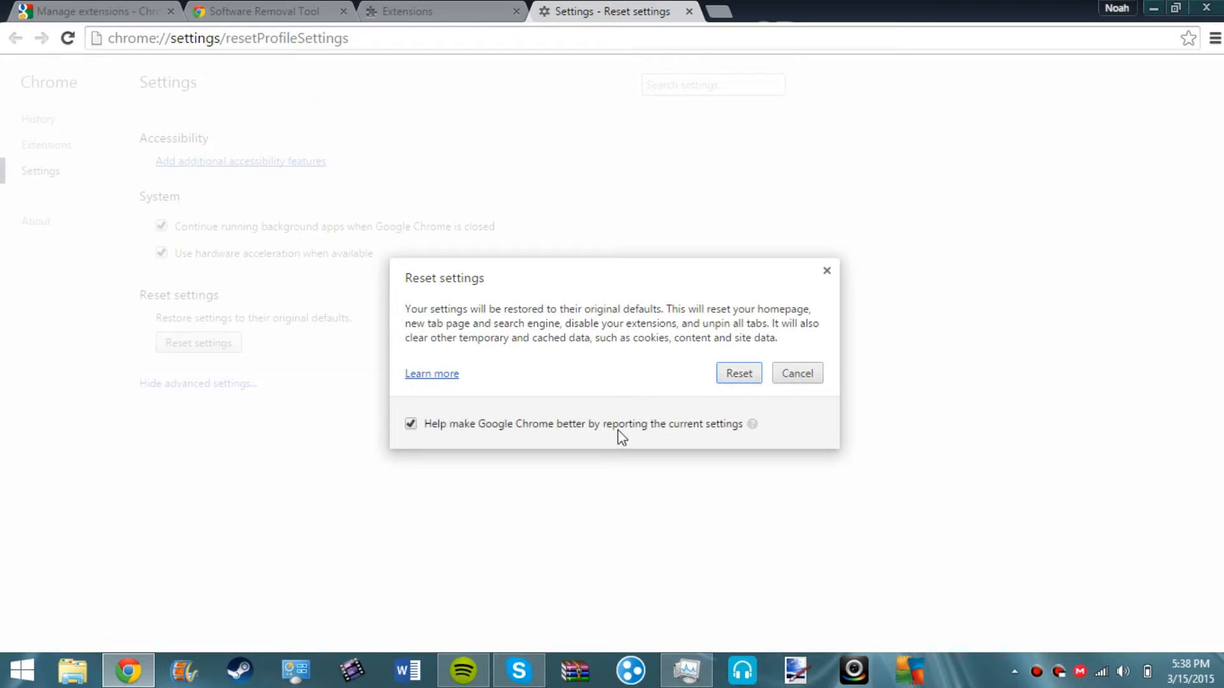
{"action": "left_click", "coordinate": [411, 424]}
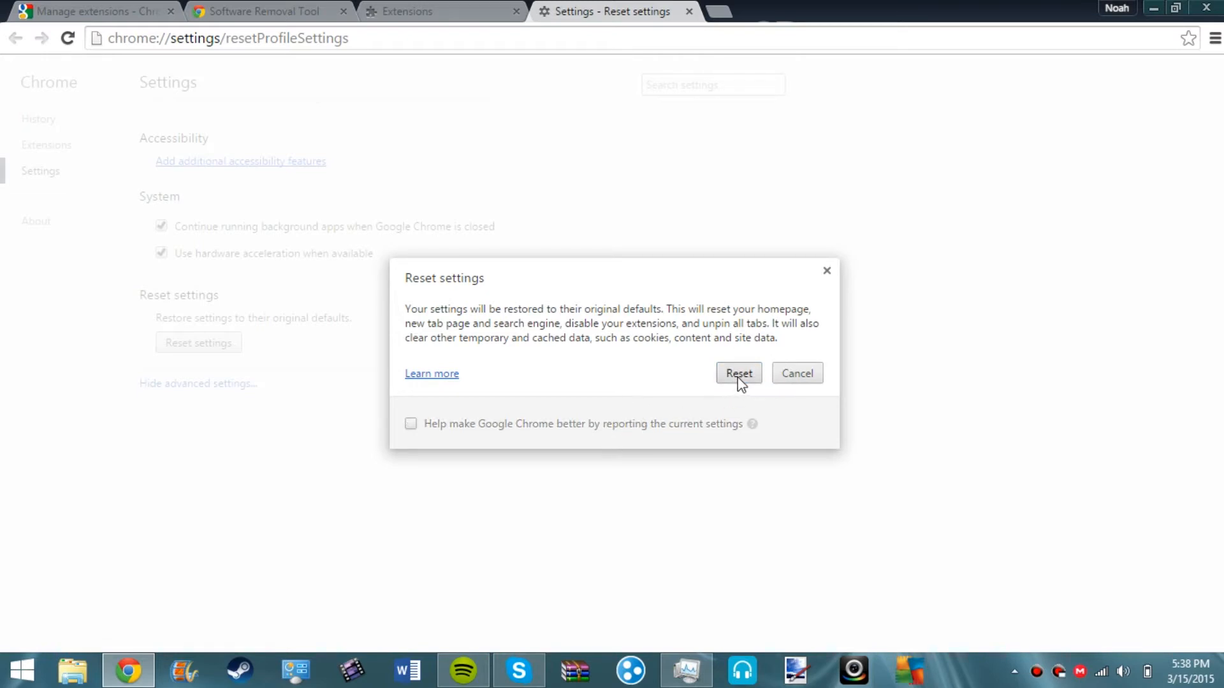
{"action": "left_click", "coordinate": [738, 373]}
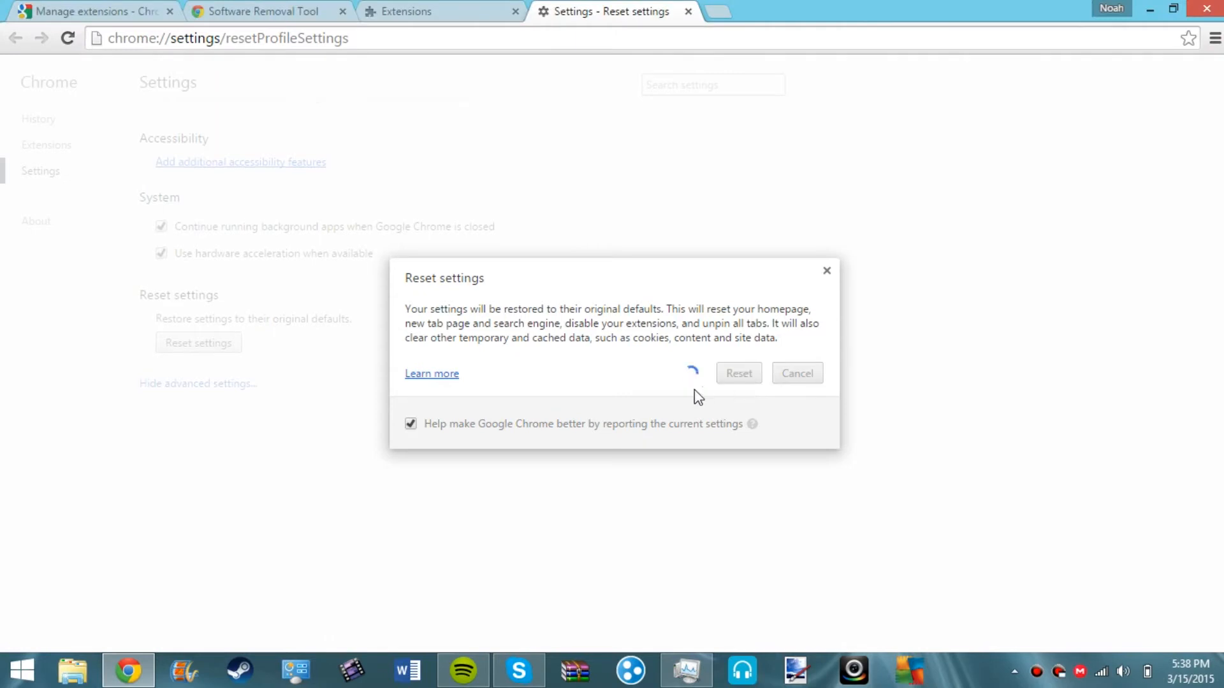
Check the extensions and removal-tool tabs, close the extras, and finish the reset.
{"action": "left_click", "coordinate": [406, 12]}
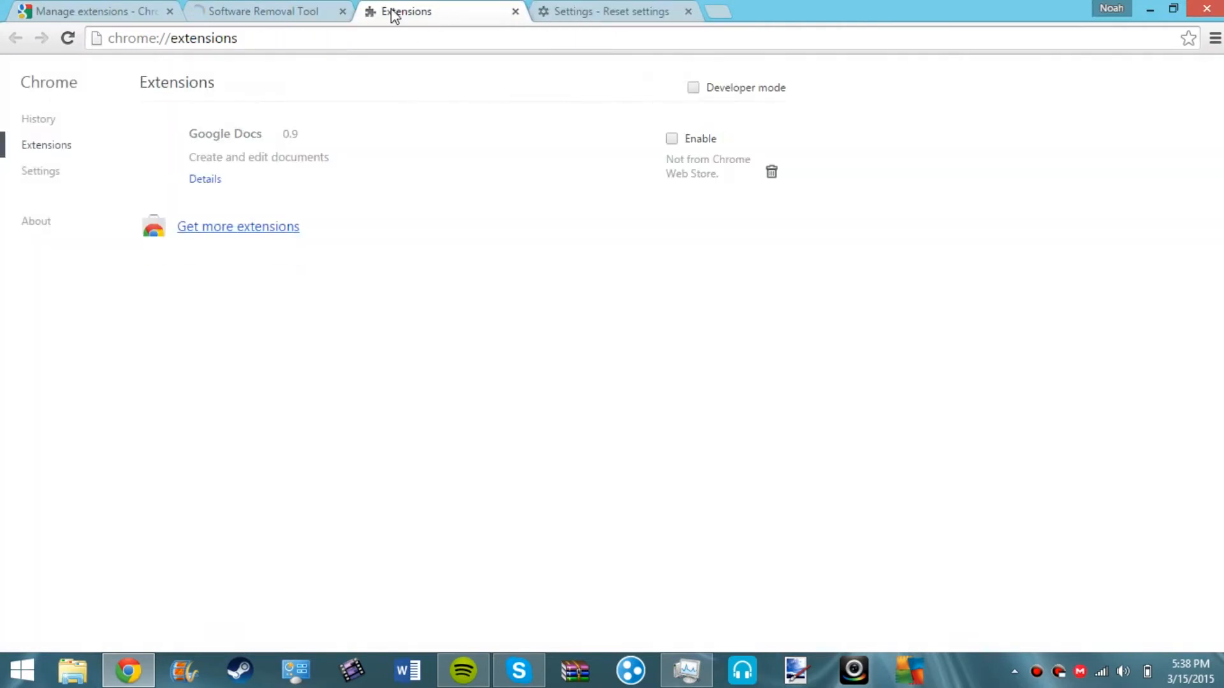
{"action": "left_click", "coordinate": [265, 12]}
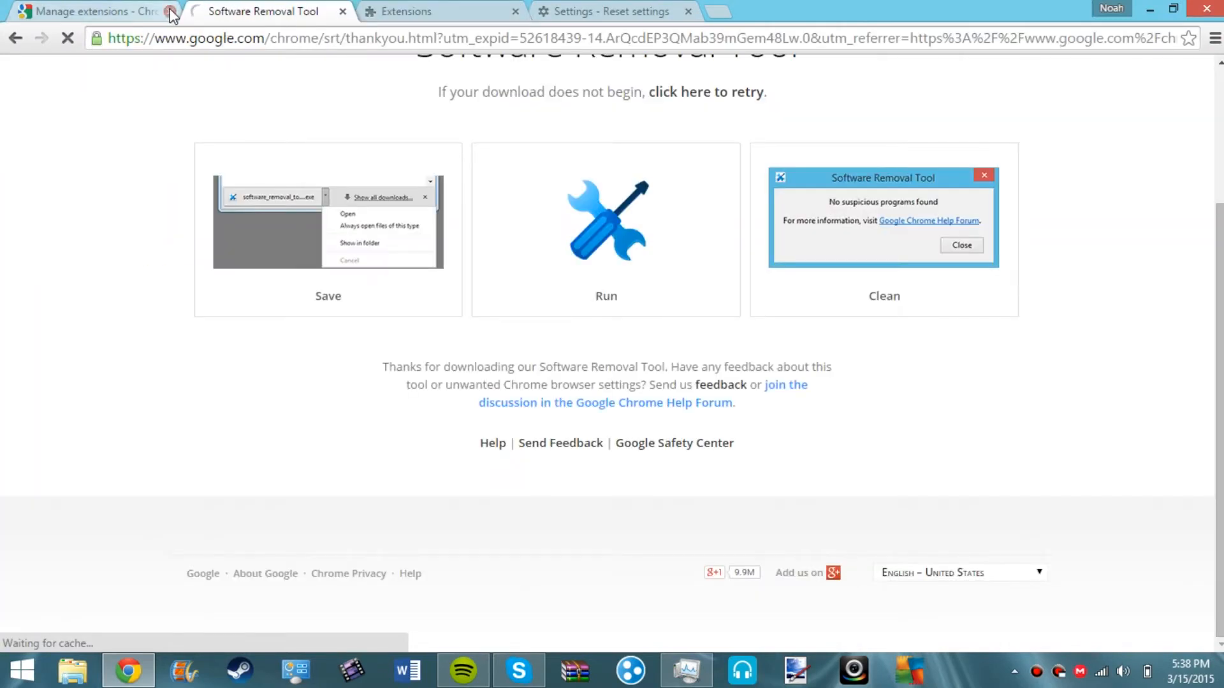
{"action": "left_click", "coordinate": [613, 11]}
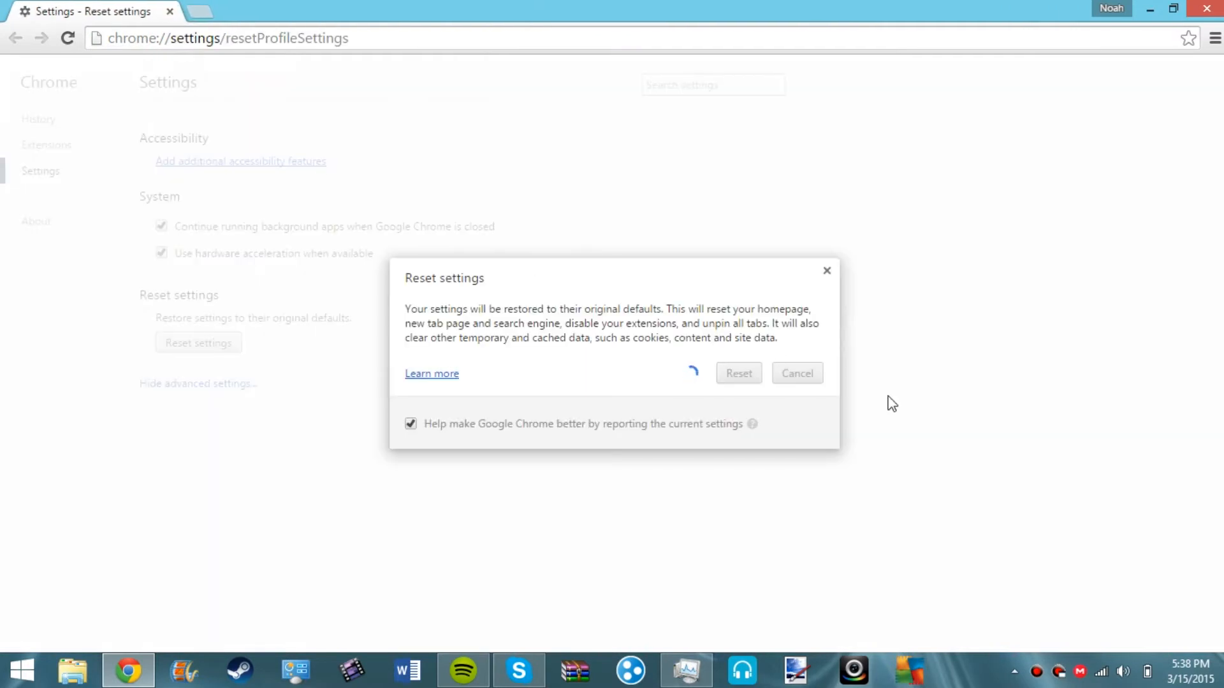
{"action": "mouse_move", "coordinate": [739, 329]}
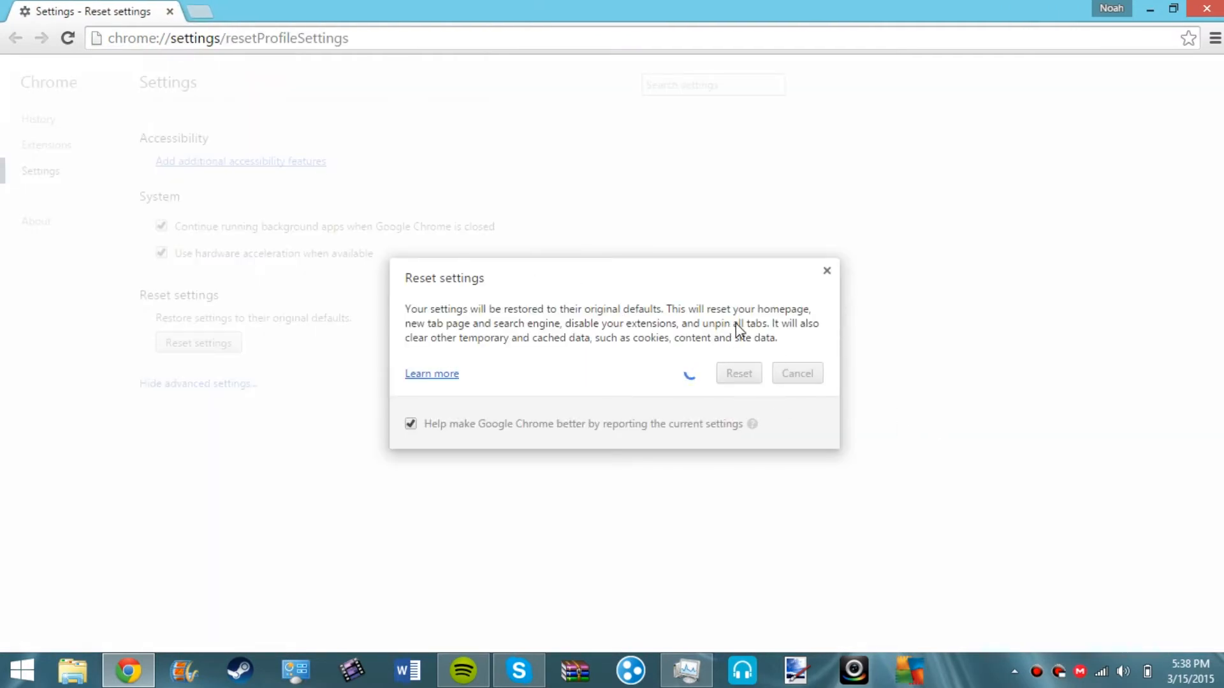
{"action": "mouse_move", "coordinate": [693, 332]}
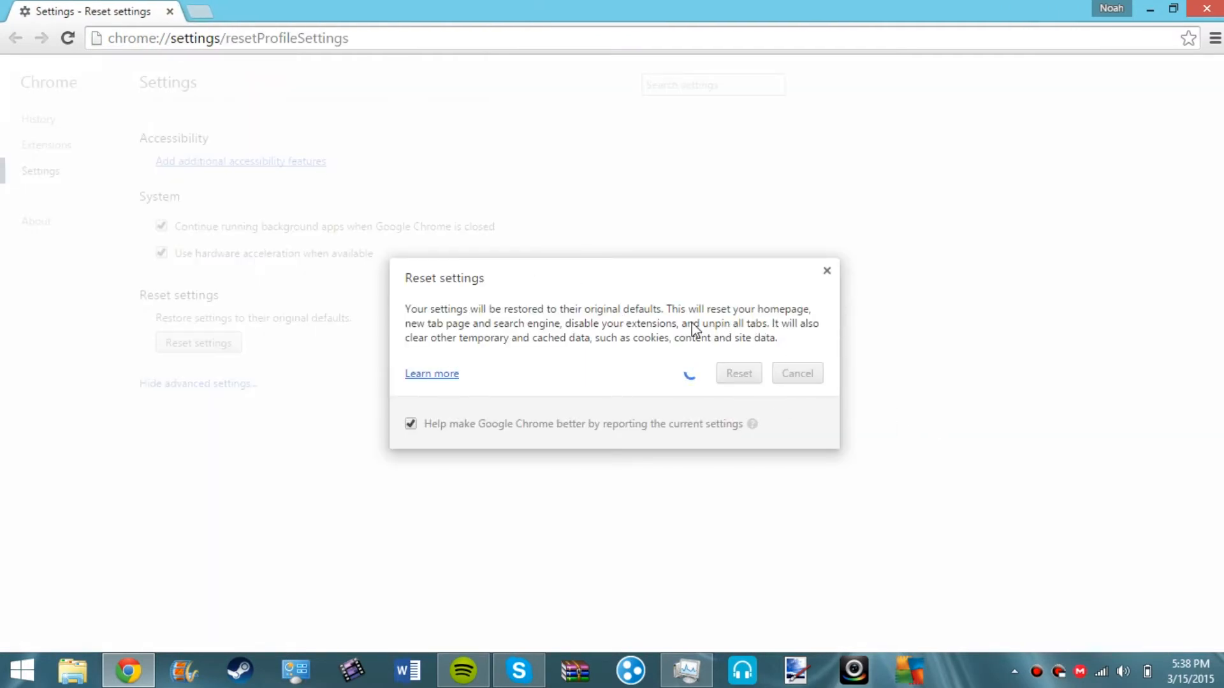
{"action": "mouse_move", "coordinate": [510, 324]}
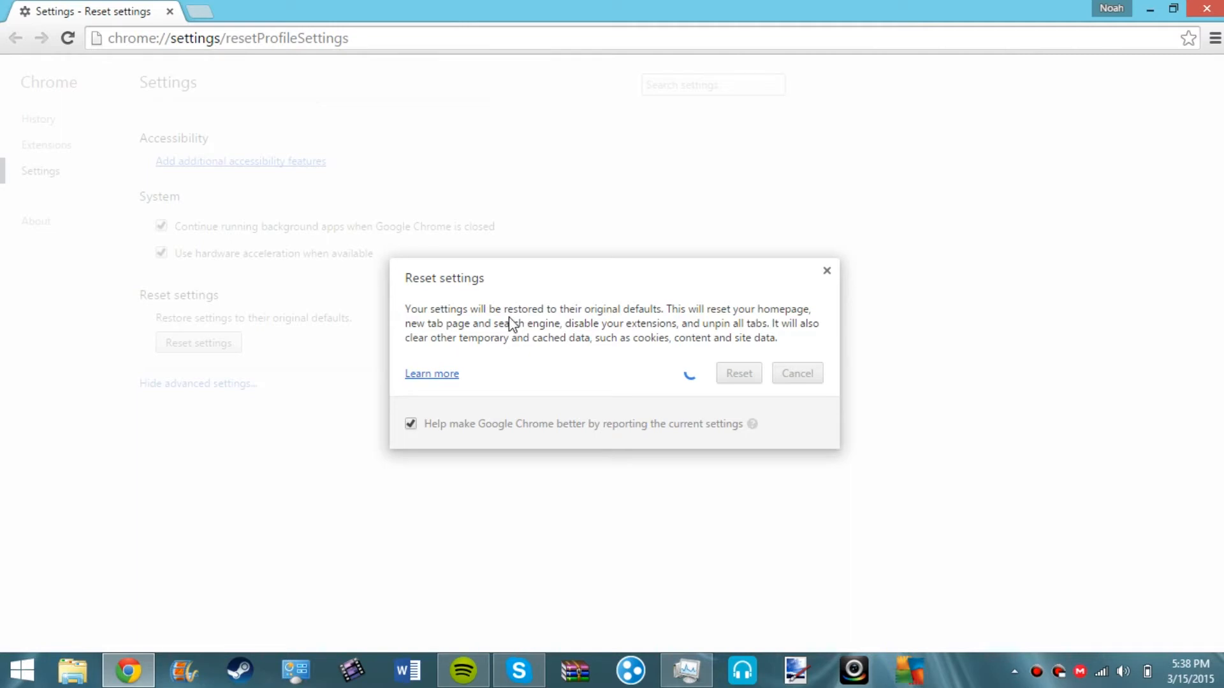
{"action": "mouse_move", "coordinate": [747, 353]}
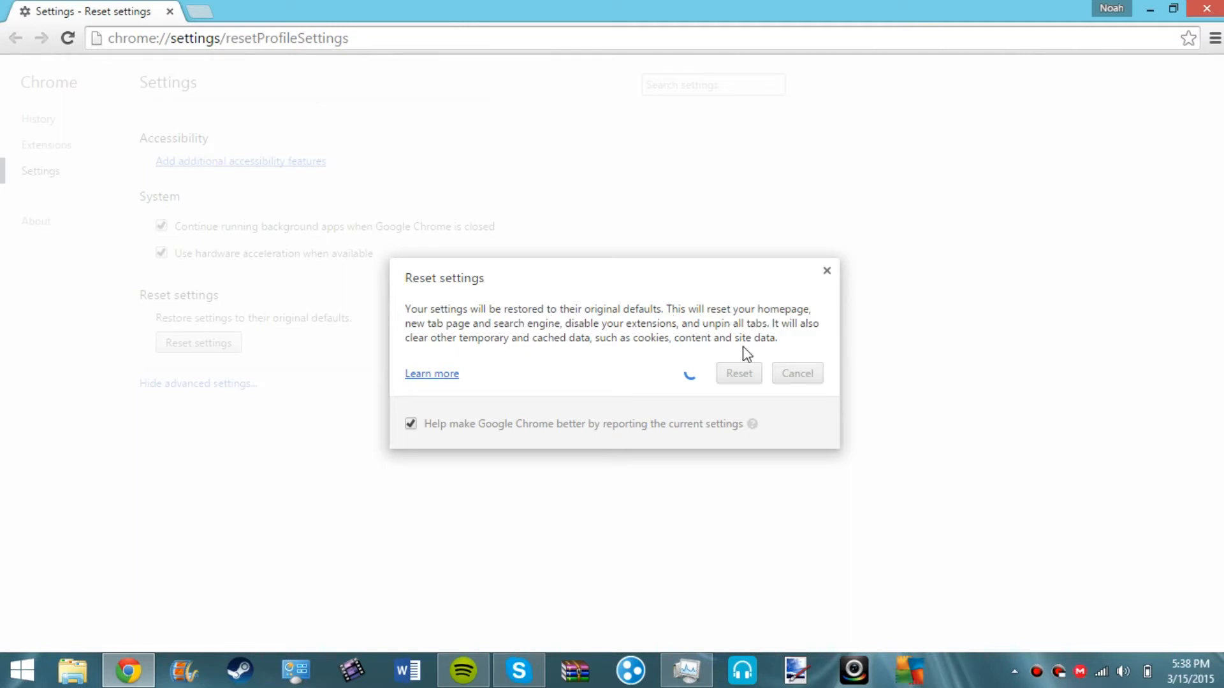
{"action": "left_click", "coordinate": [796, 374]}
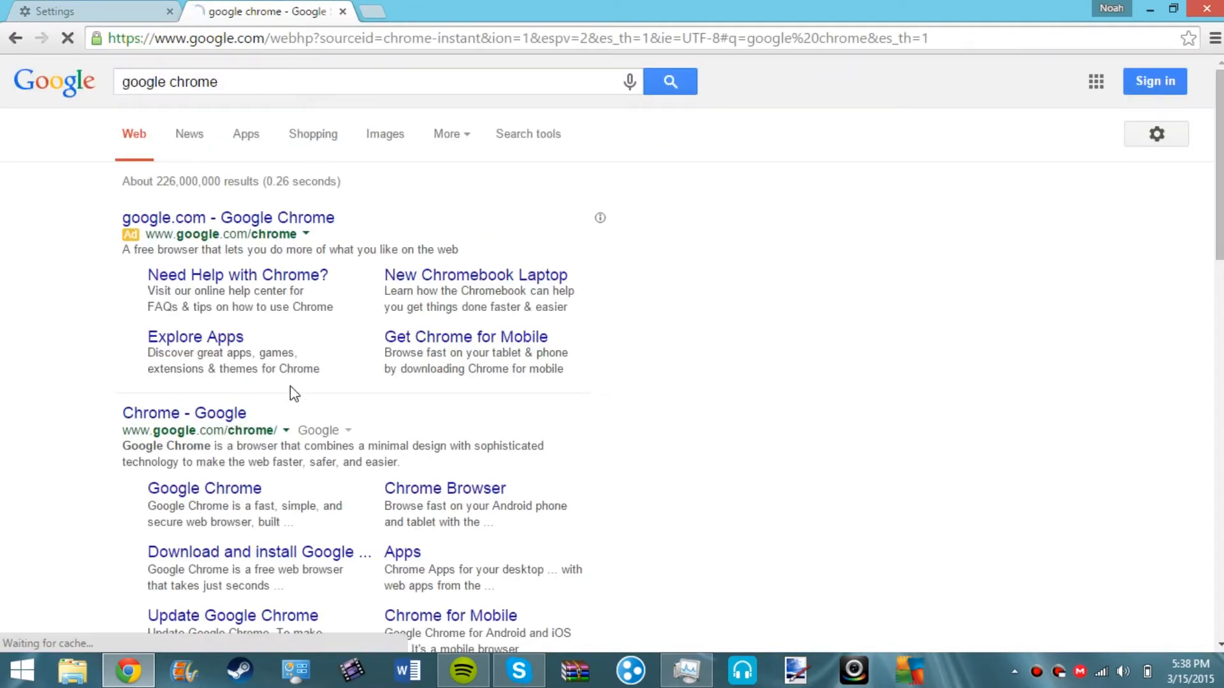
Search Google for 'make google chrome my homepage' from the address bar.
{"action": "left_click", "coordinate": [184, 413]}
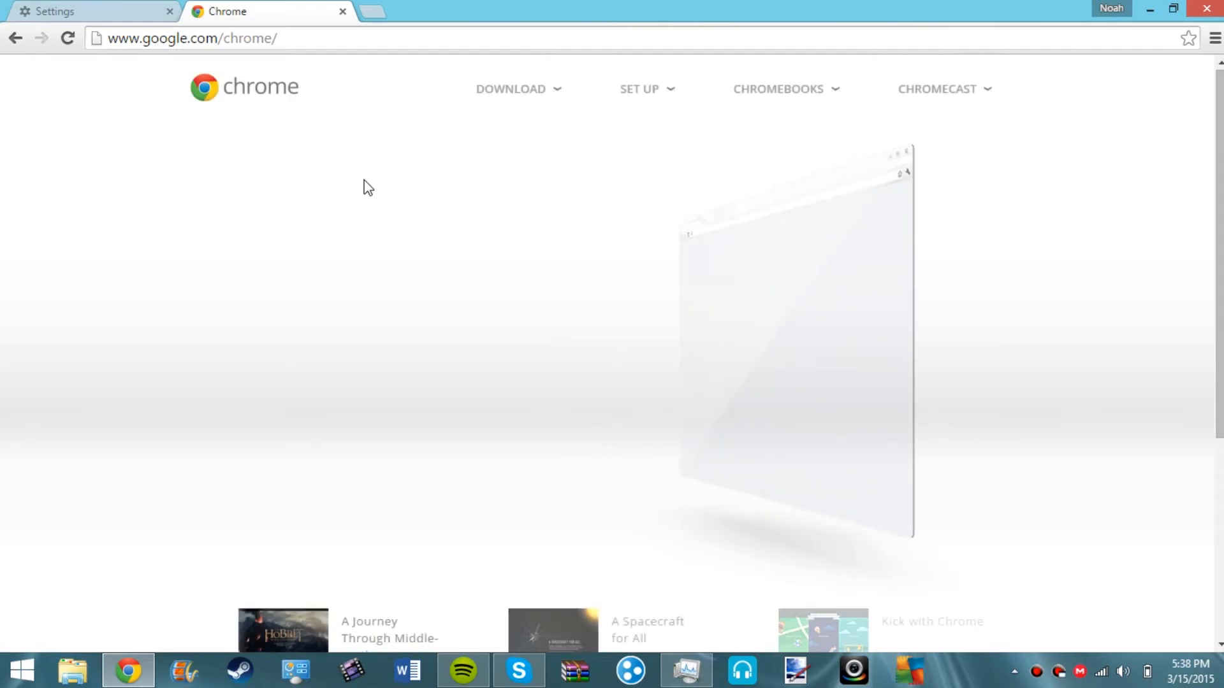
{"action": "left_click", "coordinate": [509, 88]}
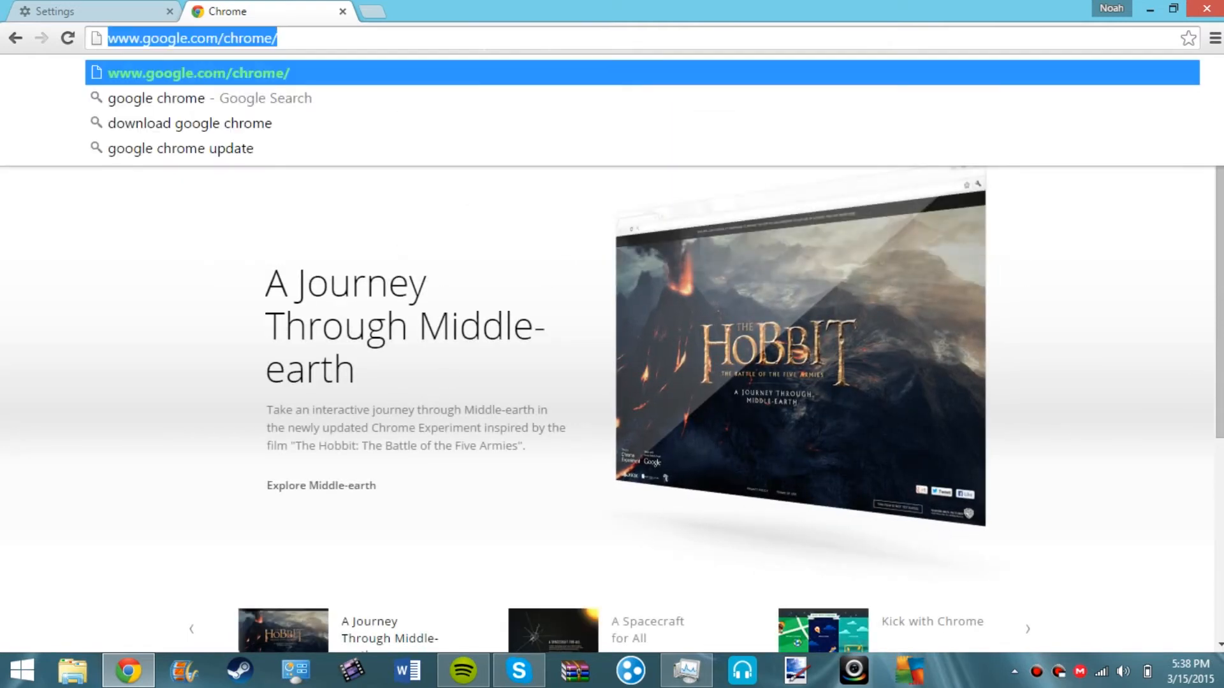
{"action": "type", "text": "make google chrome my homepage"}
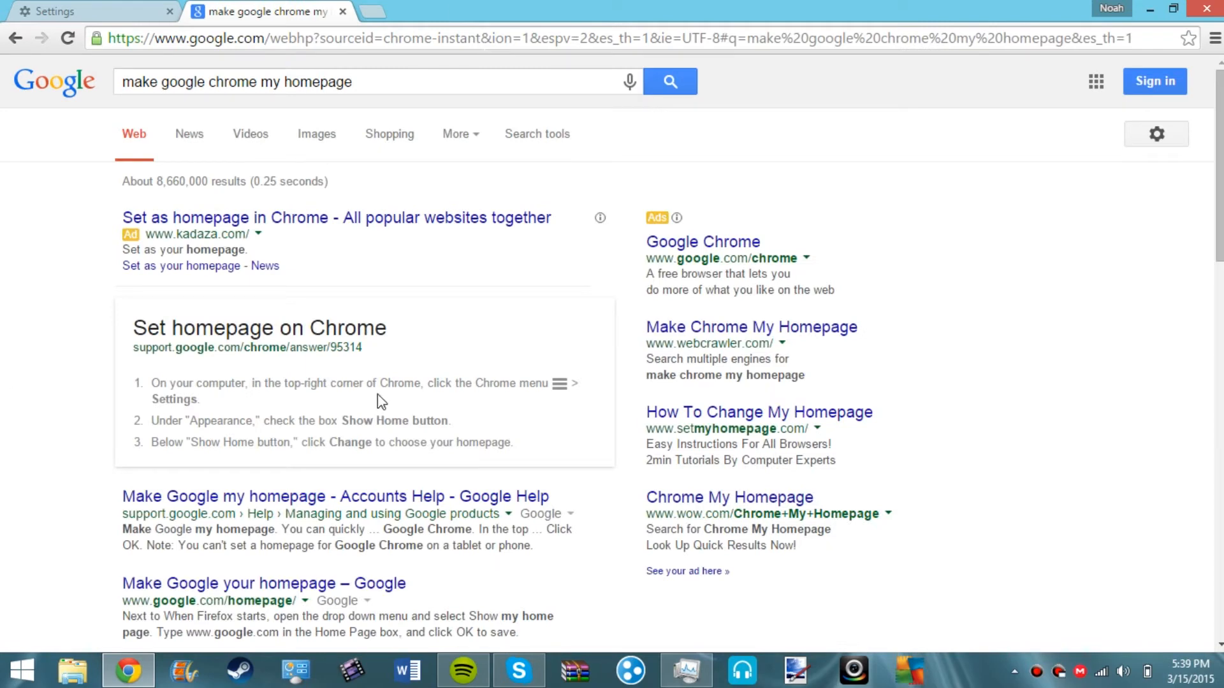
Show Chrome Settings with advanced settings collapsed and toggle Show Home button.
{"action": "left_click", "coordinate": [1211, 37]}
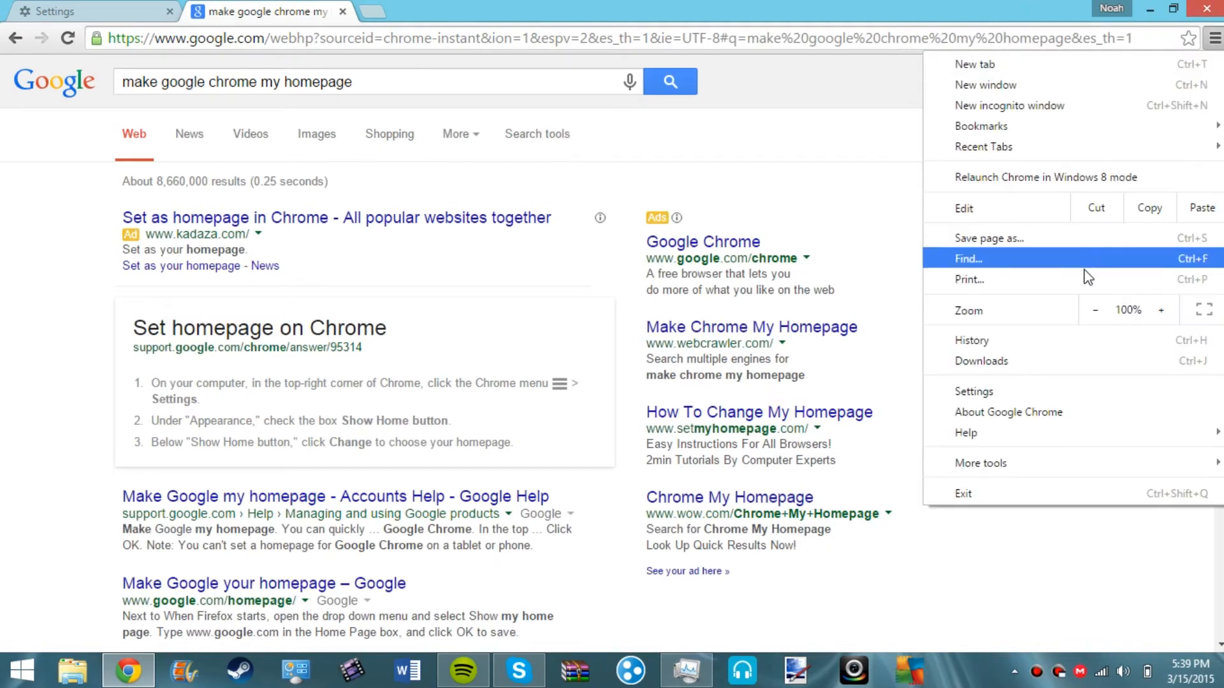
{"action": "mouse_move", "coordinate": [1037, 275]}
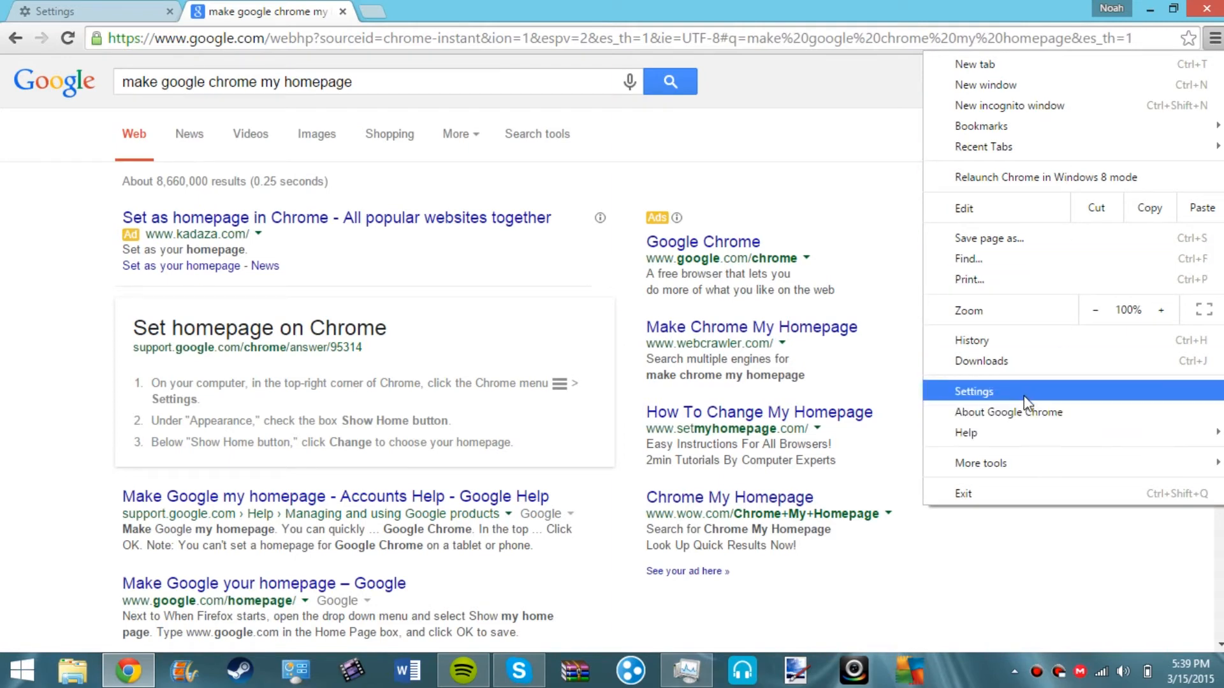
{"action": "mouse_move", "coordinate": [1015, 399]}
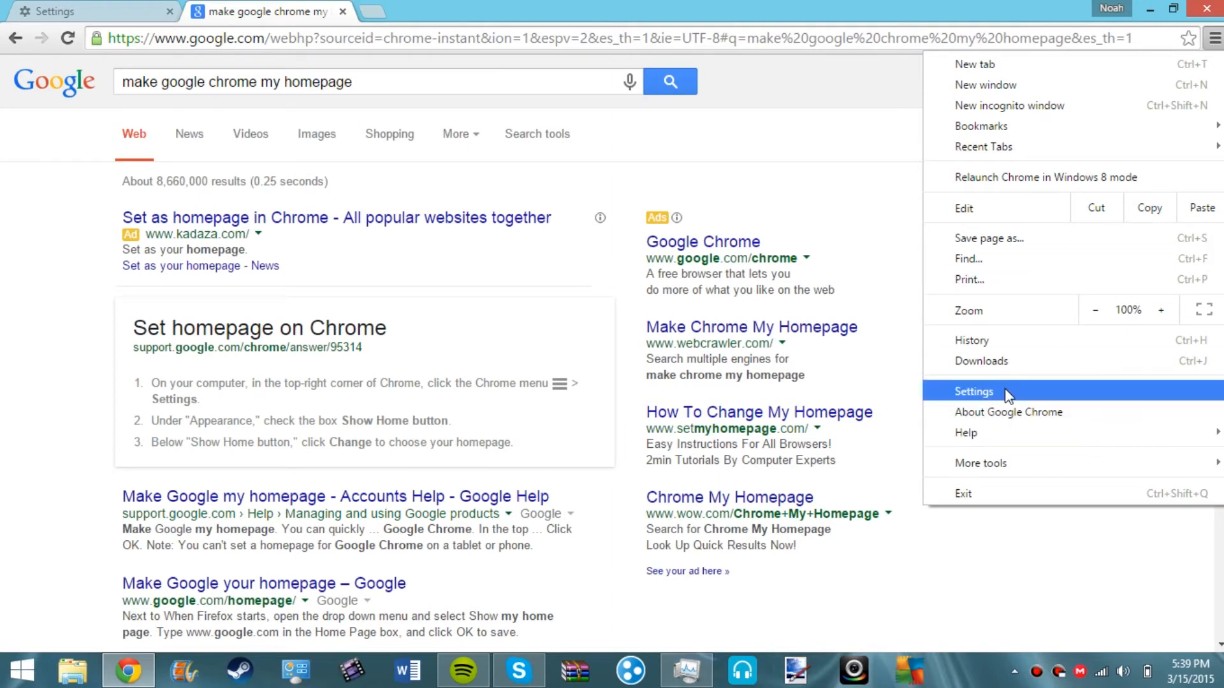
{"action": "left_click", "coordinate": [973, 391]}
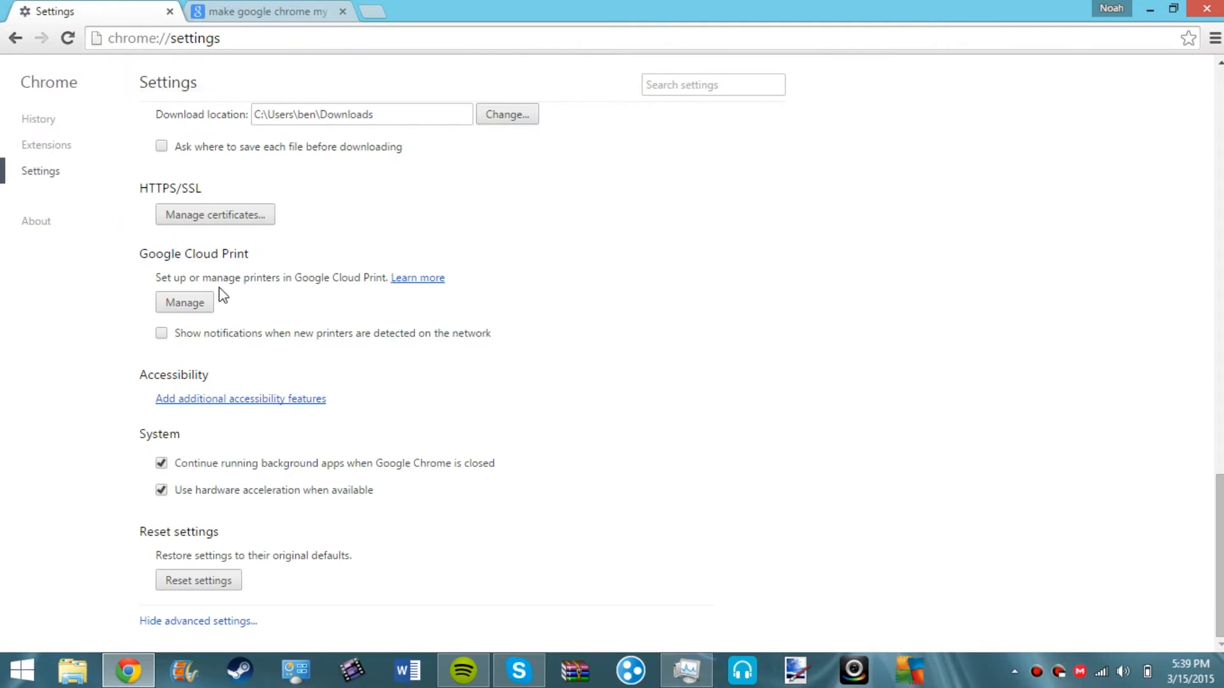
{"action": "mouse_move", "coordinate": [601, 490]}
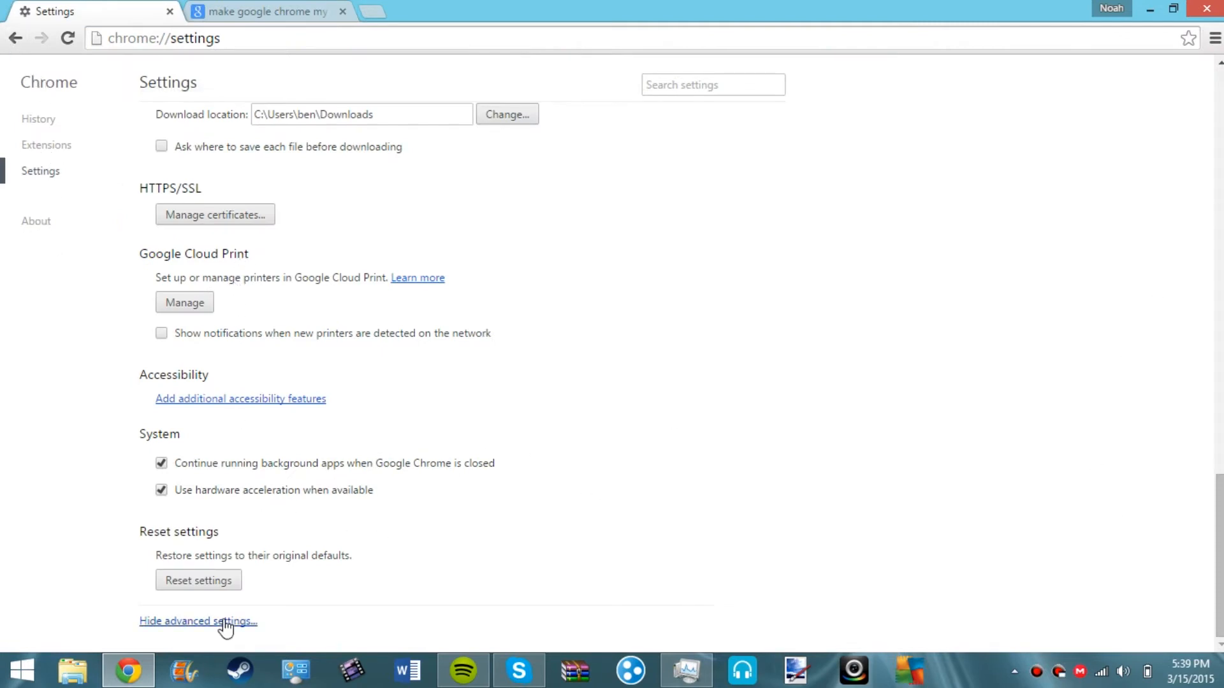
{"action": "left_click", "coordinate": [198, 621]}
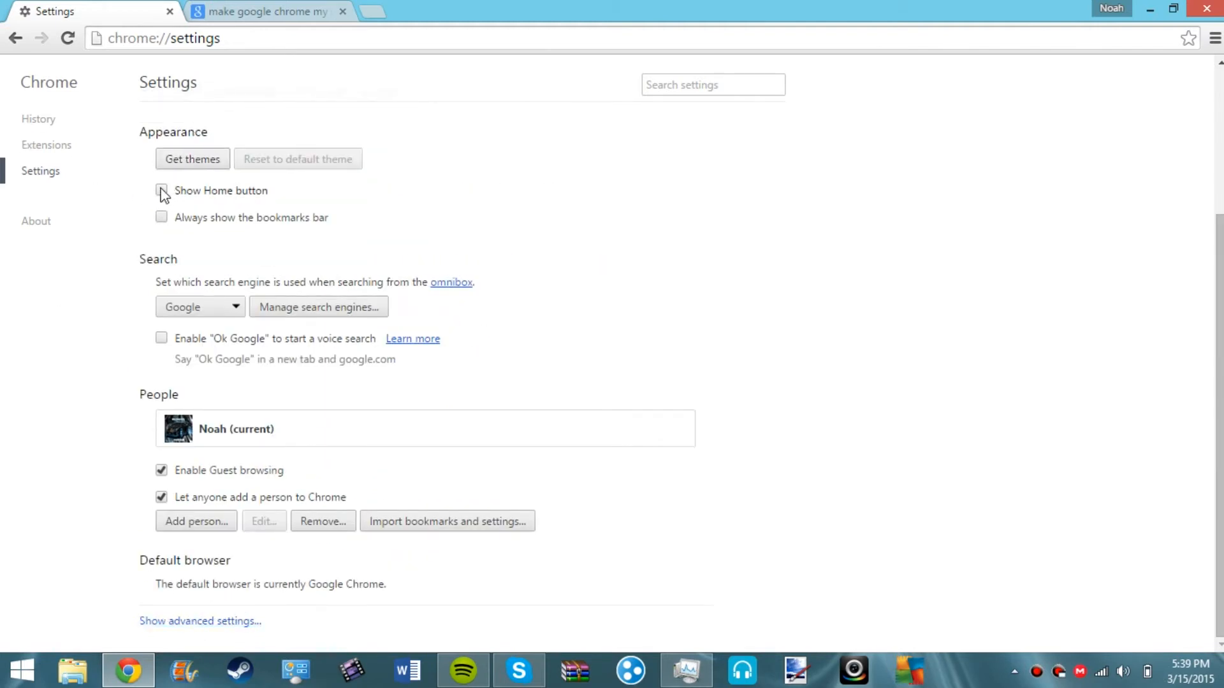
{"action": "left_click", "coordinate": [160, 190]}
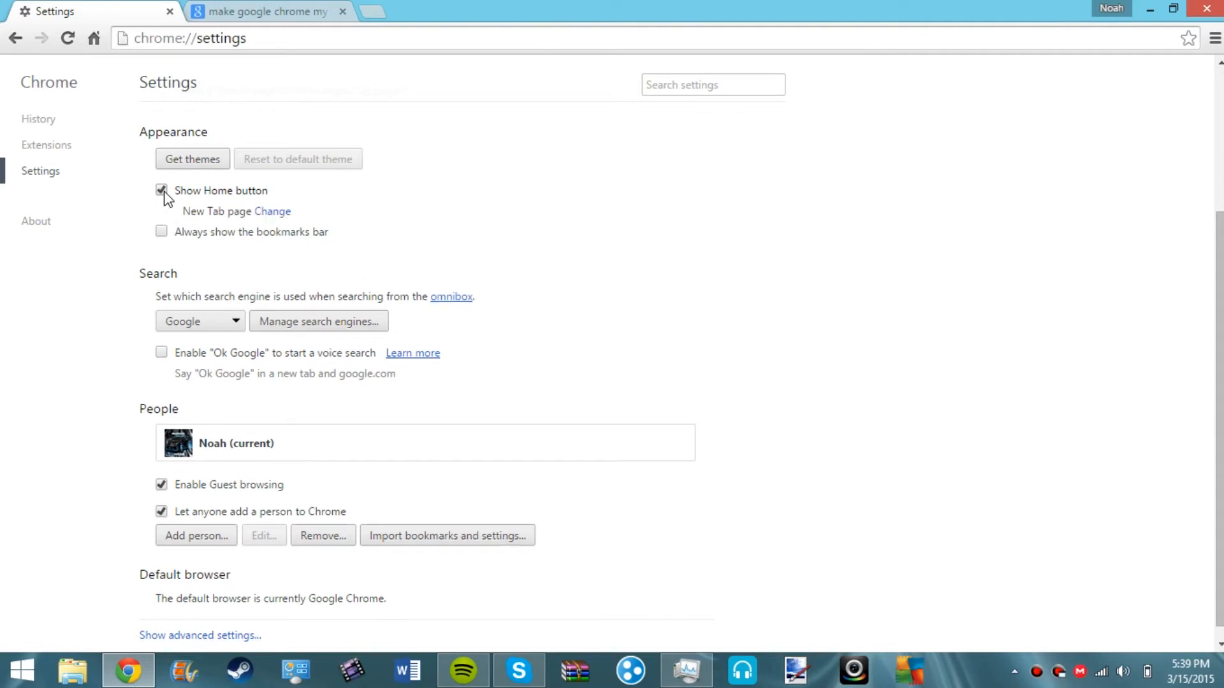
Close the search results and new tabs, leaving only Settings open.
{"action": "left_click", "coordinate": [266, 11]}
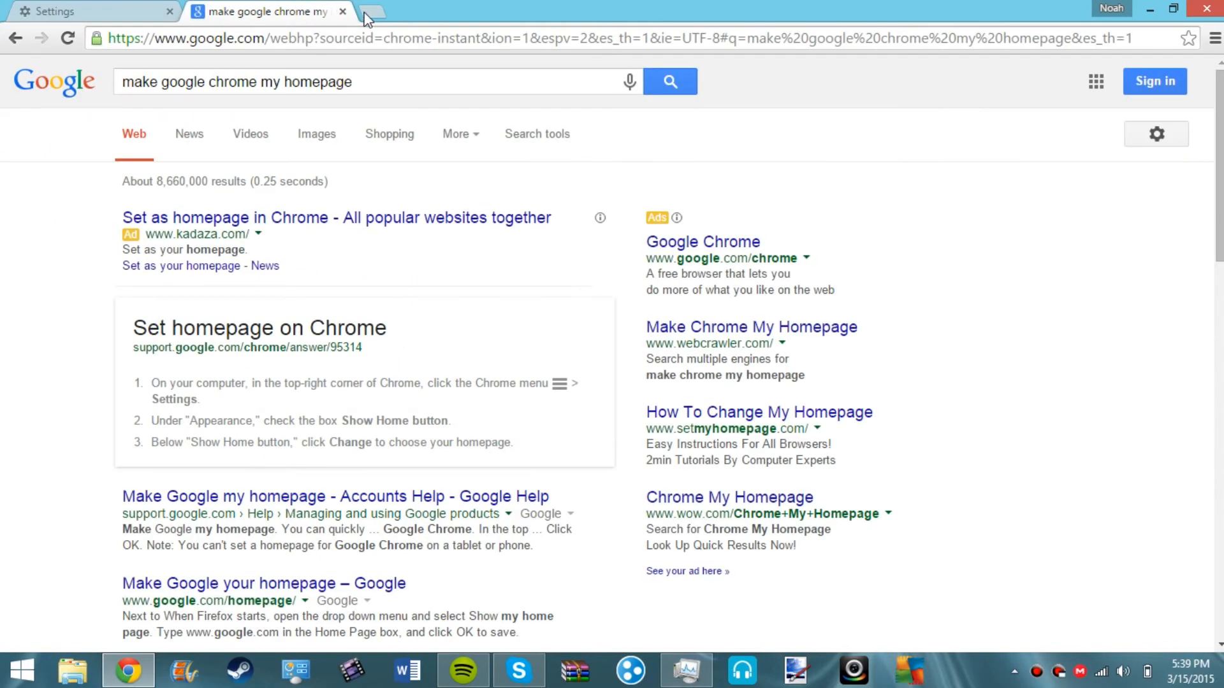
{"action": "left_click", "coordinate": [374, 14]}
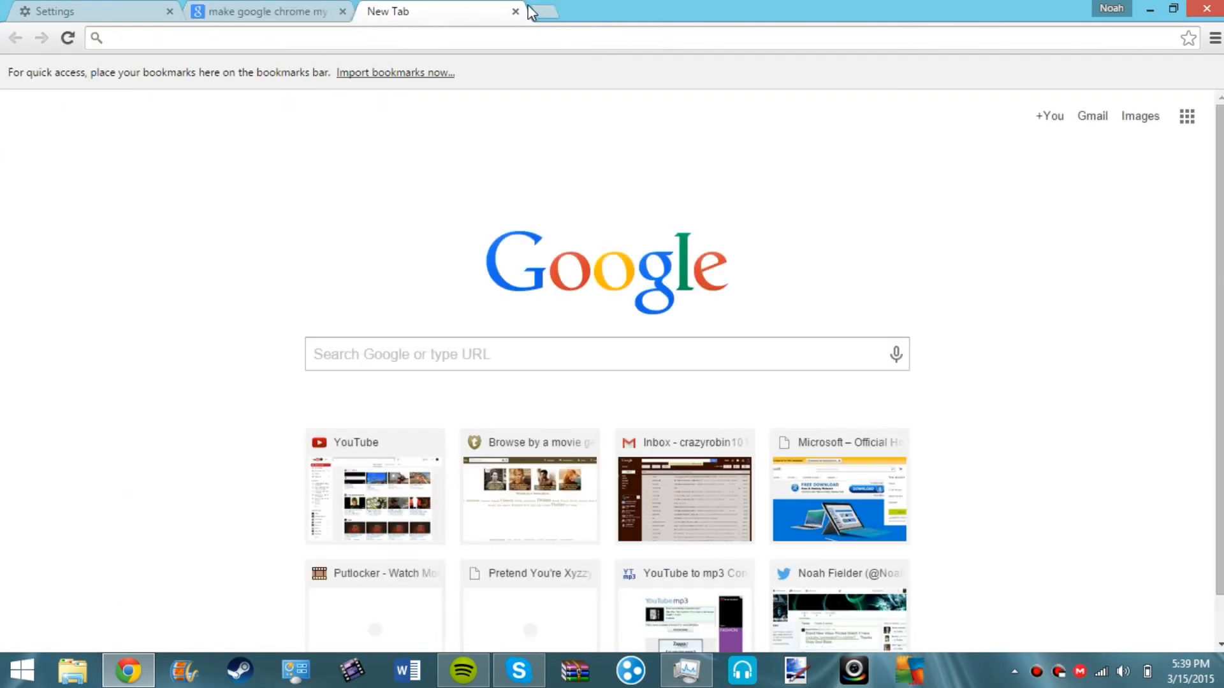
{"action": "left_click", "coordinate": [513, 11]}
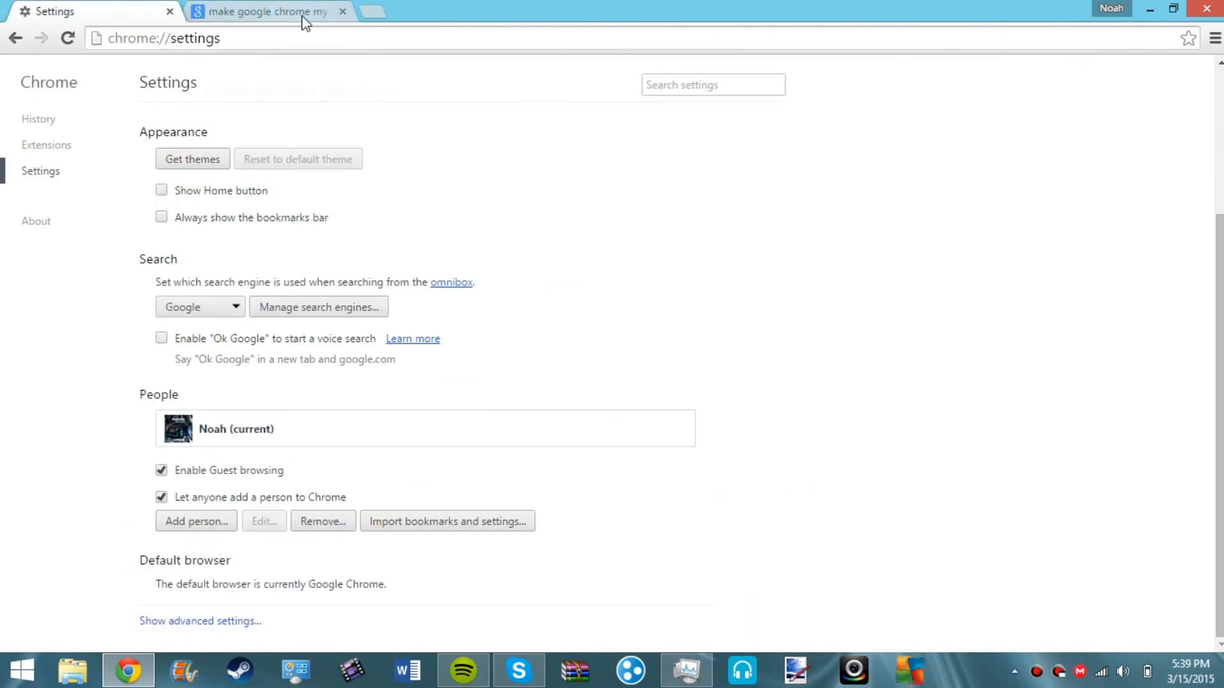
{"action": "left_click", "coordinate": [342, 11]}
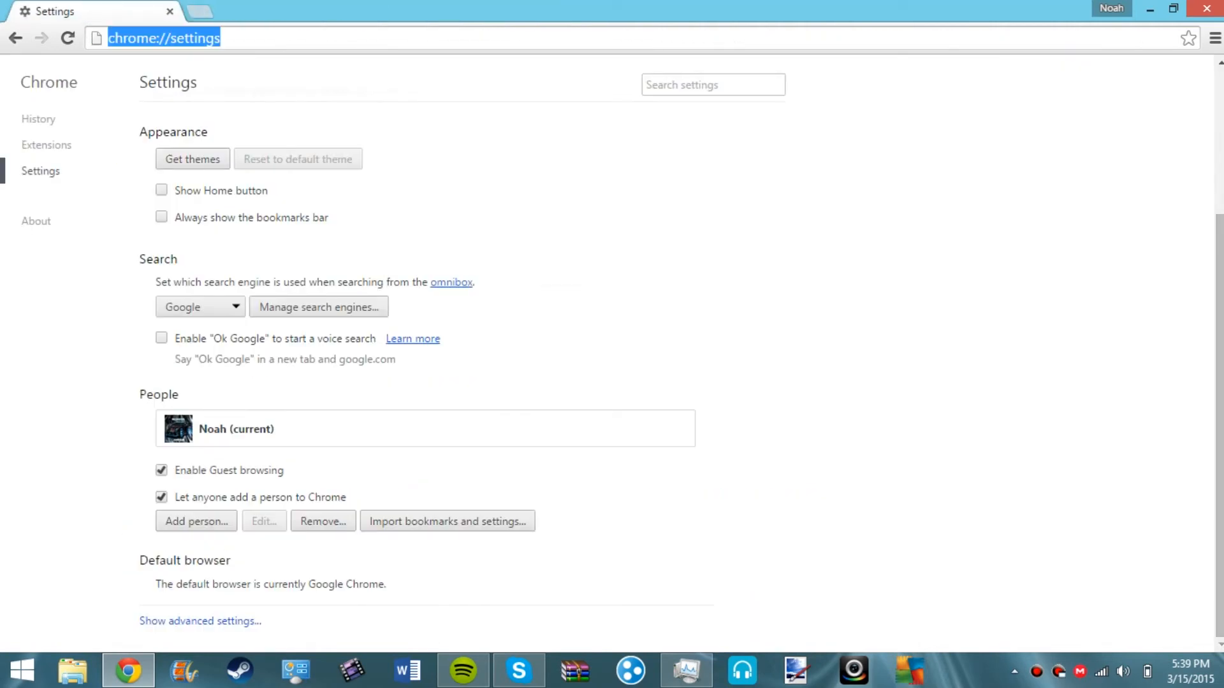
Search for Chrome themes, reach the Web Store themes category and search it for '2pa'.
{"action": "type", "text": "google chrome themes"}
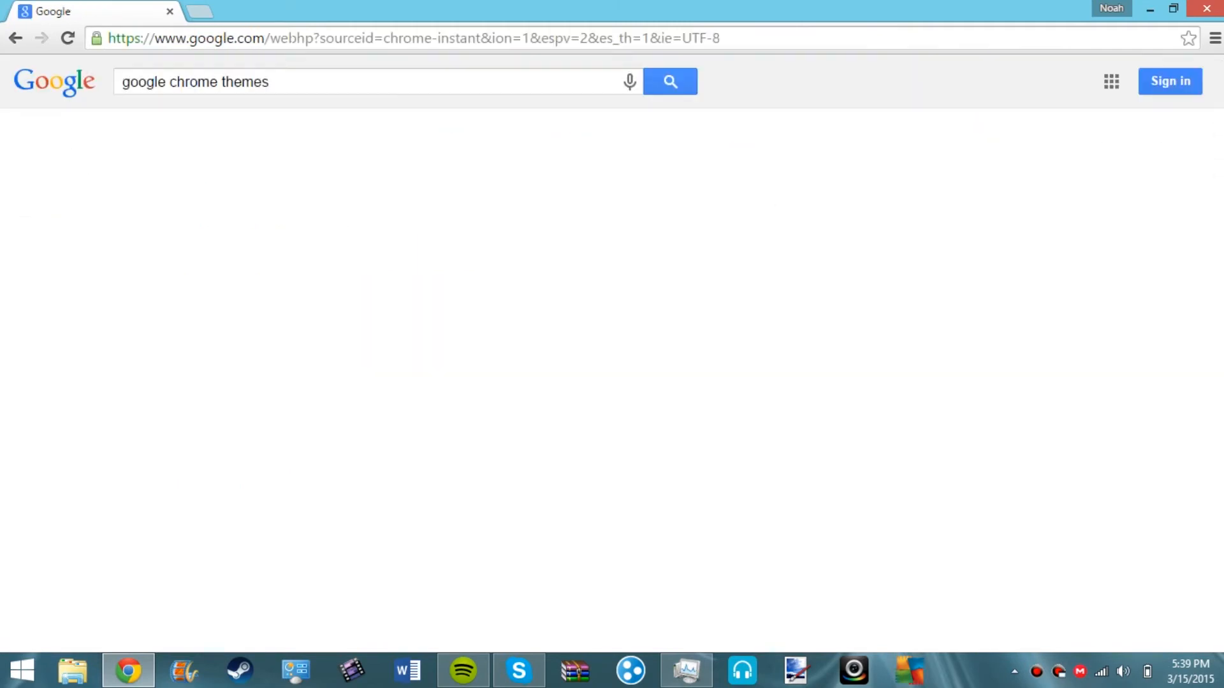
{"action": "left_click", "coordinate": [669, 82]}
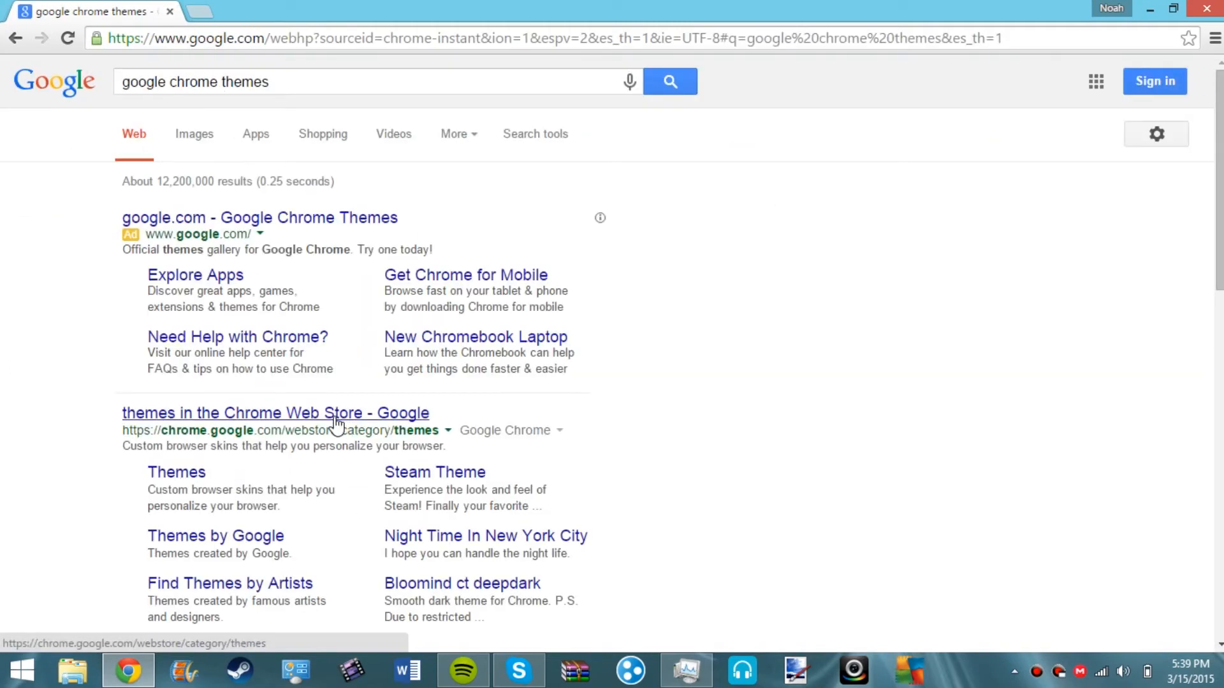
{"action": "left_click", "coordinate": [275, 413]}
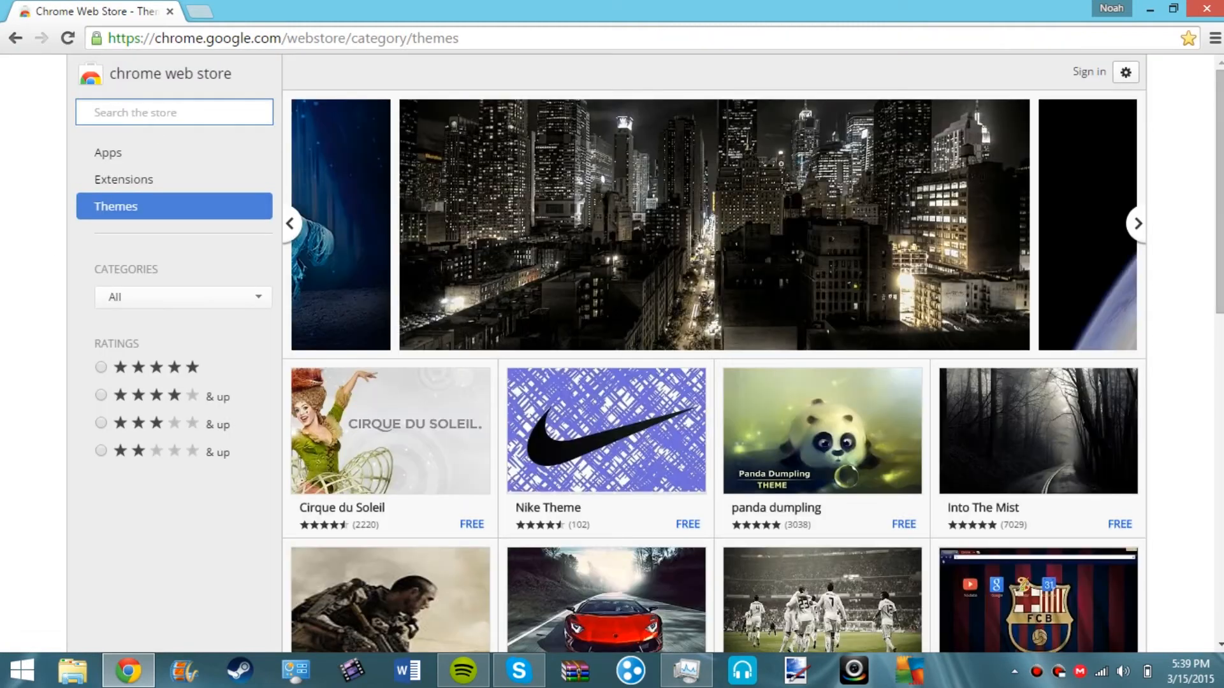
{"action": "type", "text": "p"}
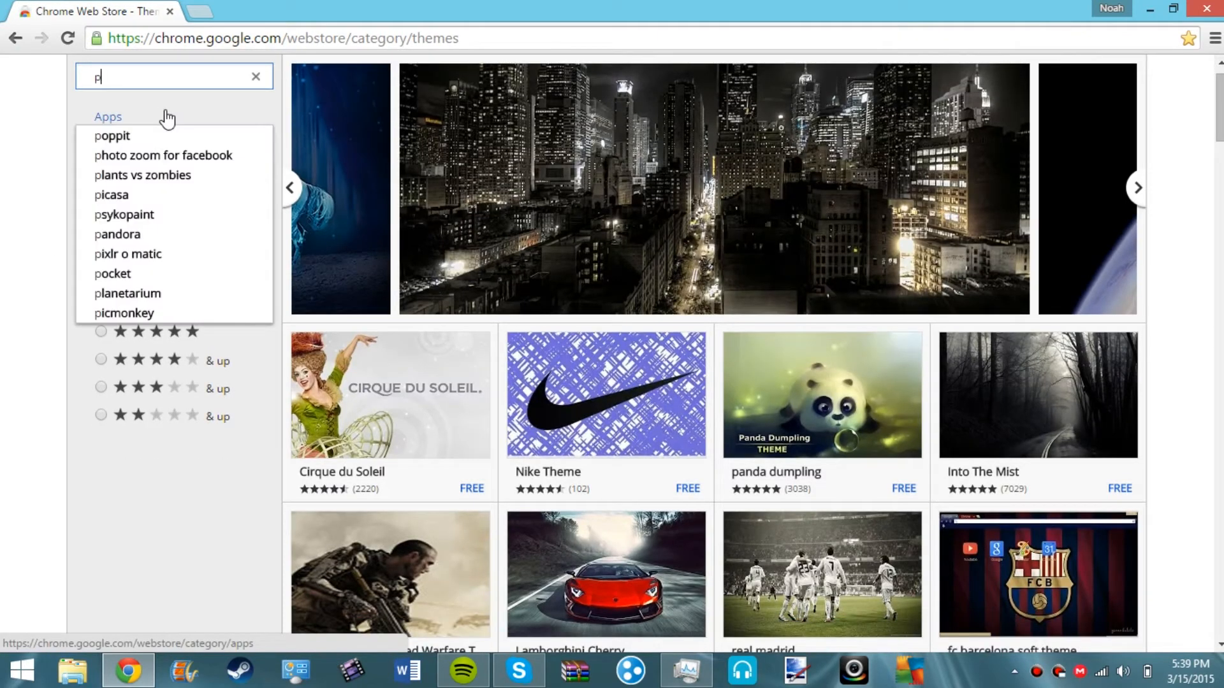
{"action": "left_click", "coordinate": [255, 77]}
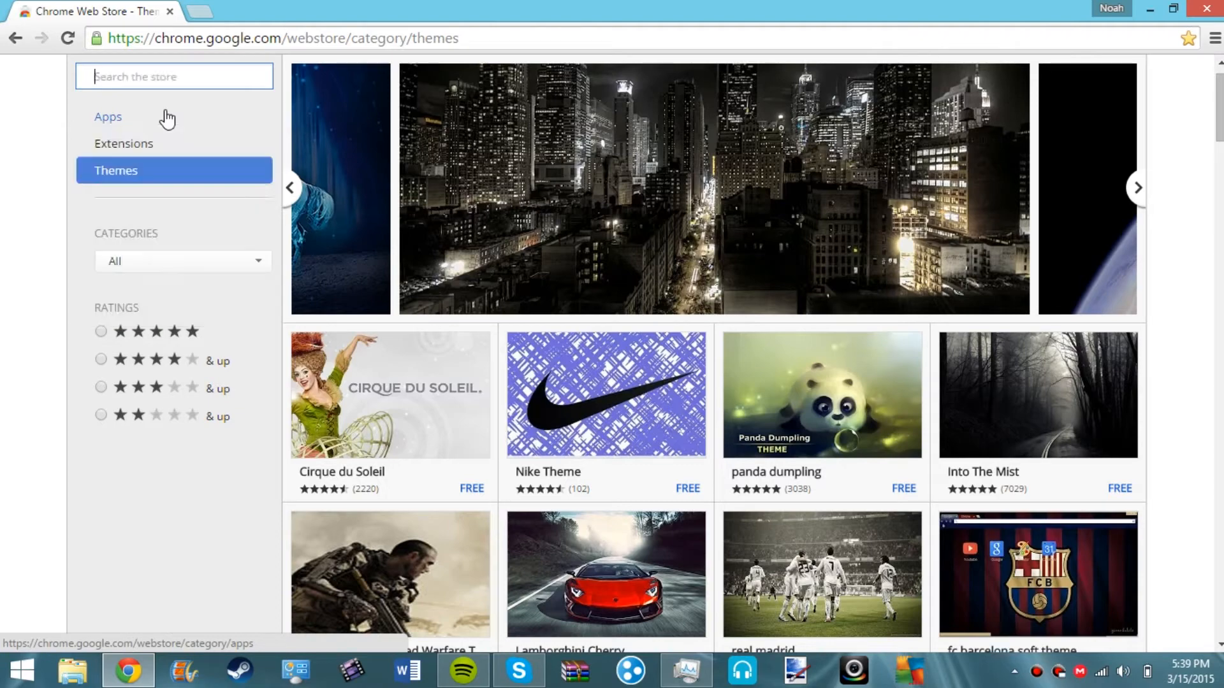
{"action": "type", "text": "2pac"}
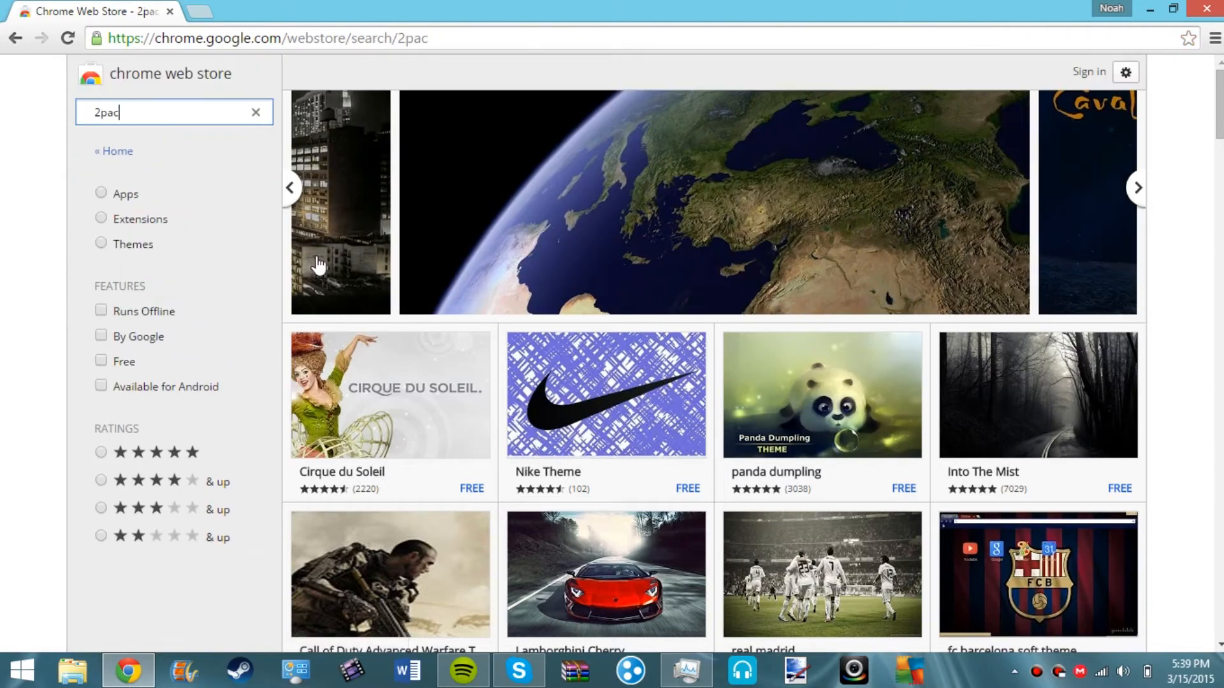
{"action": "scroll", "scroll_direction": "down", "scroll_amount": 3}
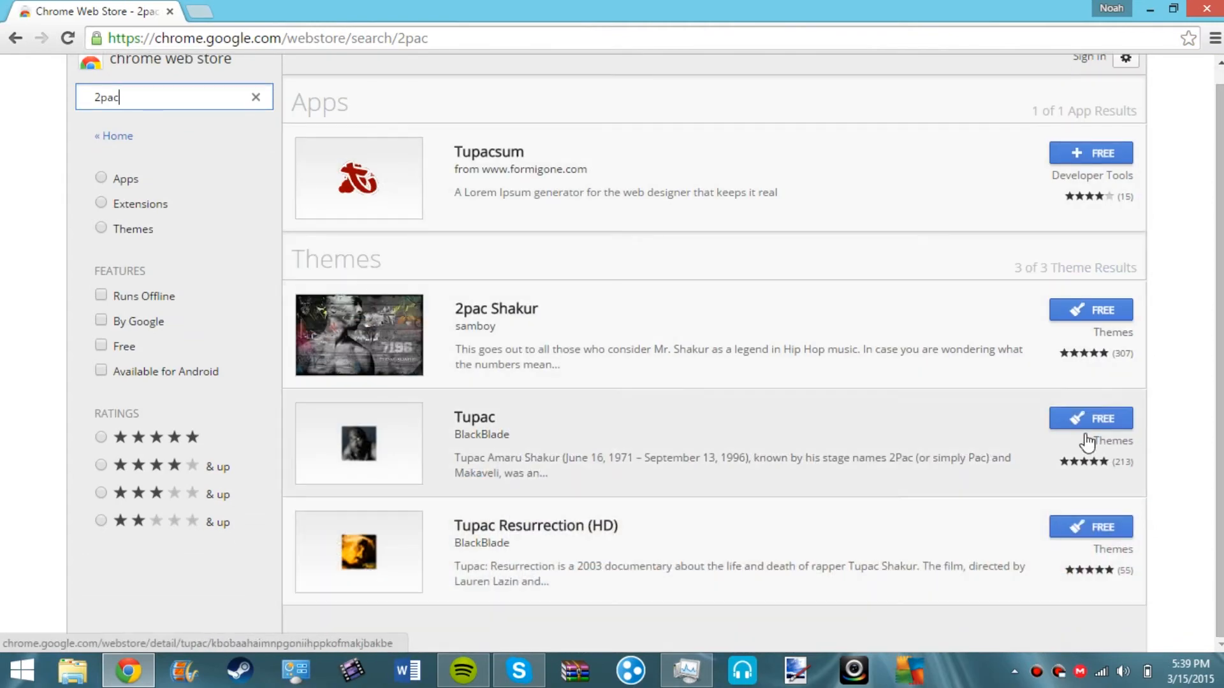
Add the free Tupac theme to Chrome, view it on the new tab and close the Web Store.
{"action": "left_click", "coordinate": [1090, 418]}
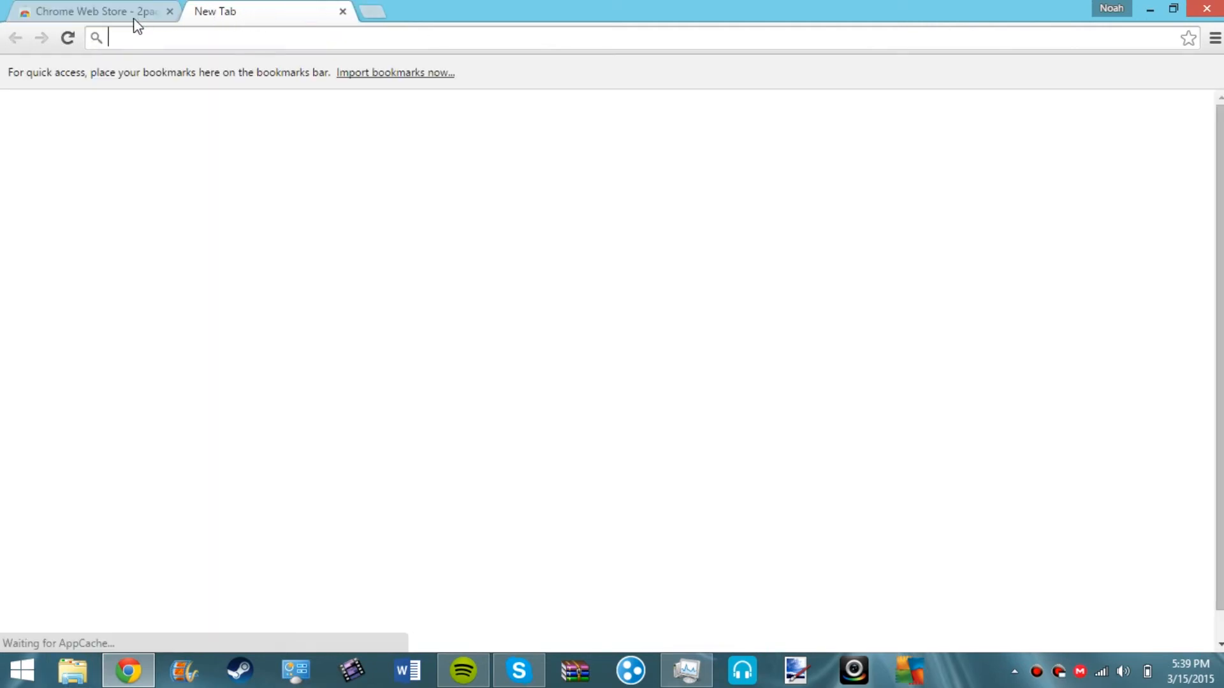
{"action": "left_click", "coordinate": [85, 11]}
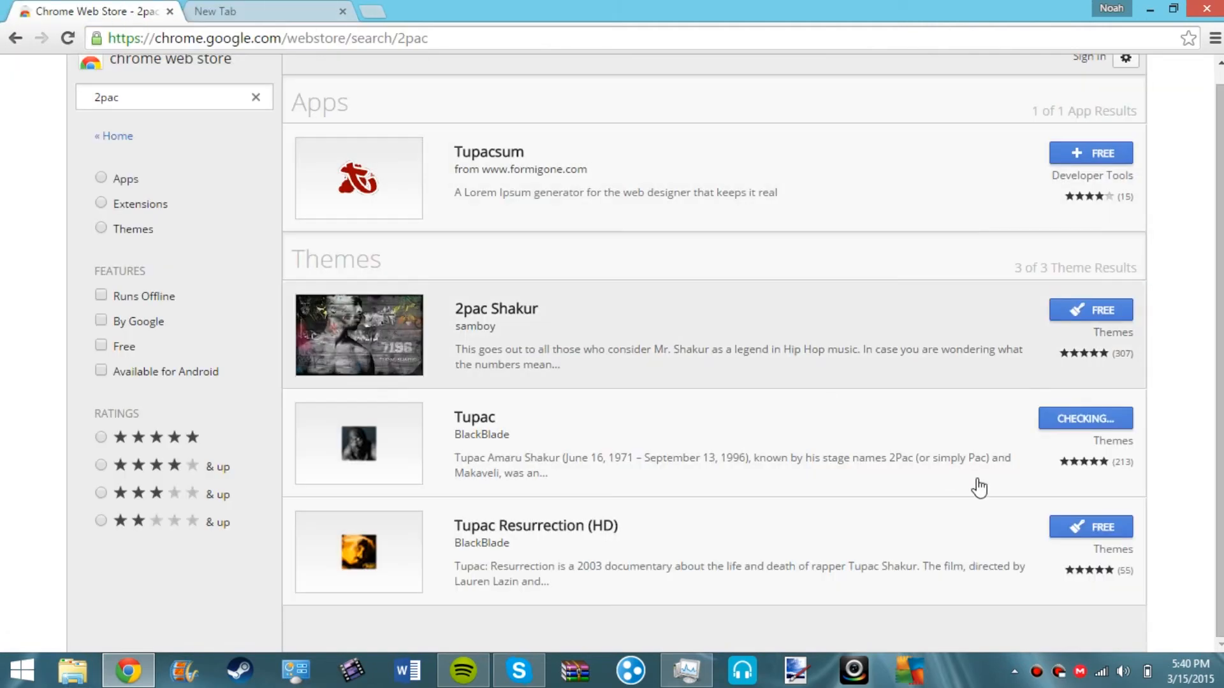
{"action": "left_click", "coordinate": [1083, 418]}
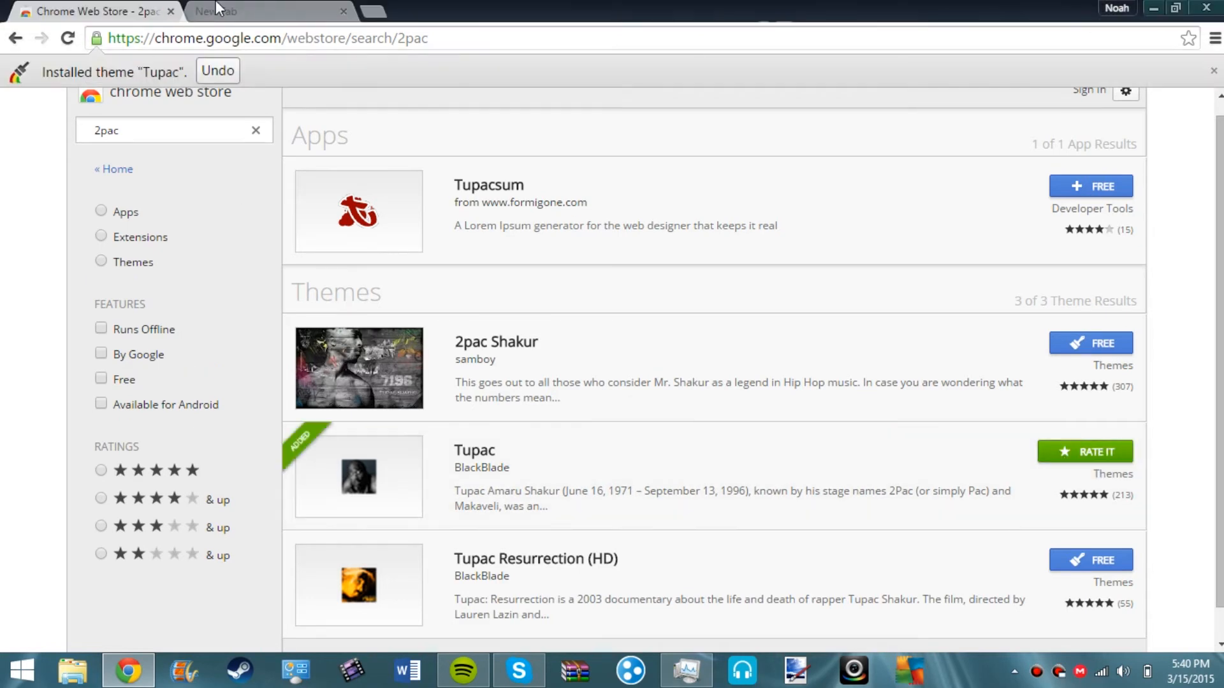
{"action": "left_click", "coordinate": [257, 12]}
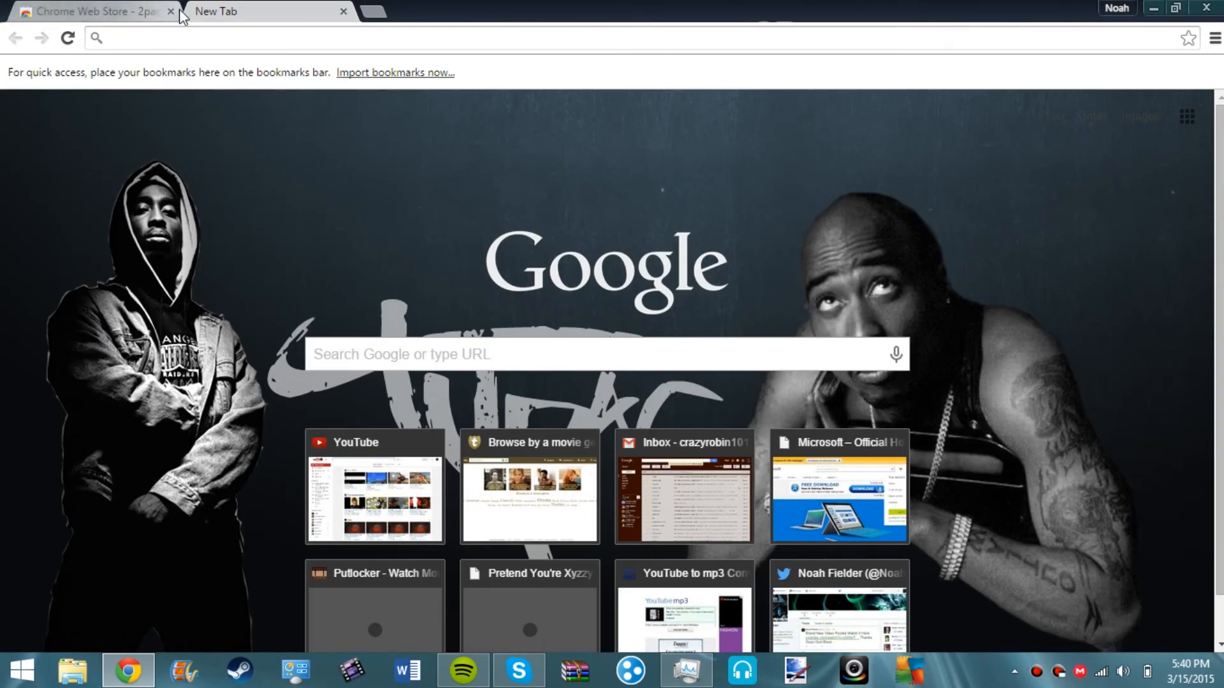
{"action": "left_click", "coordinate": [170, 11]}
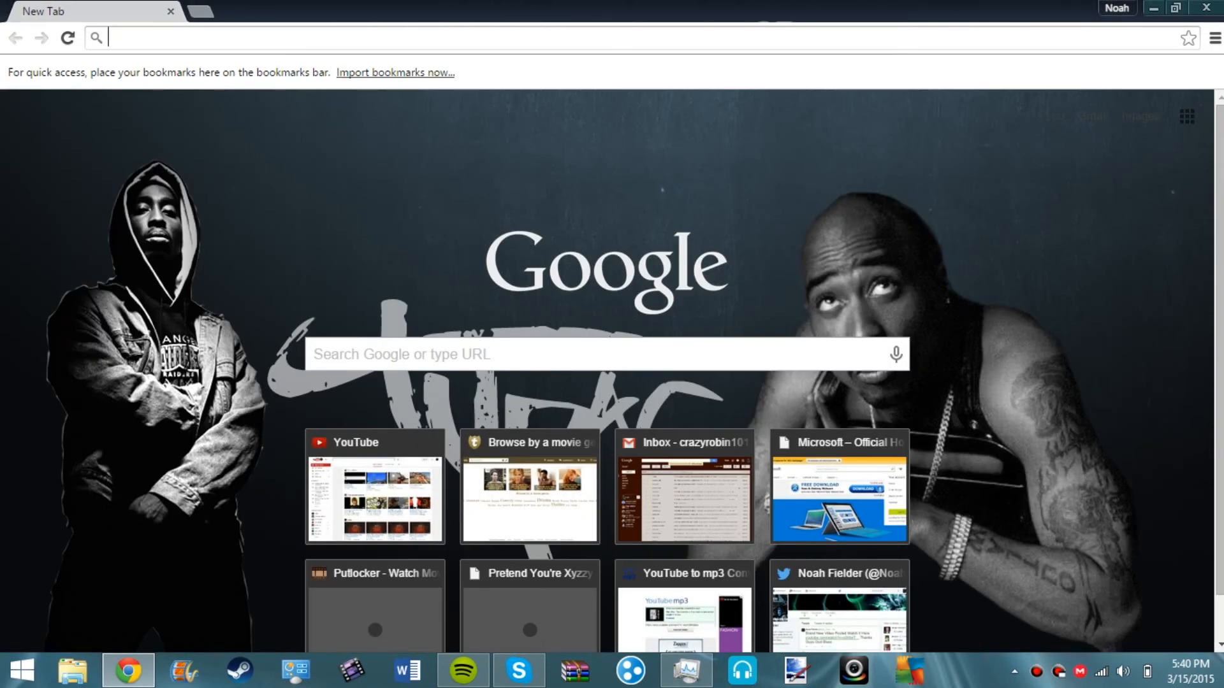
Search 'noah fielder' from the omnibox, reach the YouTube channel and scroll its activity feed.
{"action": "type", "text": "noah fielder"}
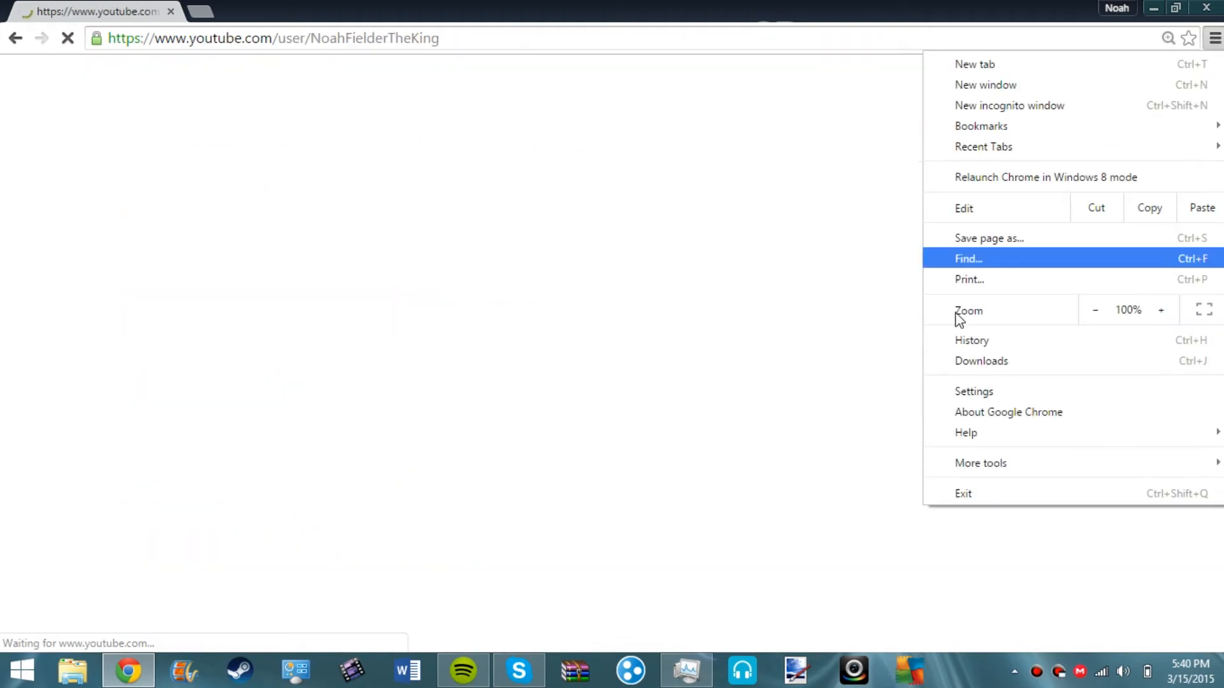
{"action": "mouse_move", "coordinate": [981, 463]}
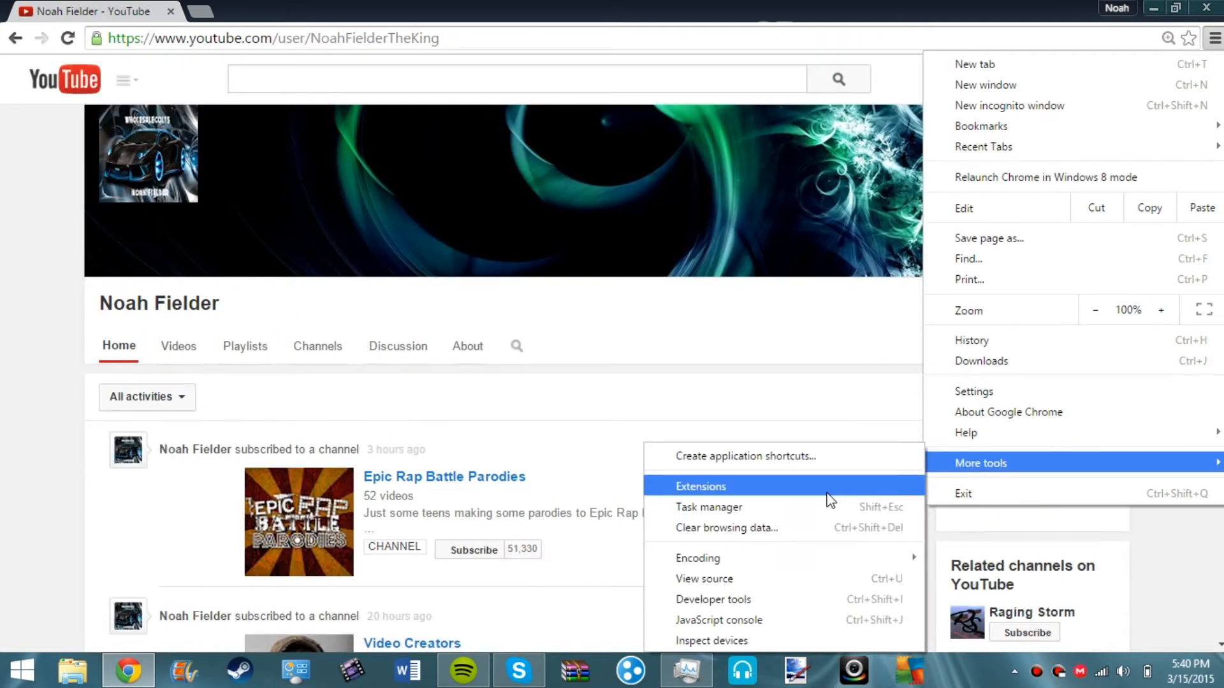
{"action": "left_click", "coordinate": [700, 486]}
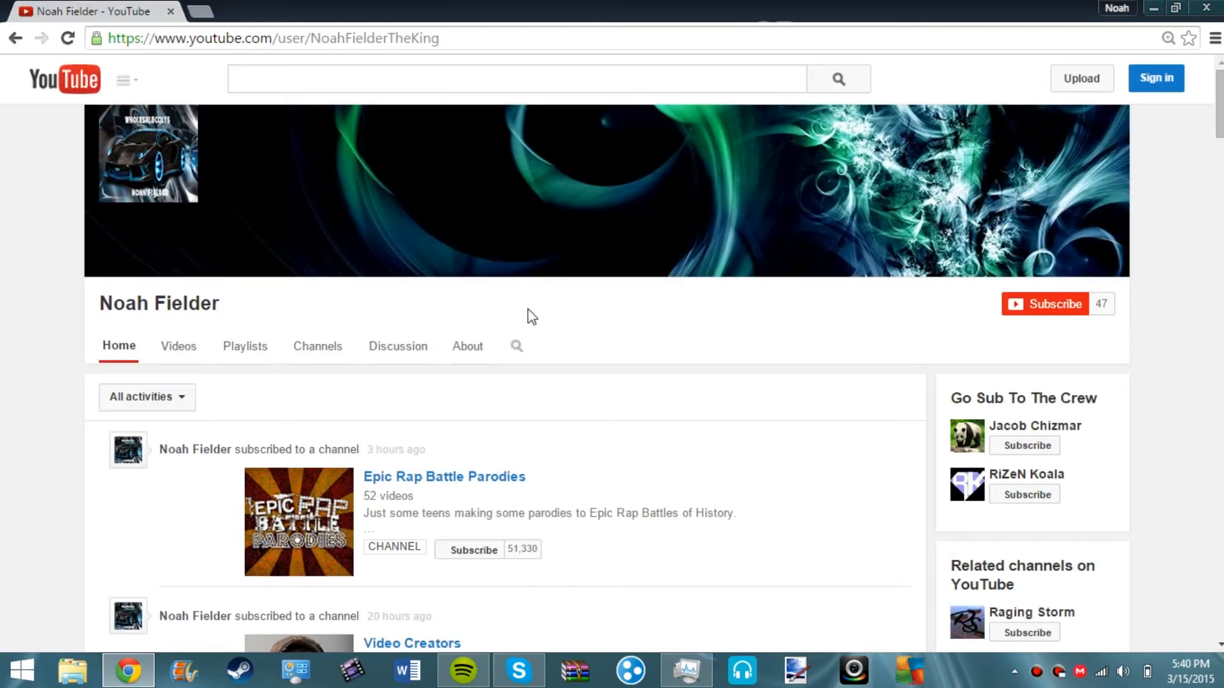
{"action": "mouse_move", "coordinate": [1054, 303]}
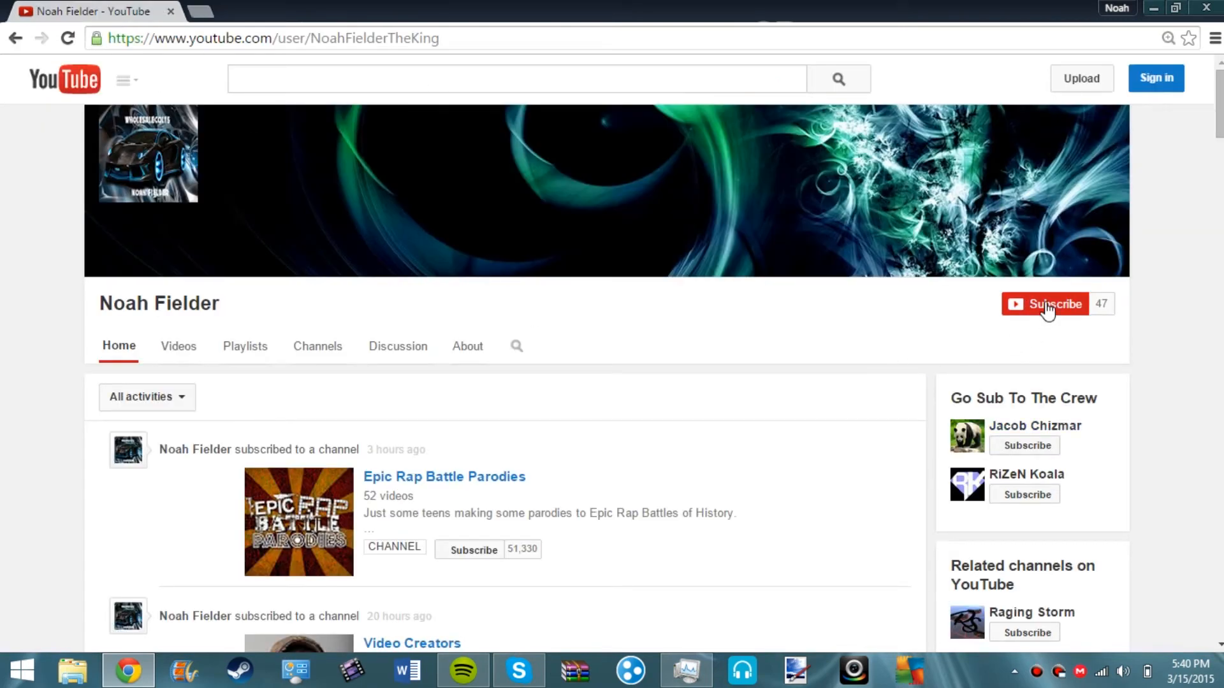
{"action": "scroll", "scroll_direction": "down", "scroll_amount": 3}
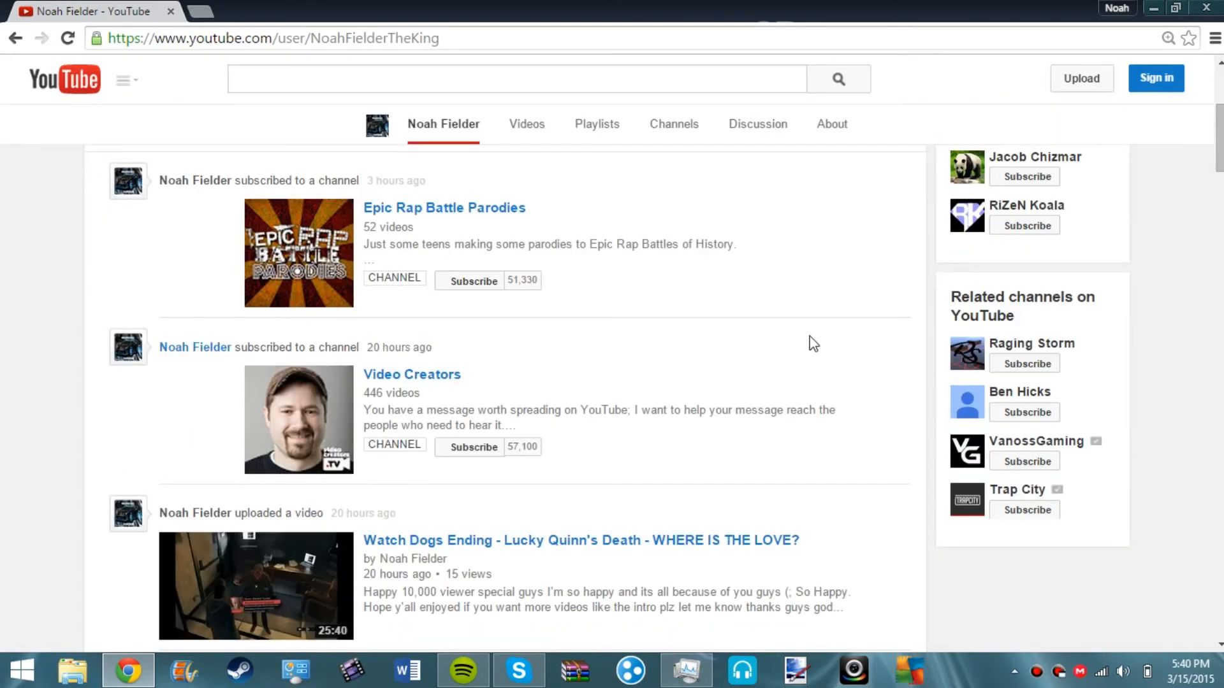
{"action": "mouse_move", "coordinate": [1058, 354]}
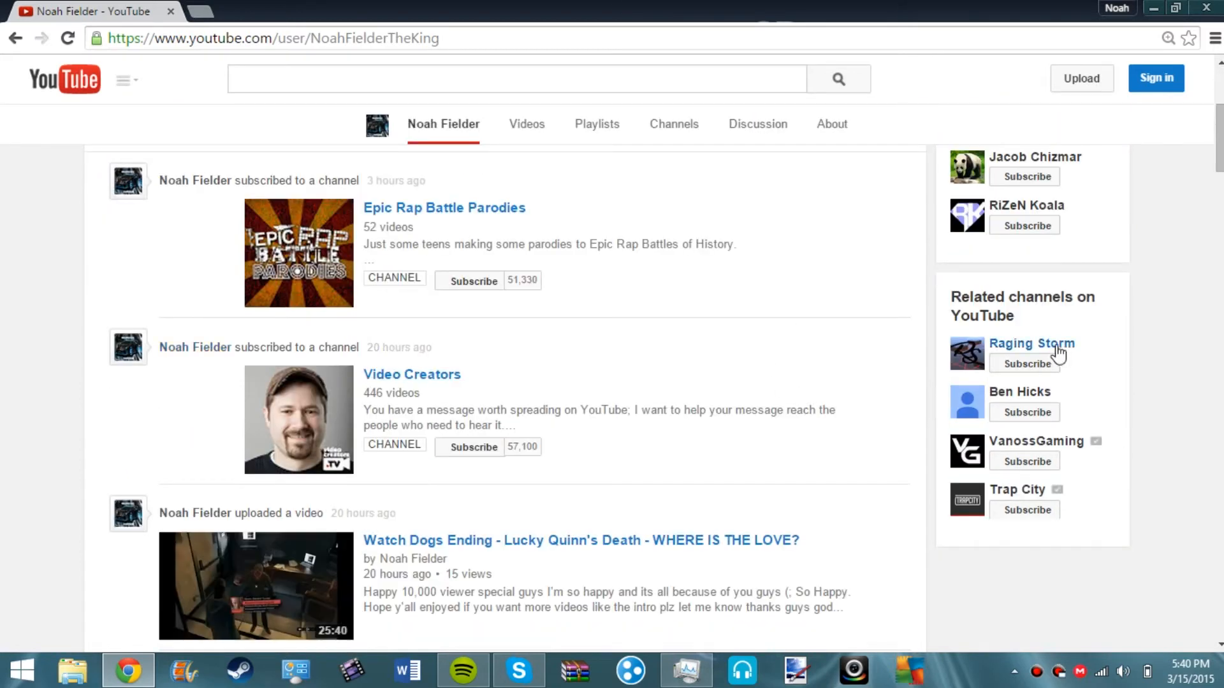
{"action": "mouse_move", "coordinate": [1007, 393]}
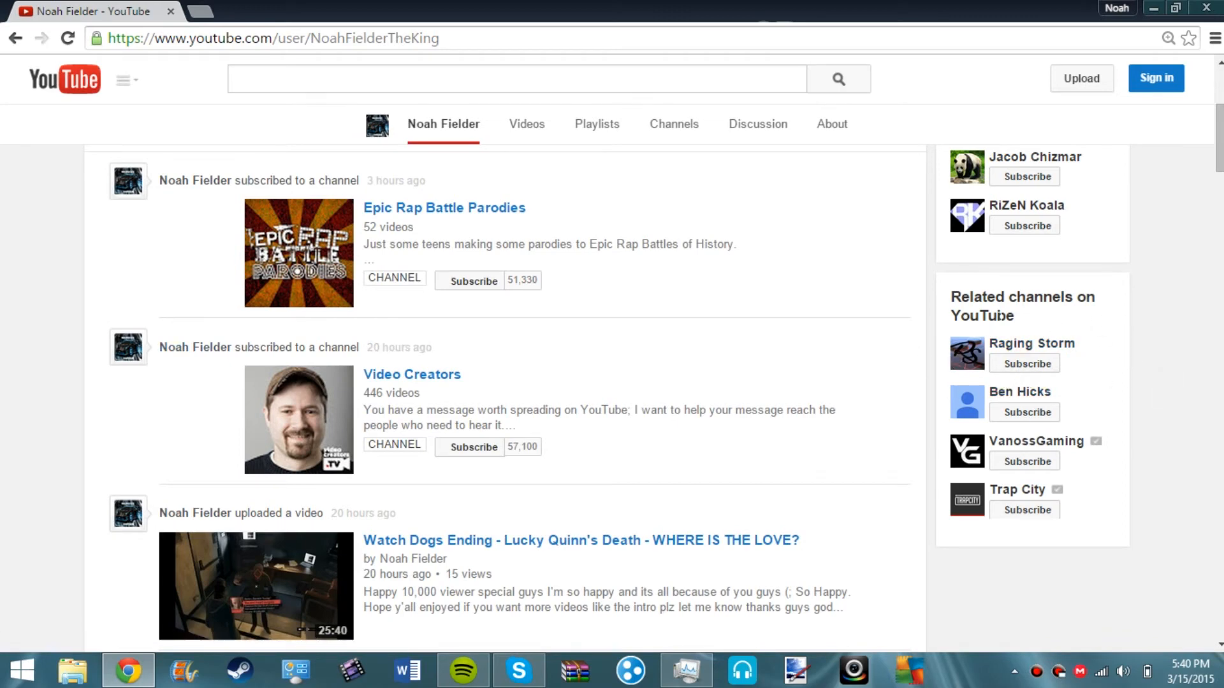
{"action": "mouse_move", "coordinate": [955, 409]}
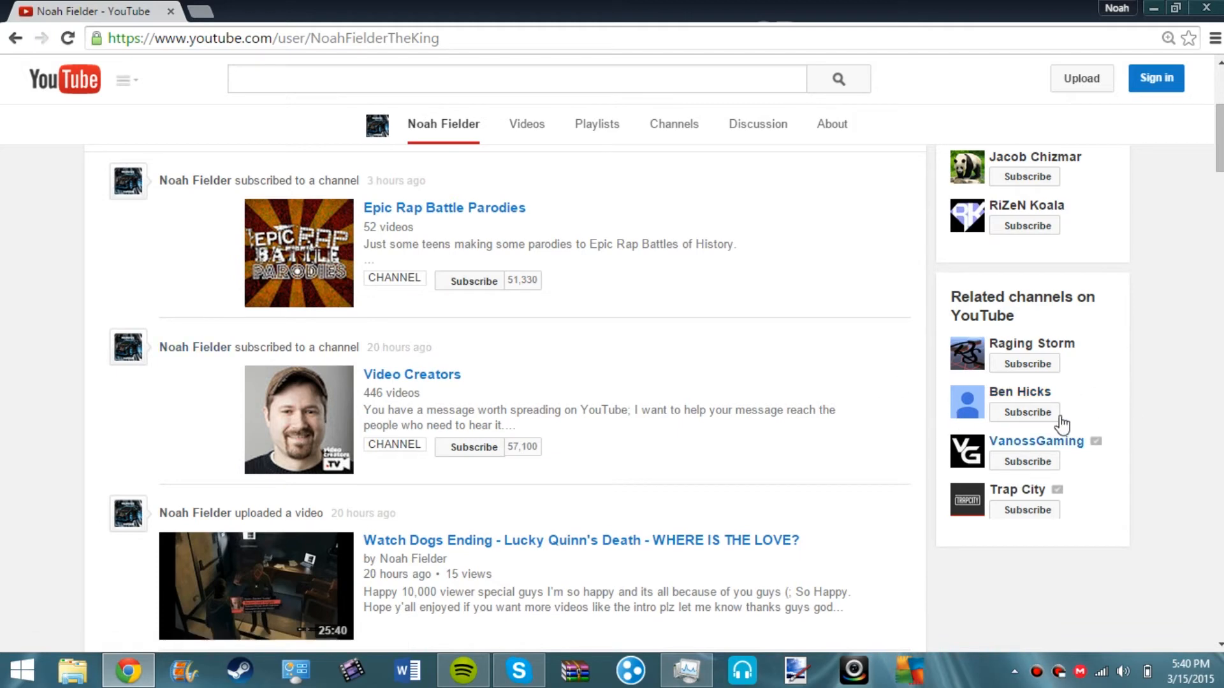
{"action": "mouse_move", "coordinate": [1021, 354]}
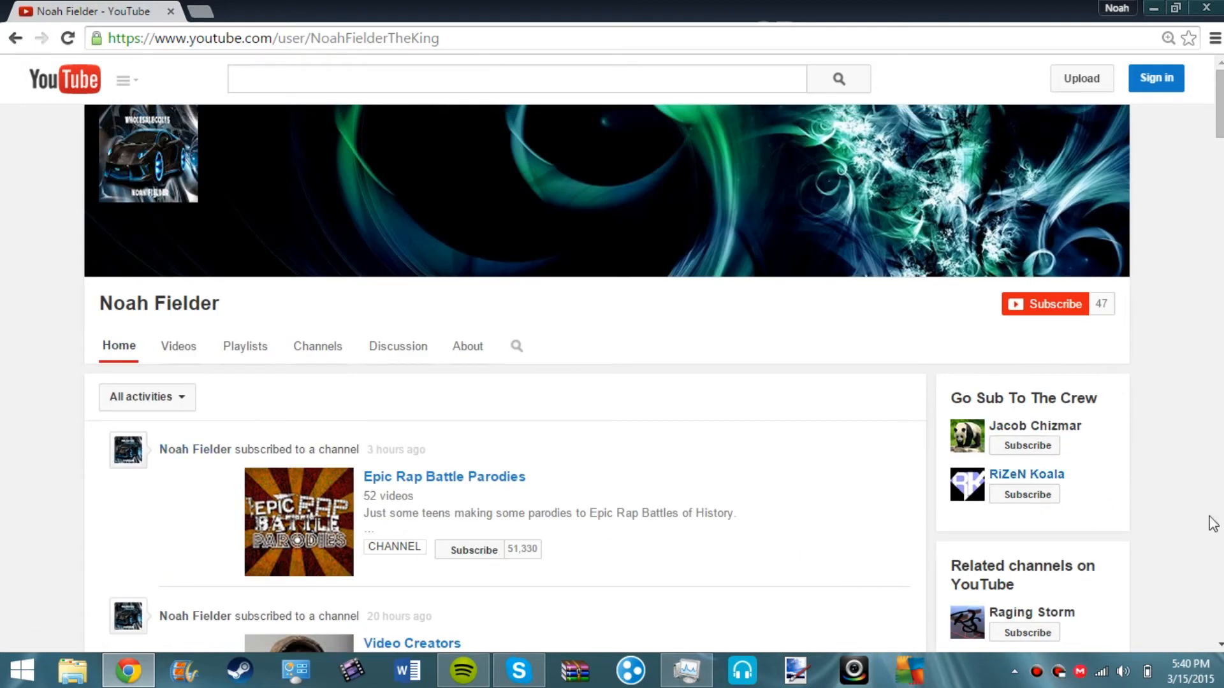
{"action": "mouse_move", "coordinate": [1036, 482]}
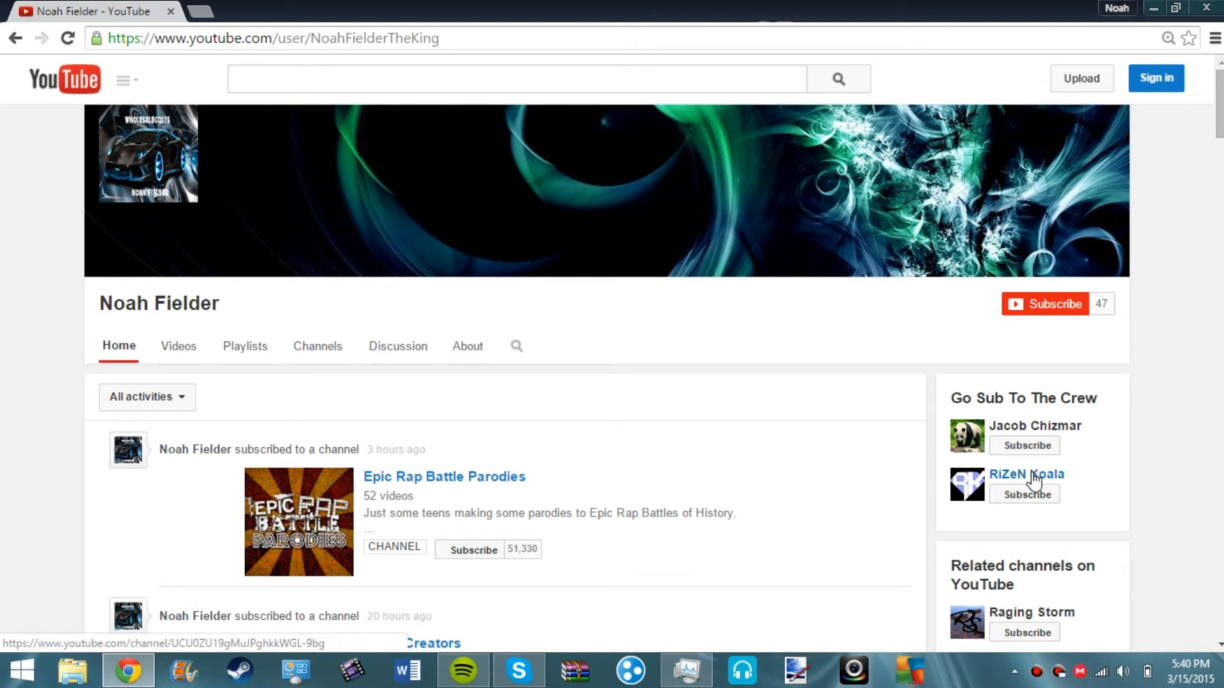
{"action": "mouse_move", "coordinate": [1196, 504]}
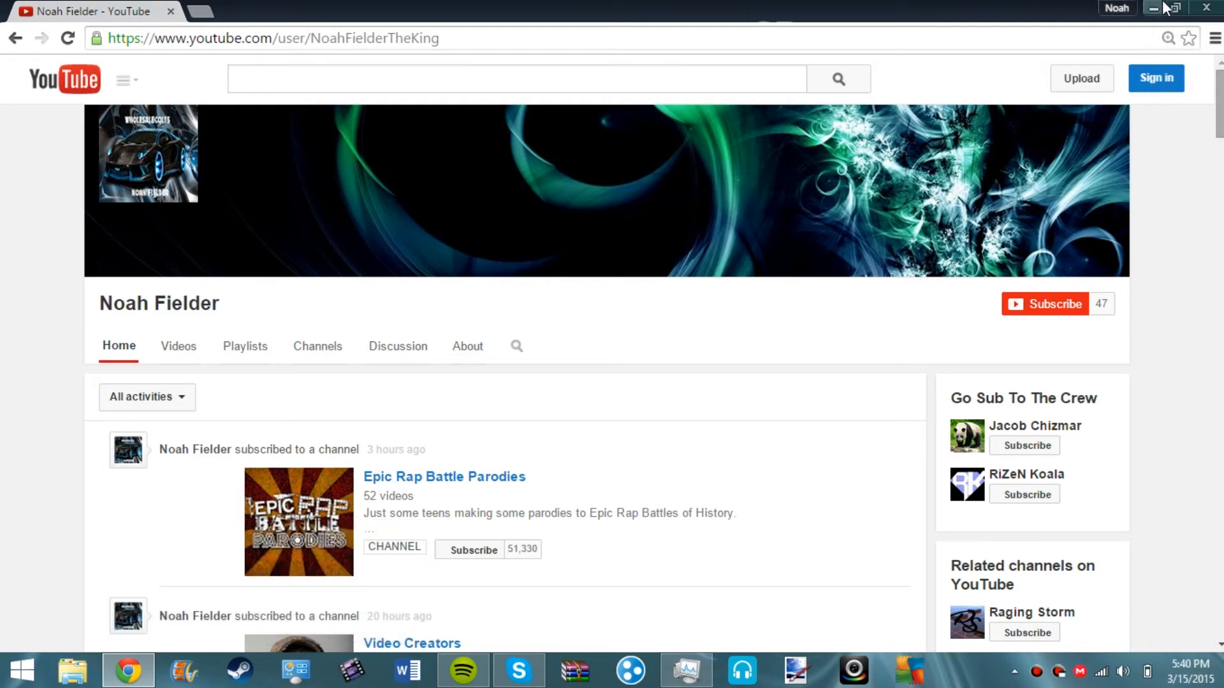
{"action": "scroll", "scroll_direction": "down", "scroll_amount": 3}
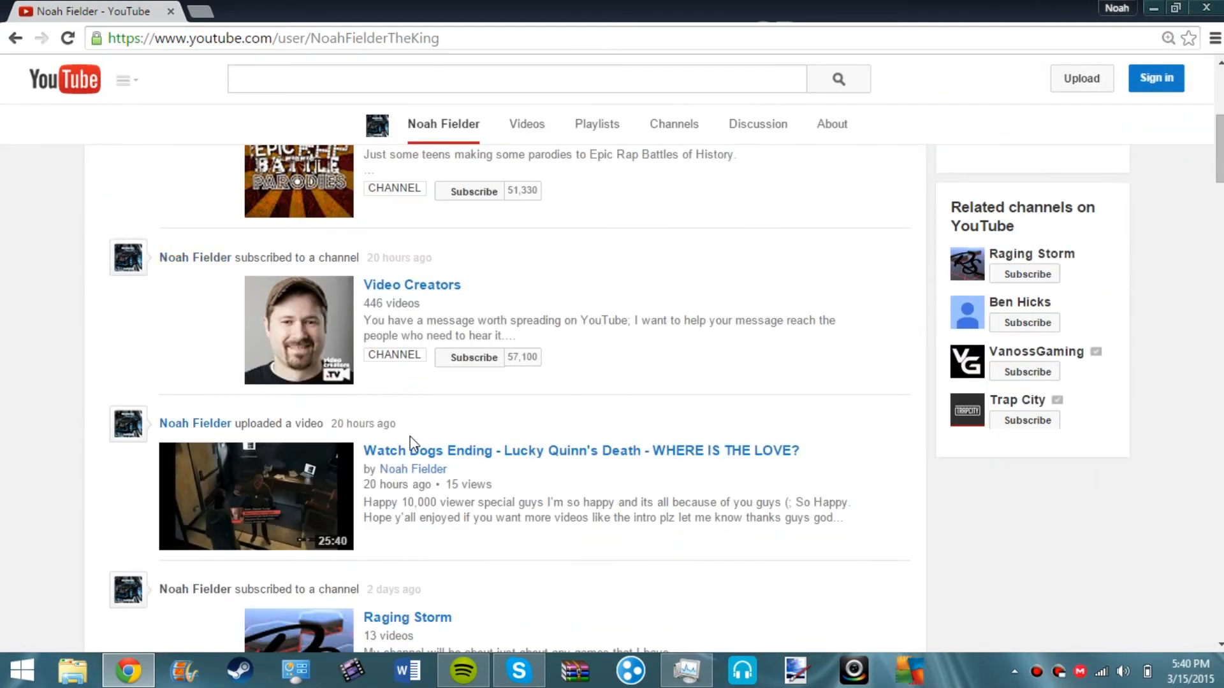
{"action": "left_click", "coordinate": [580, 450]}
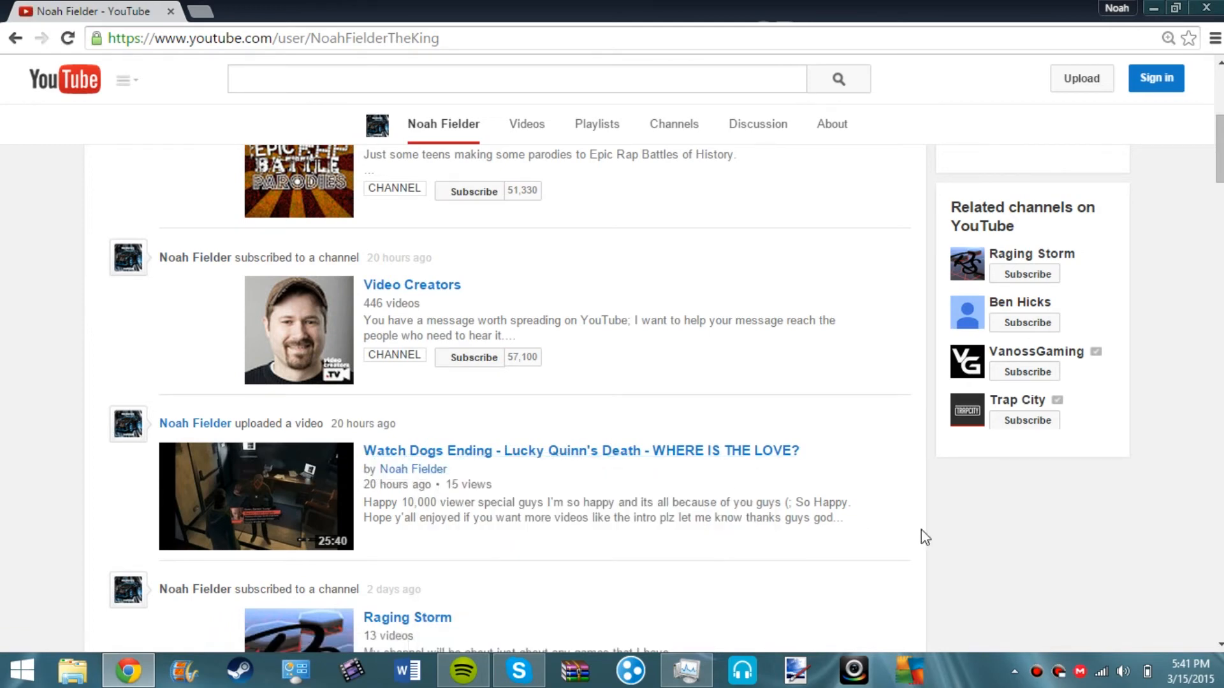
{"action": "mouse_move", "coordinate": [713, 486]}
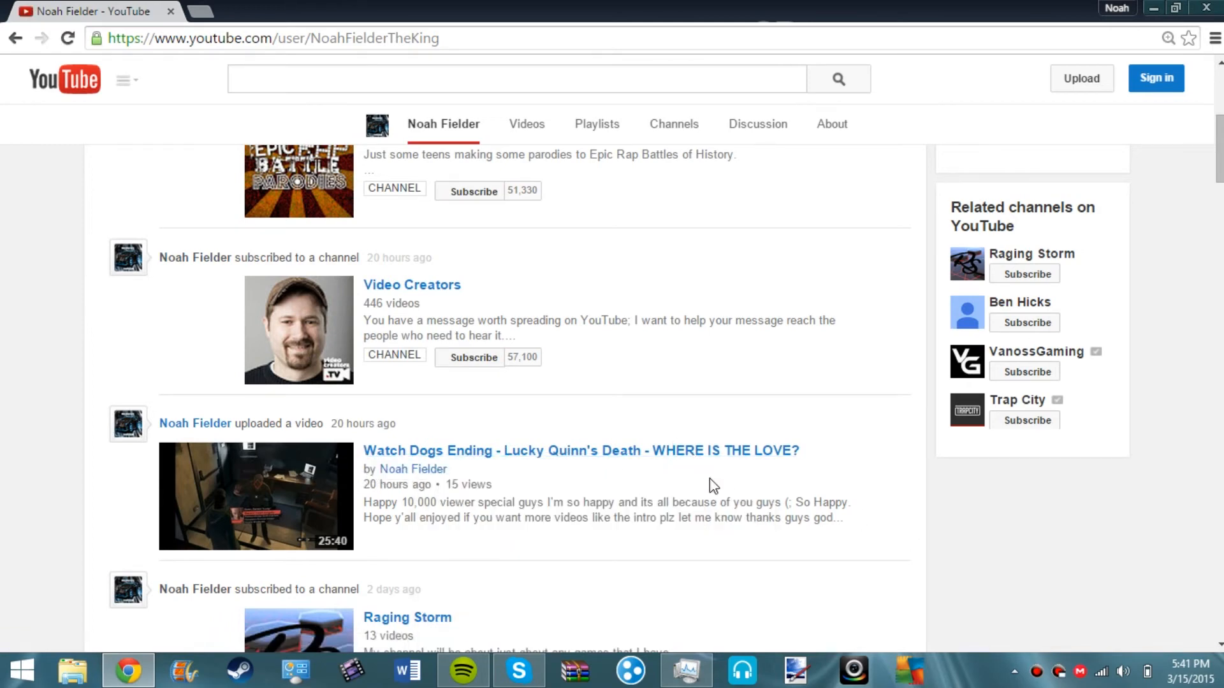
{"action": "mouse_move", "coordinate": [444, 413]}
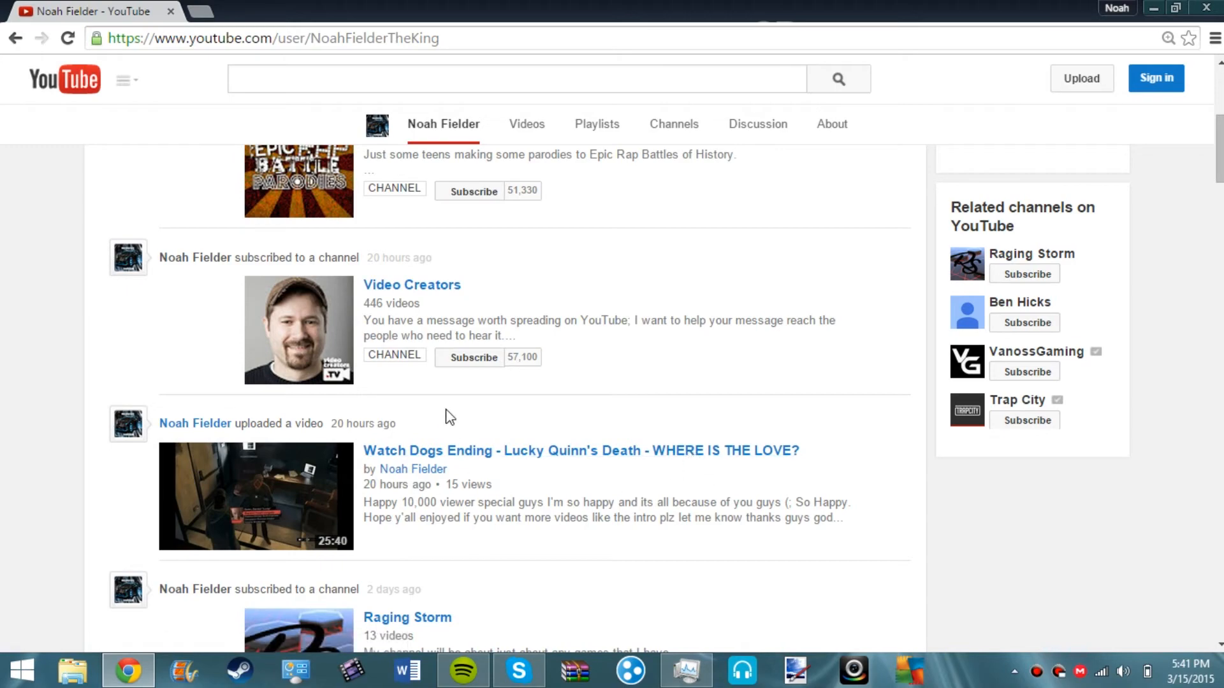
{"action": "scroll", "scroll_direction": "up", "scroll_amount": 3}
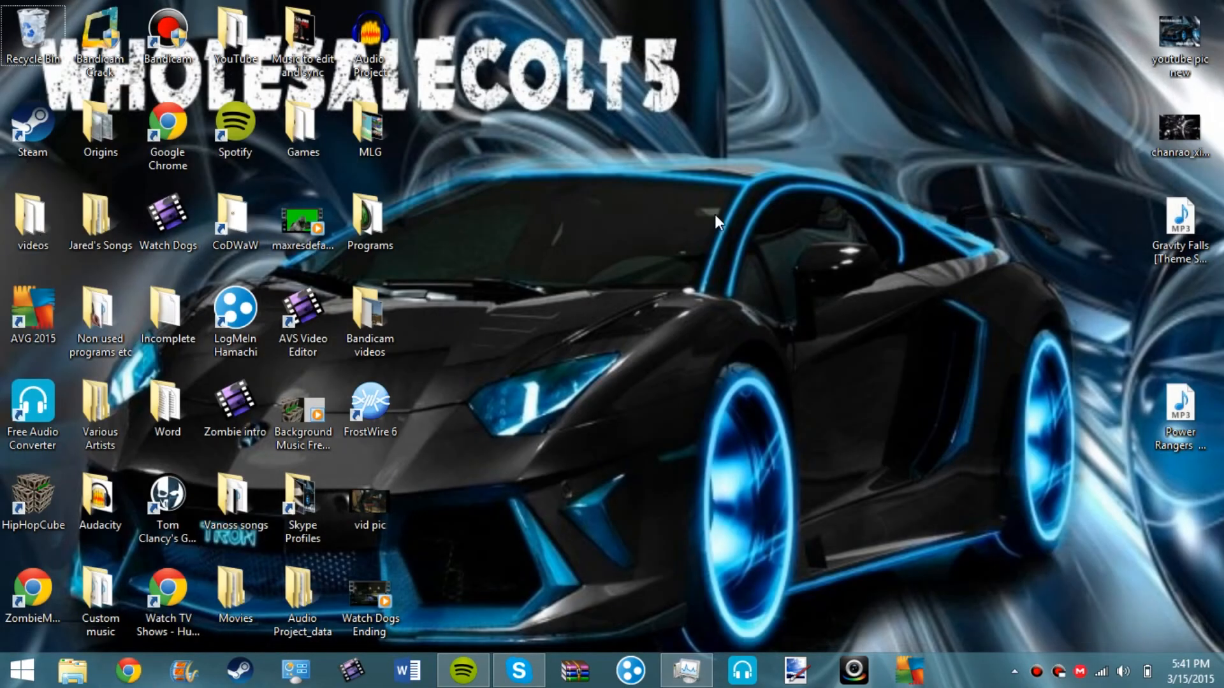
{"action": "mouse_move", "coordinate": [457, 405]}
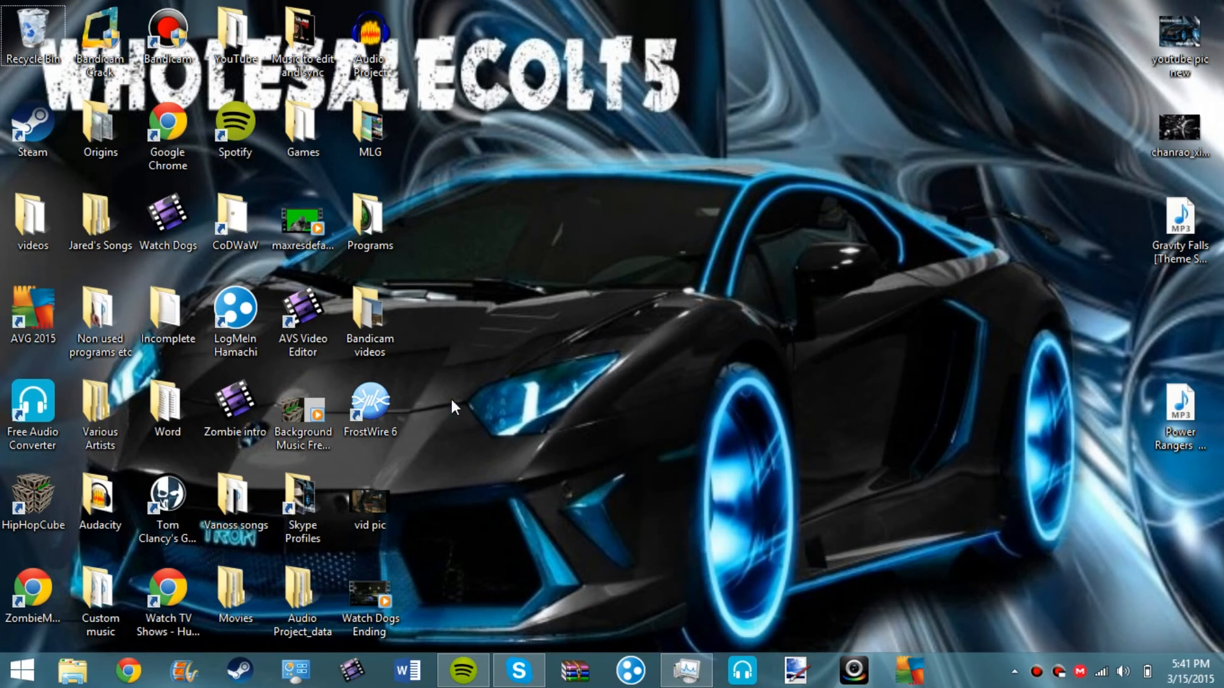
{"action": "mouse_move", "coordinate": [485, 562]}
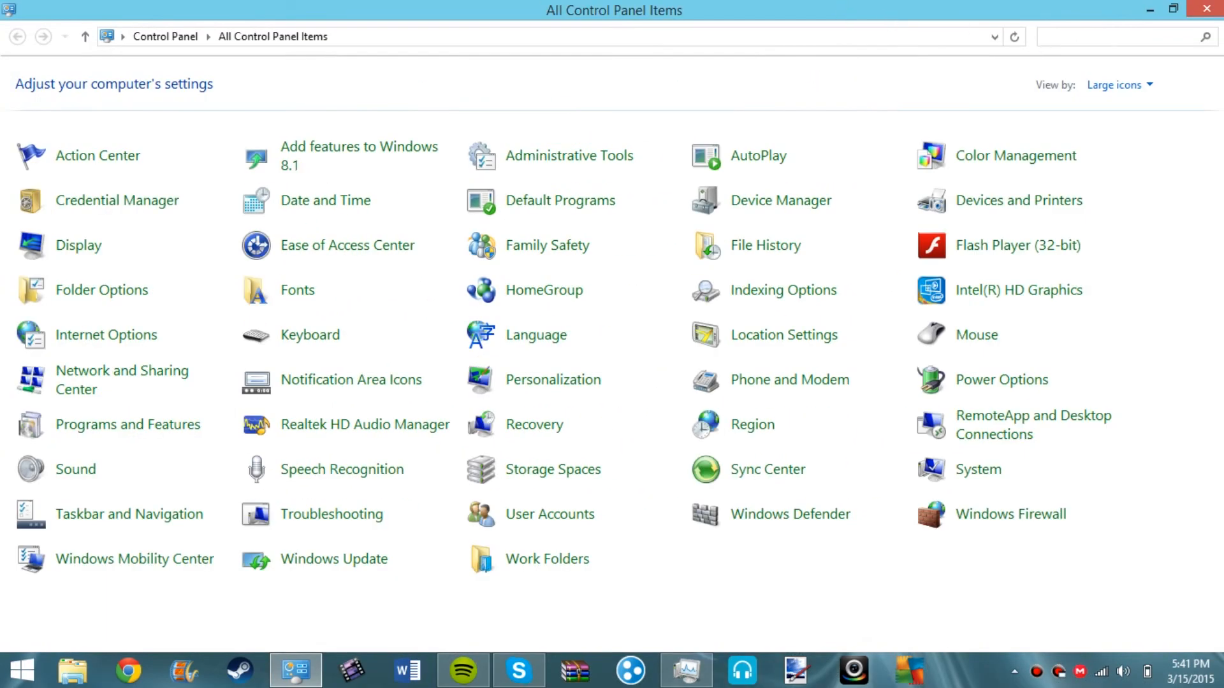
Search Control Panel for 'unins' and bring up the Programs and Features list.
{"action": "left_click", "coordinate": [1121, 37]}
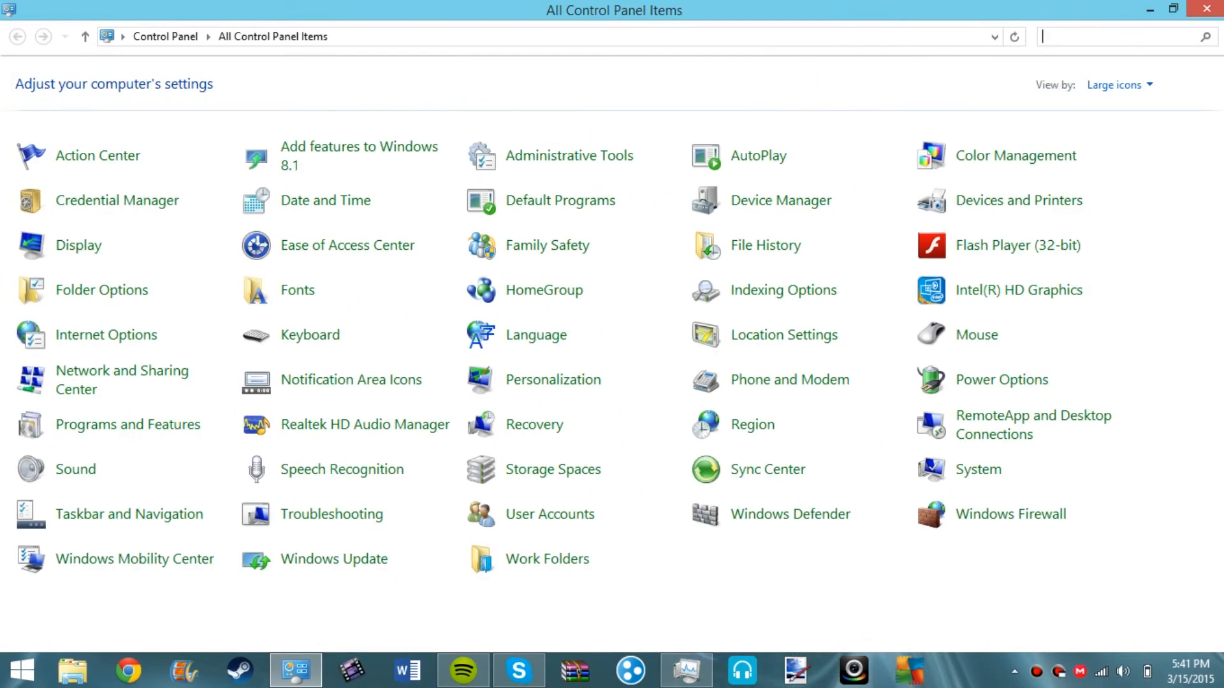
{"action": "type", "text": "u"}
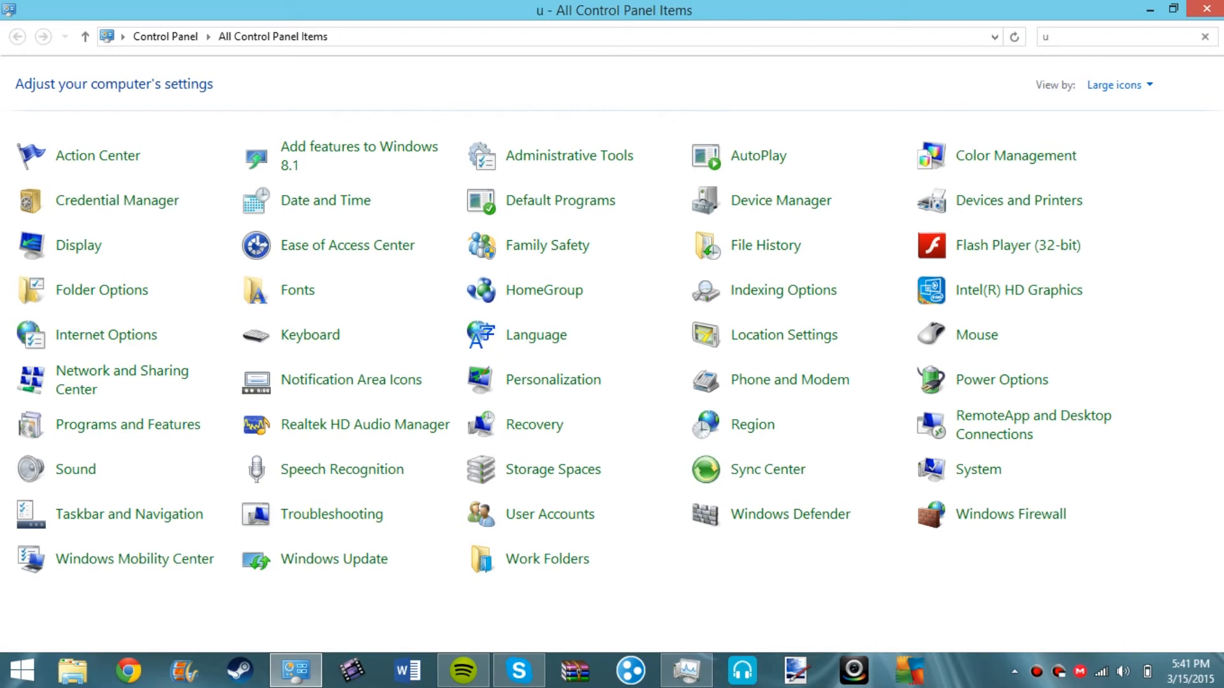
{"action": "type", "text": "unins"}
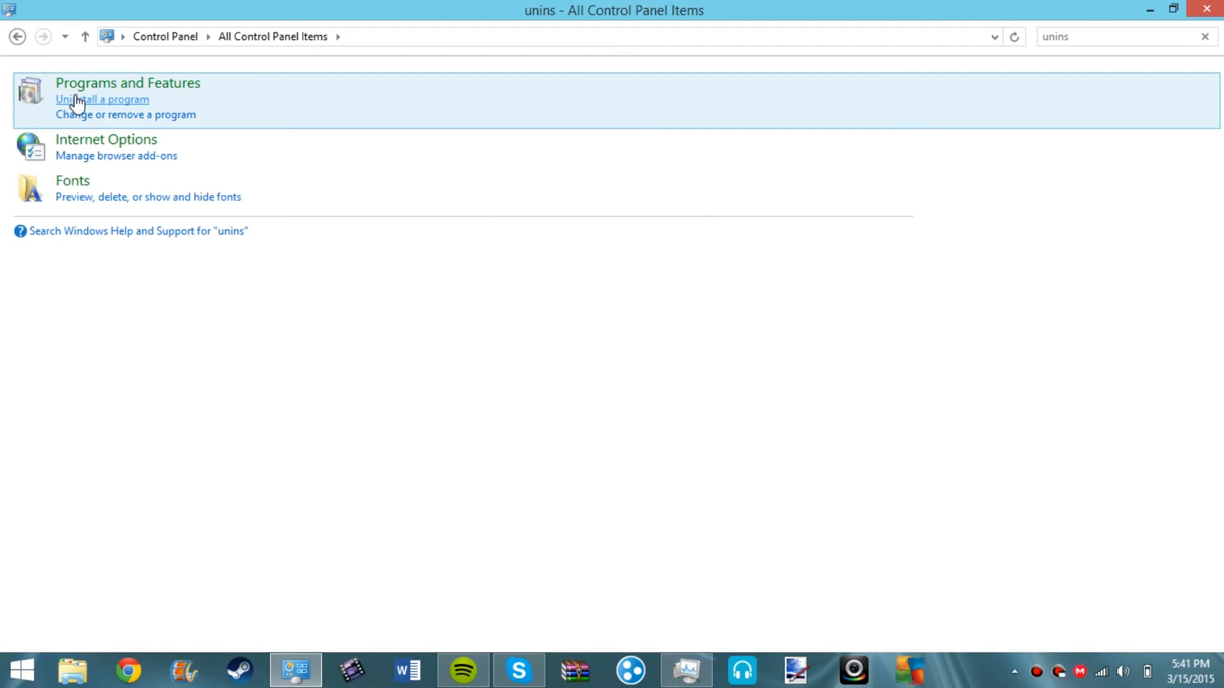
{"action": "left_click", "coordinate": [102, 100]}
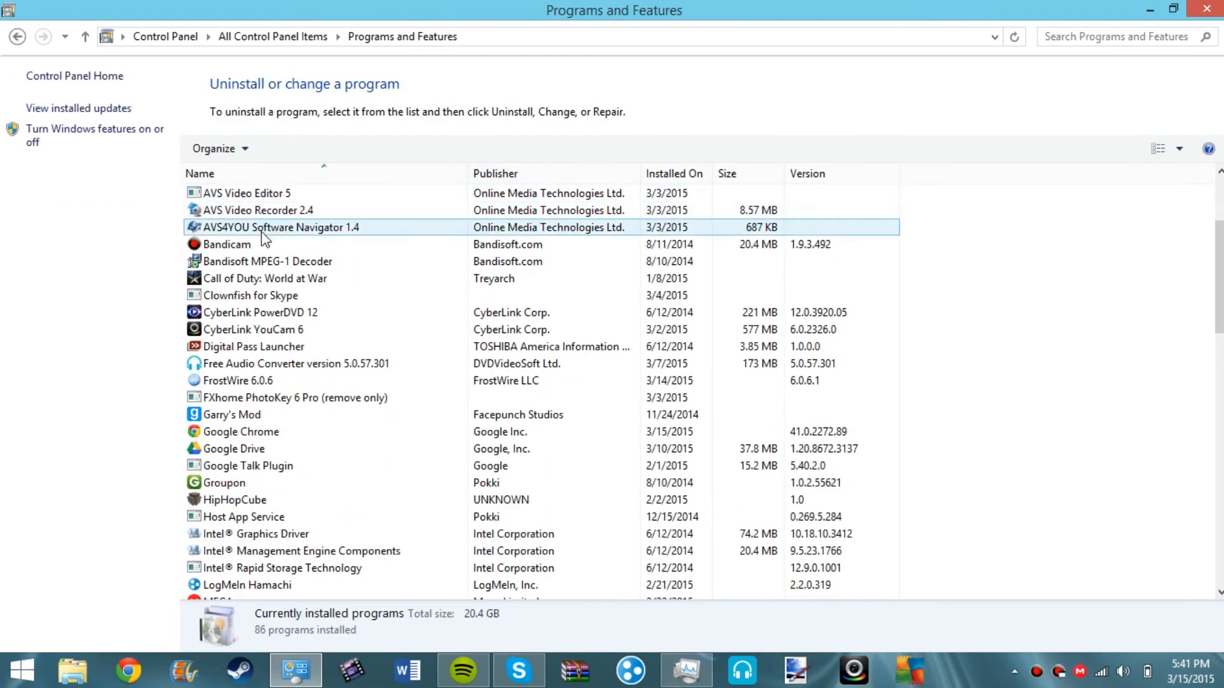
Scroll the installed programs and select FrostWire 6.0.6 to see its details.
{"action": "scroll", "scroll_direction": "down", "scroll_amount": 3}
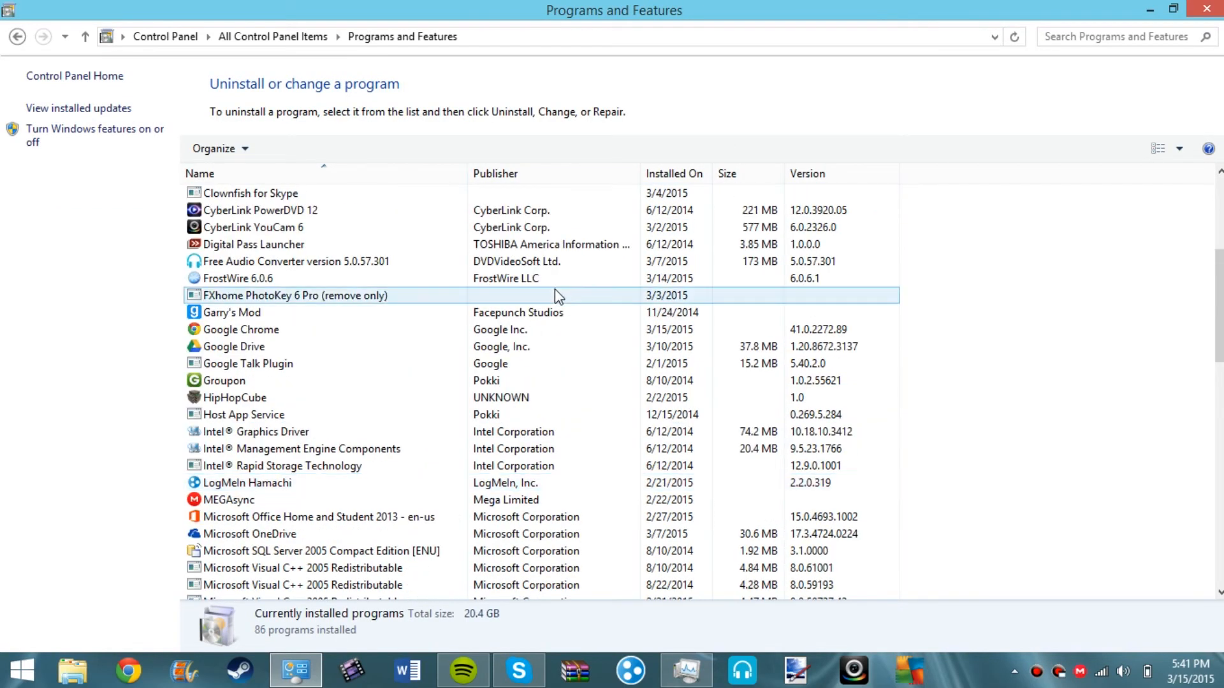
{"action": "scroll", "scroll_direction": "up", "scroll_amount": 3}
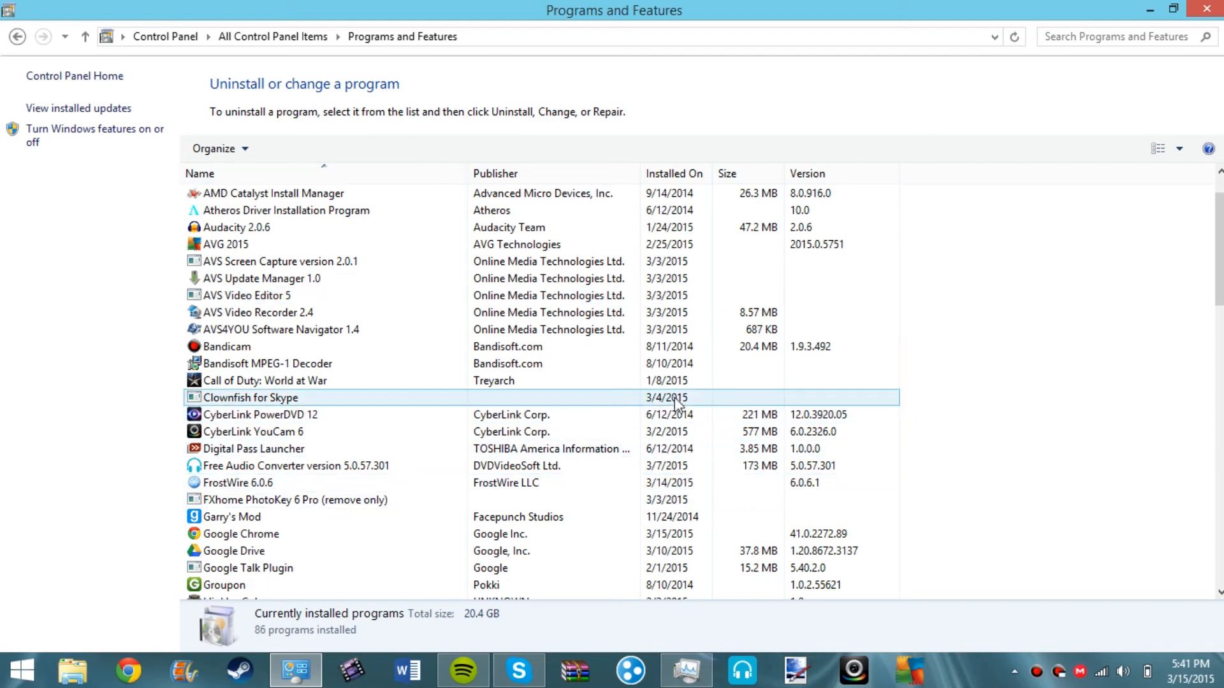
{"action": "left_click", "coordinate": [237, 482]}
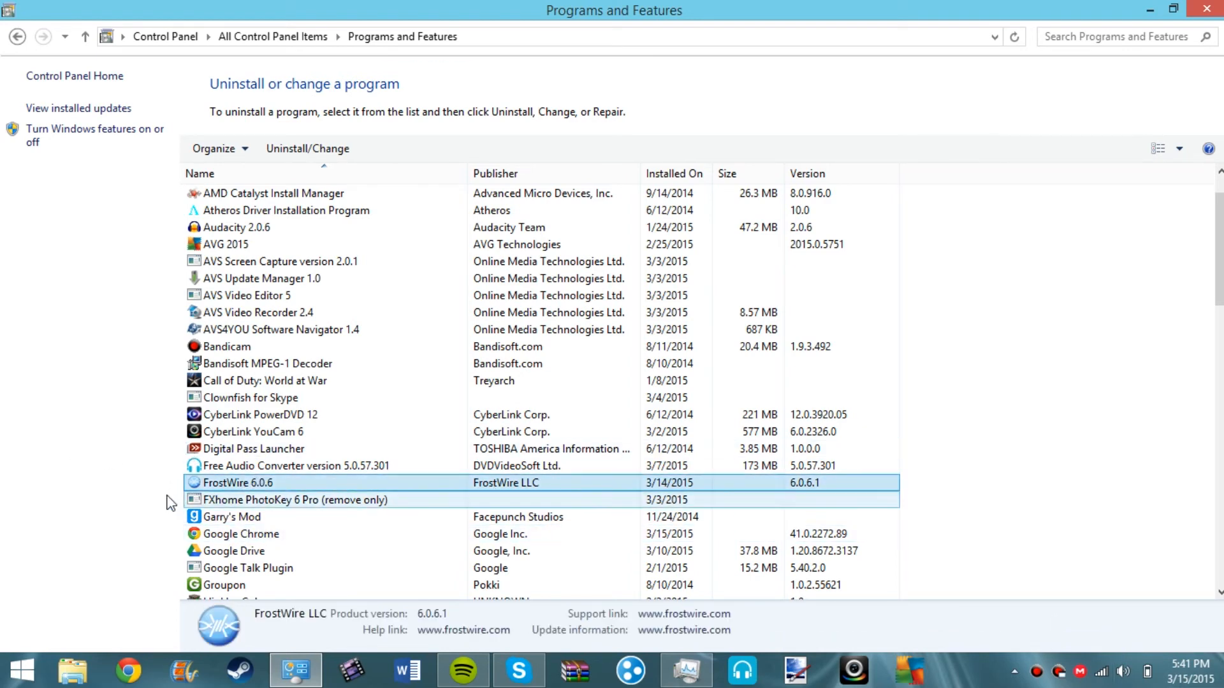
{"action": "scroll", "scroll_direction": "down", "scroll_amount": 3}
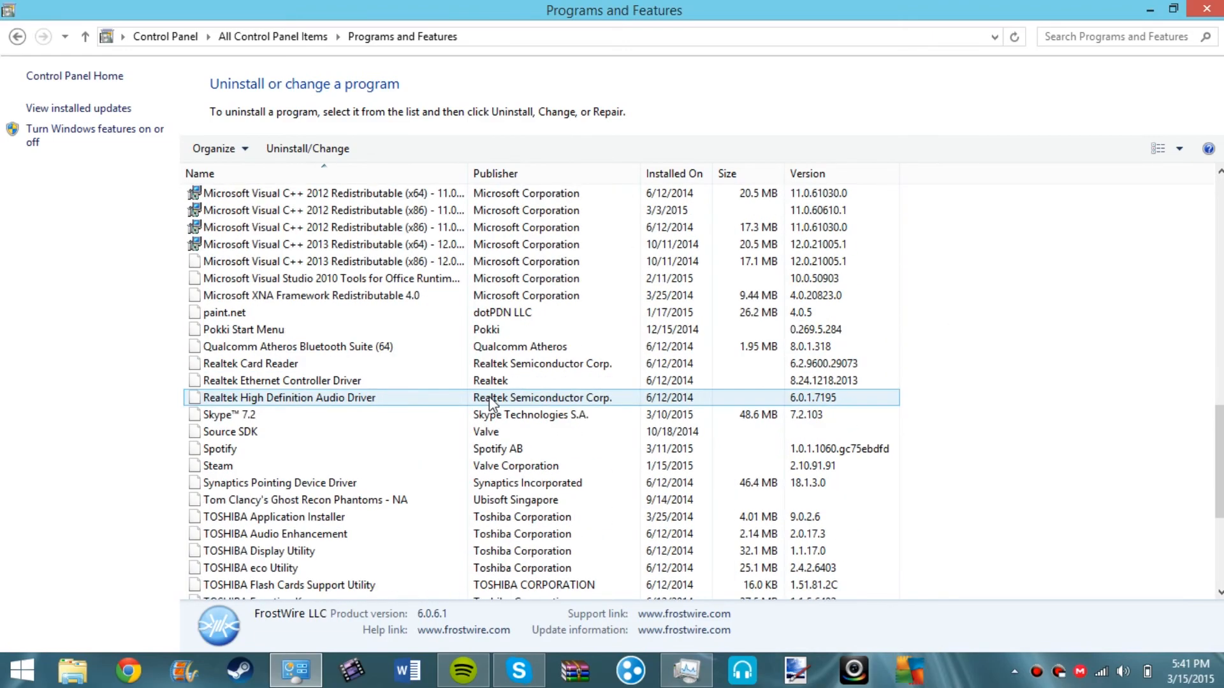
{"action": "scroll", "scroll_direction": "down", "scroll_amount": 3}
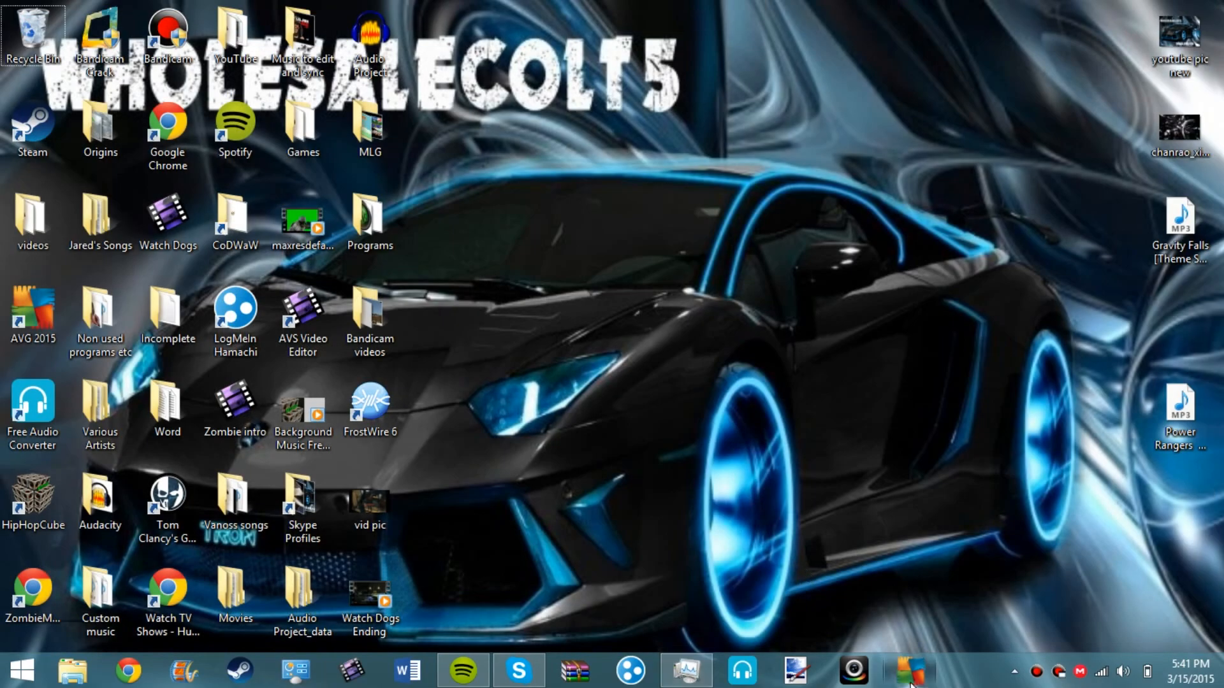
Launch AVG, start a whole computer scan, stop it partway and show the options menu.
{"action": "left_click", "coordinate": [908, 669]}
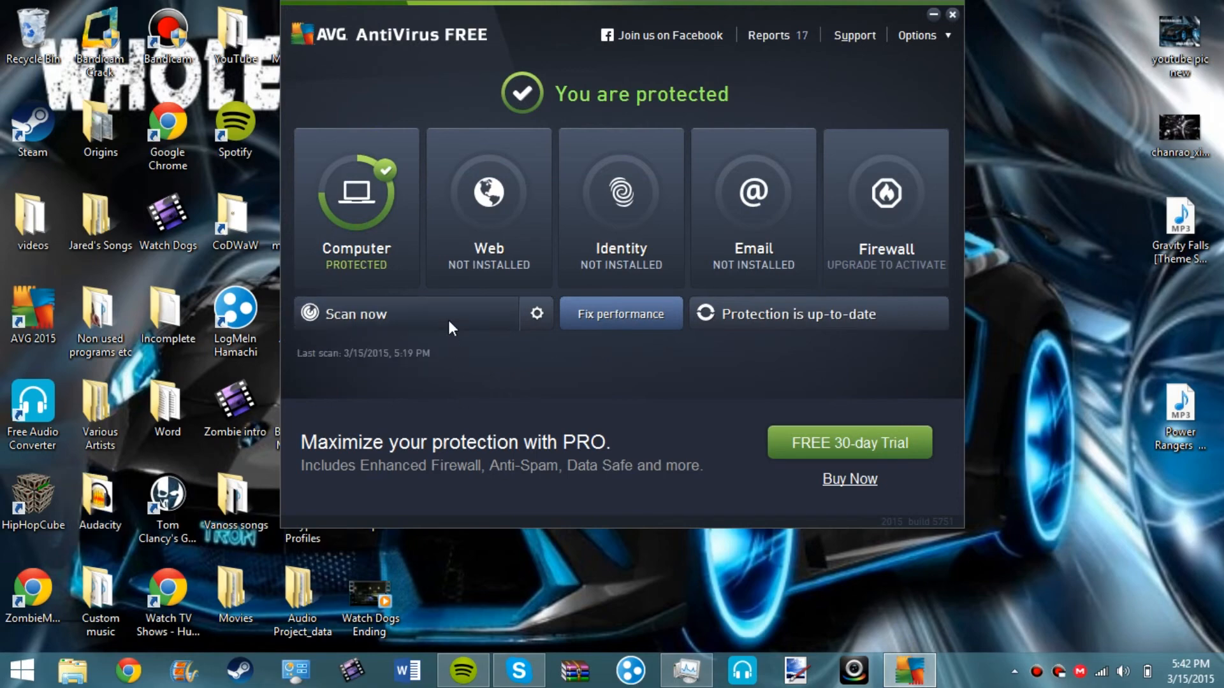
{"action": "left_click", "coordinate": [354, 313]}
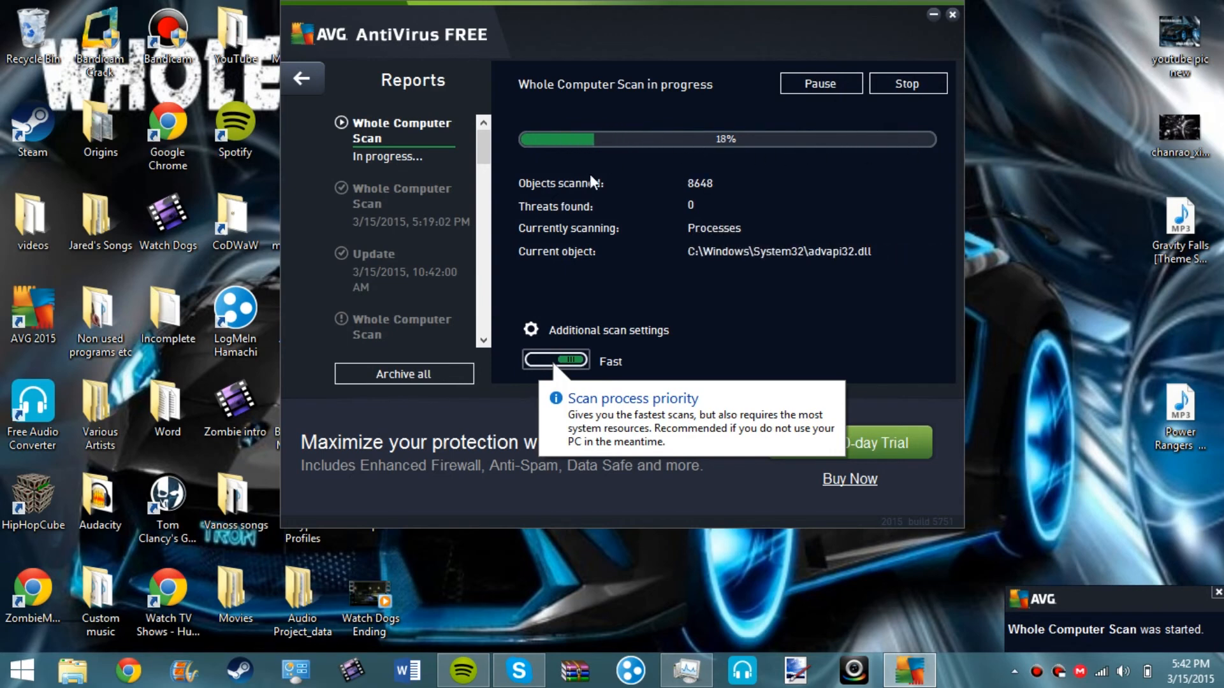
{"action": "mouse_move", "coordinate": [790, 222]}
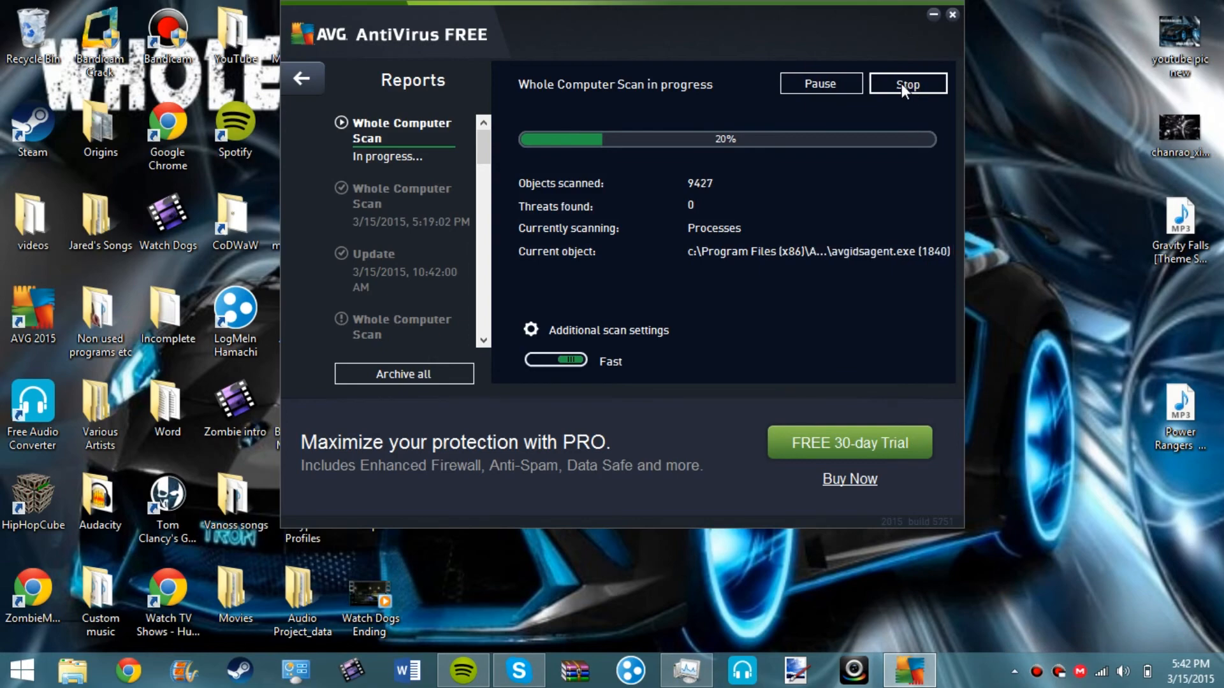
{"action": "left_click", "coordinate": [906, 84]}
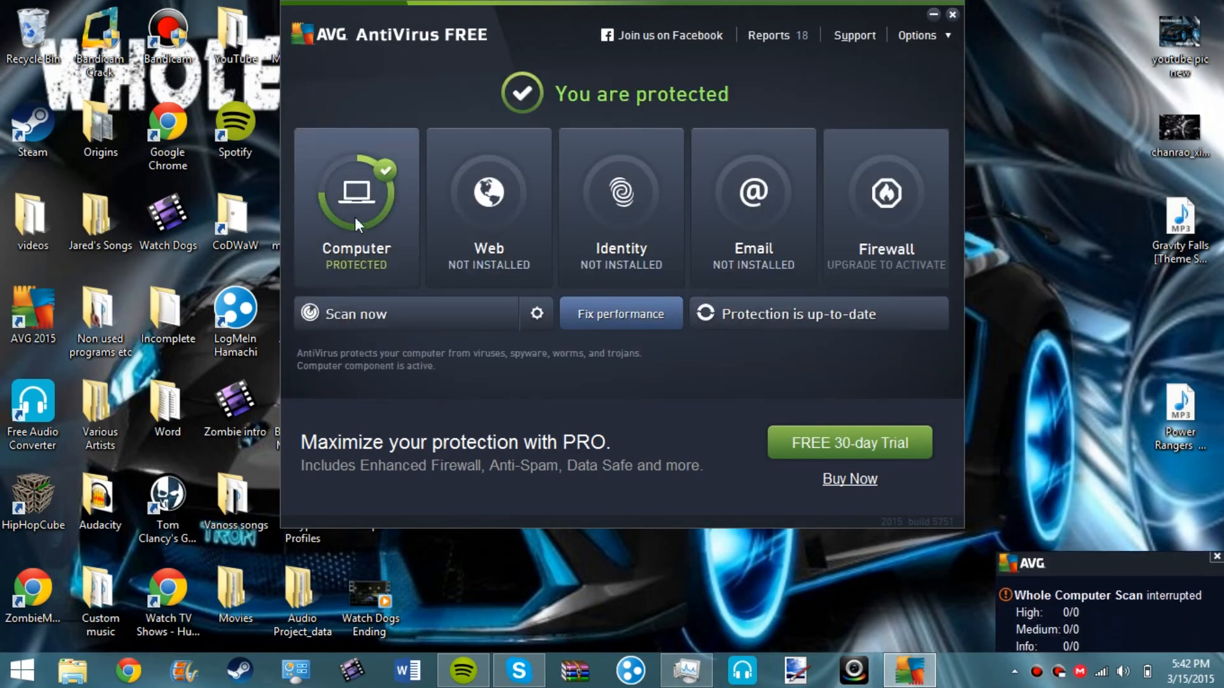
{"action": "left_click", "coordinate": [923, 35]}
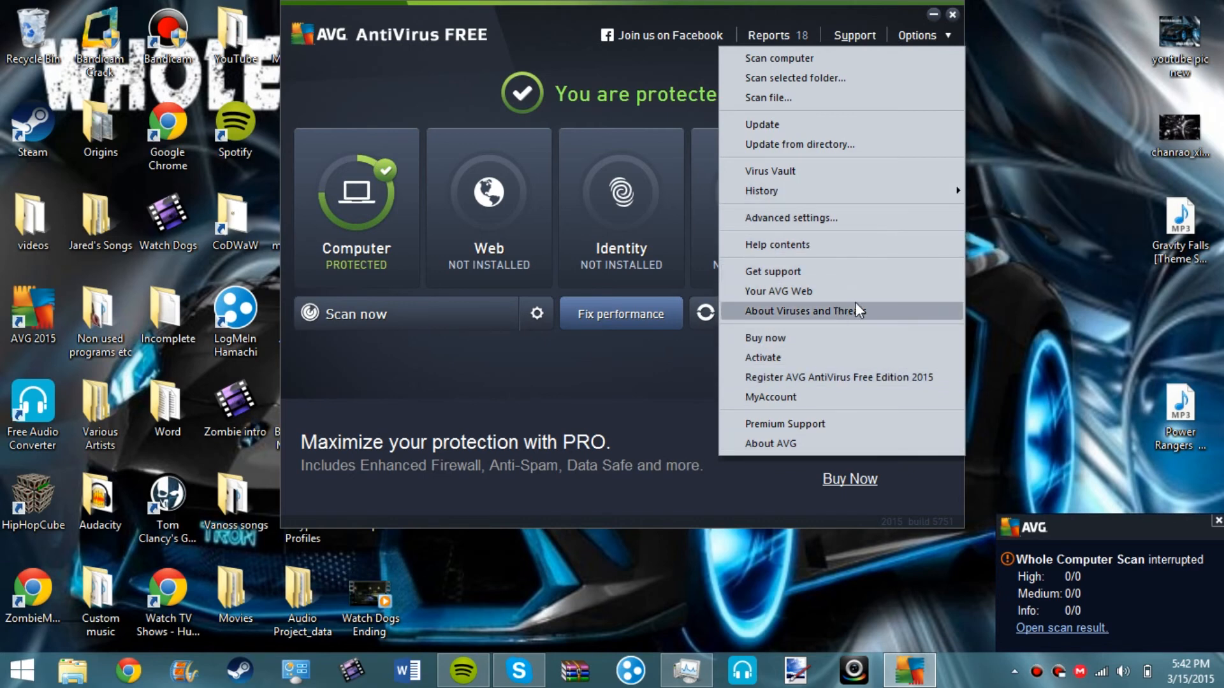
{"action": "mouse_move", "coordinate": [827, 415]}
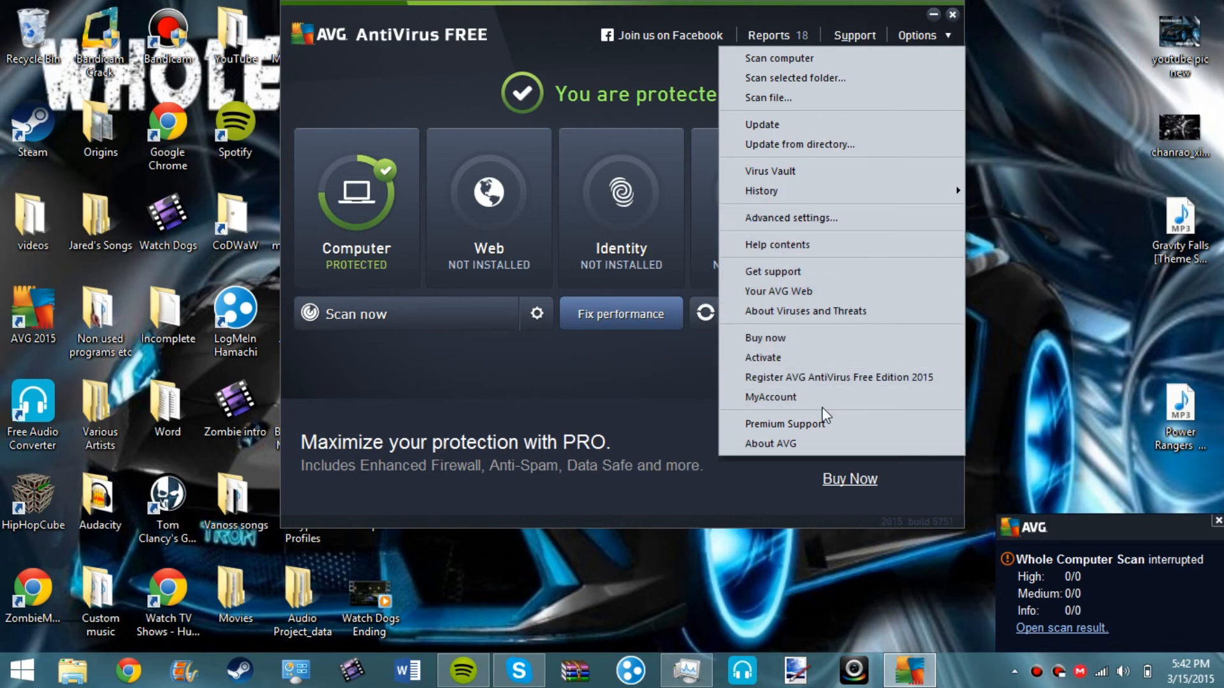
{"action": "mouse_move", "coordinate": [778, 57]}
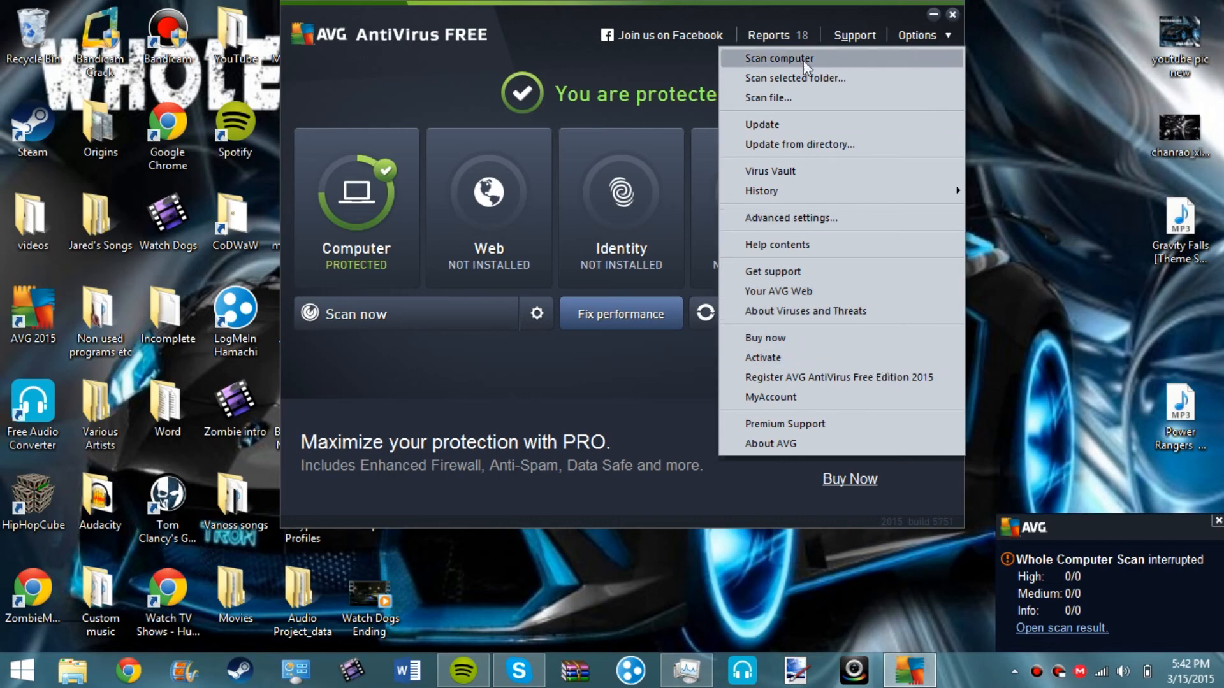
{"action": "mouse_move", "coordinate": [784, 394]}
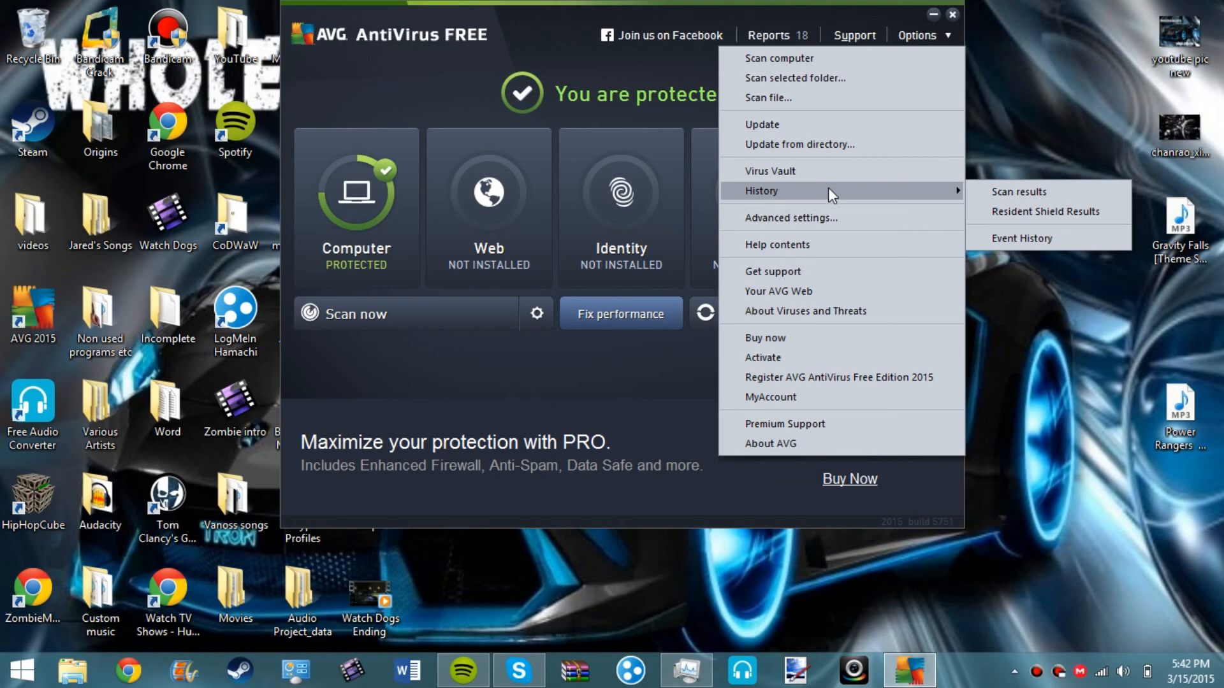
Empty the Virus Vault of all quarantined adware and trojans, confirming with Yes.
{"action": "left_click", "coordinate": [768, 170]}
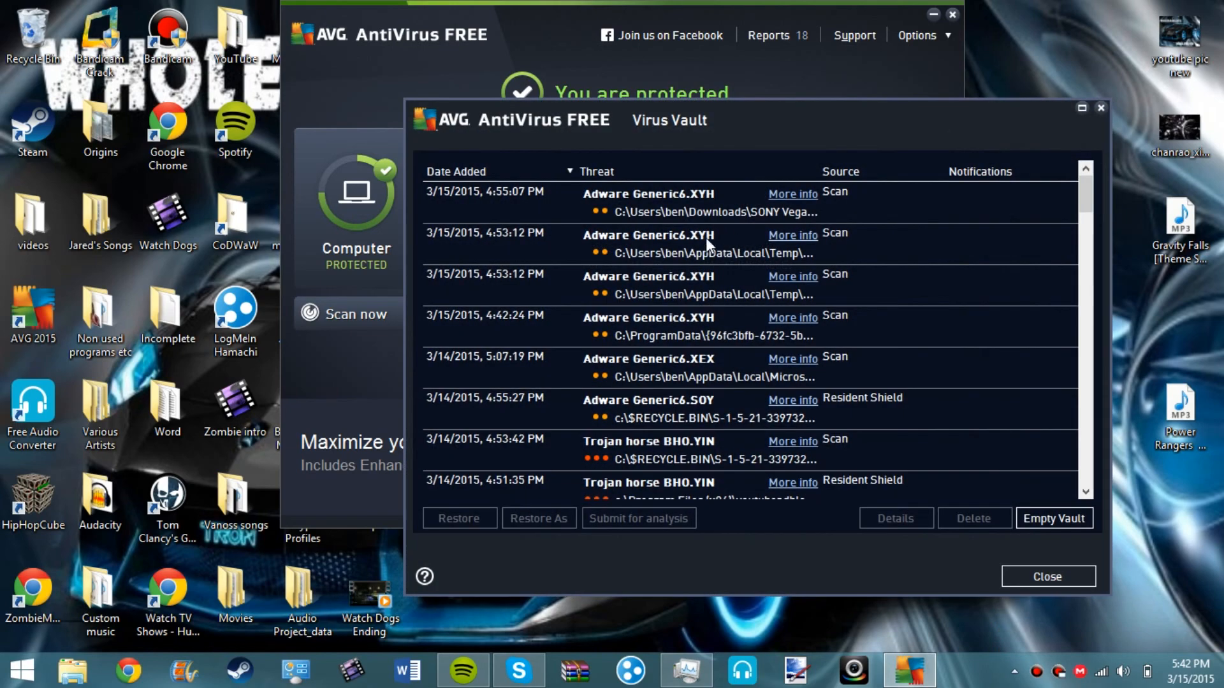
{"action": "left_click", "coordinate": [1045, 576]}
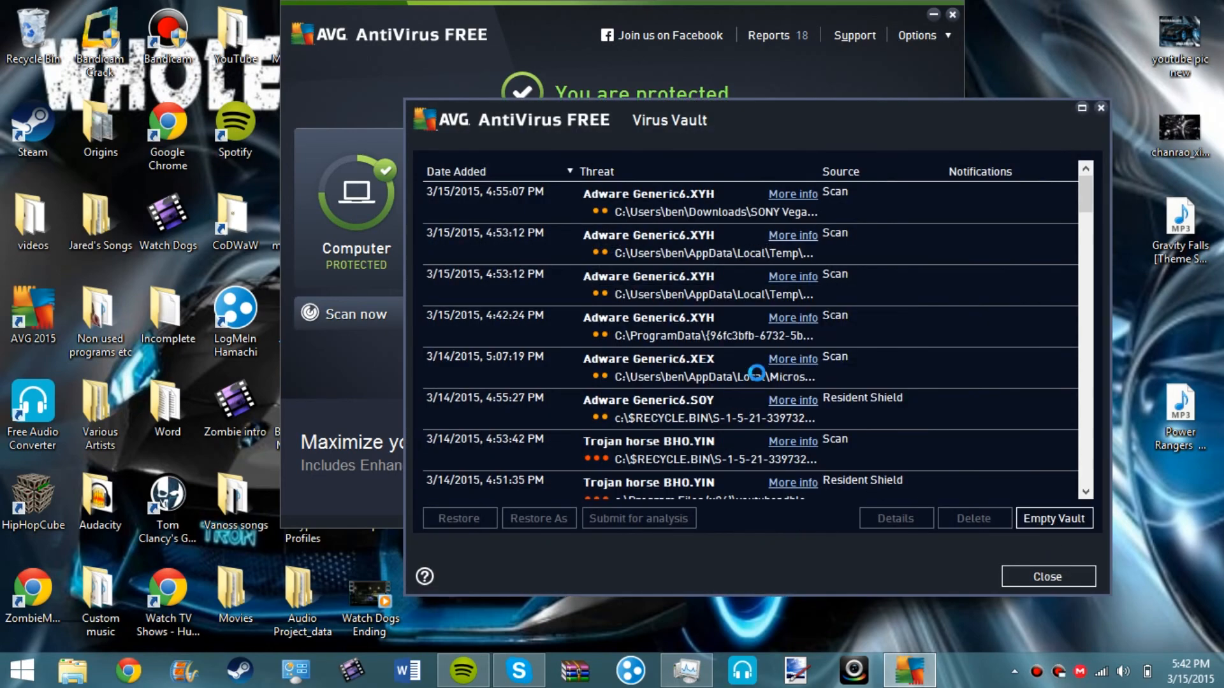
{"action": "mouse_move", "coordinate": [1033, 538]}
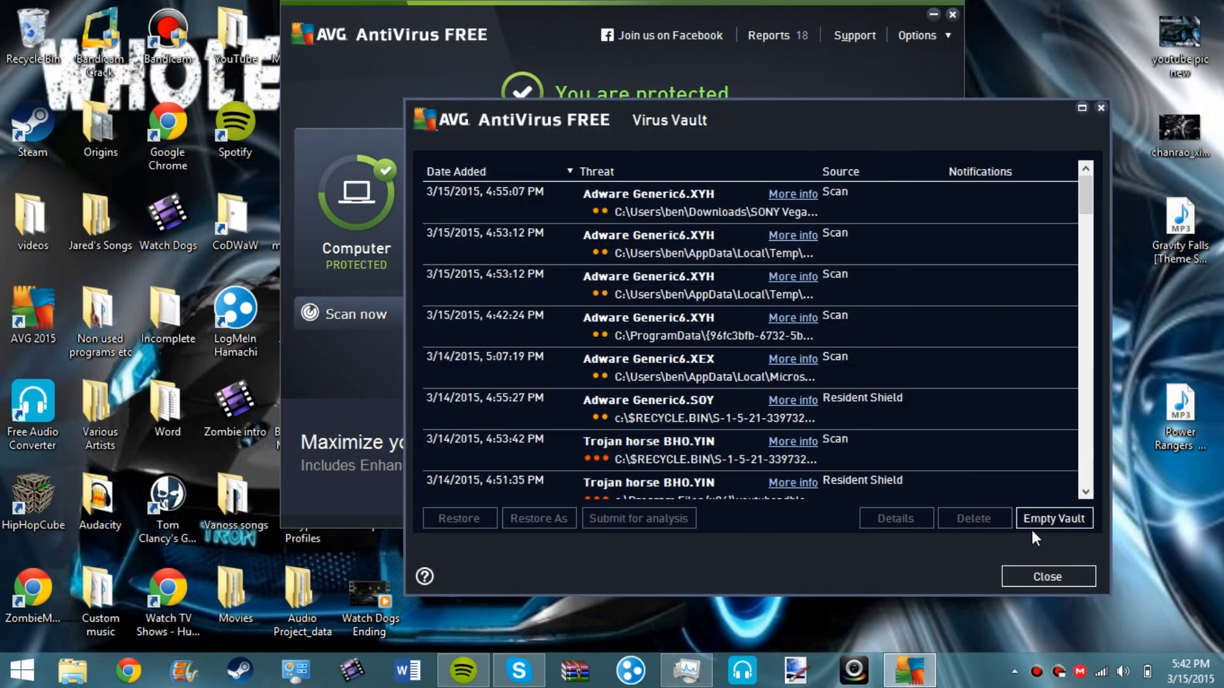
{"action": "left_click", "coordinate": [1053, 519]}
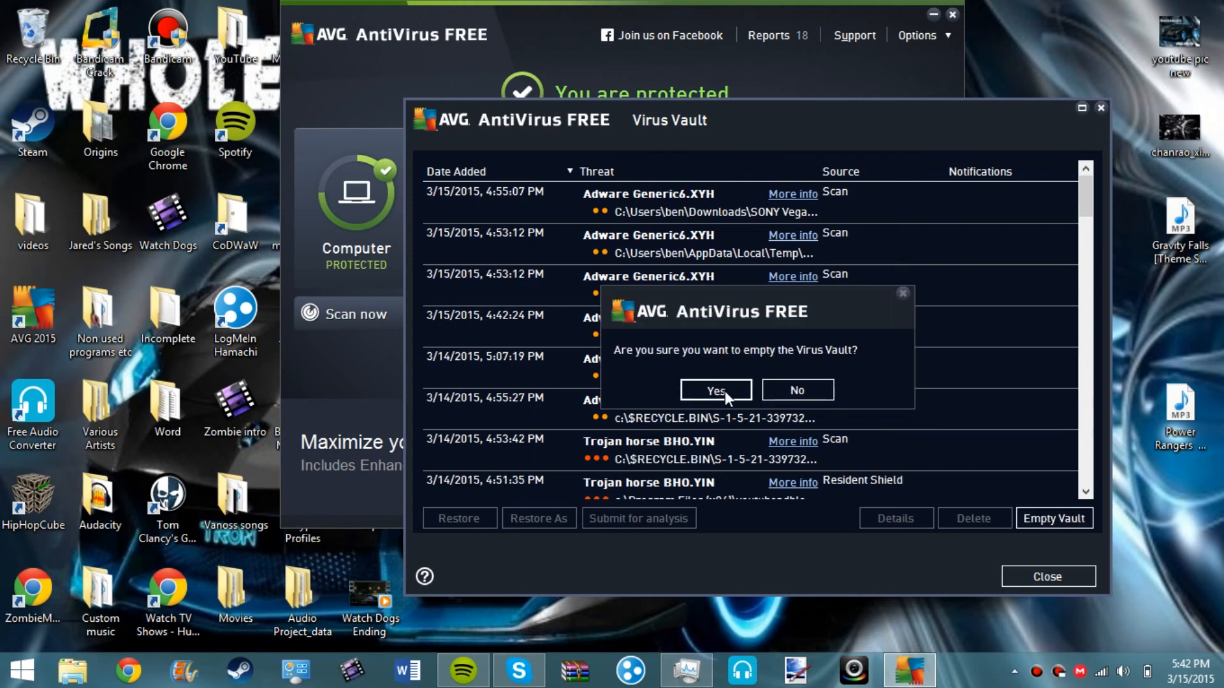
{"action": "left_click", "coordinate": [714, 390]}
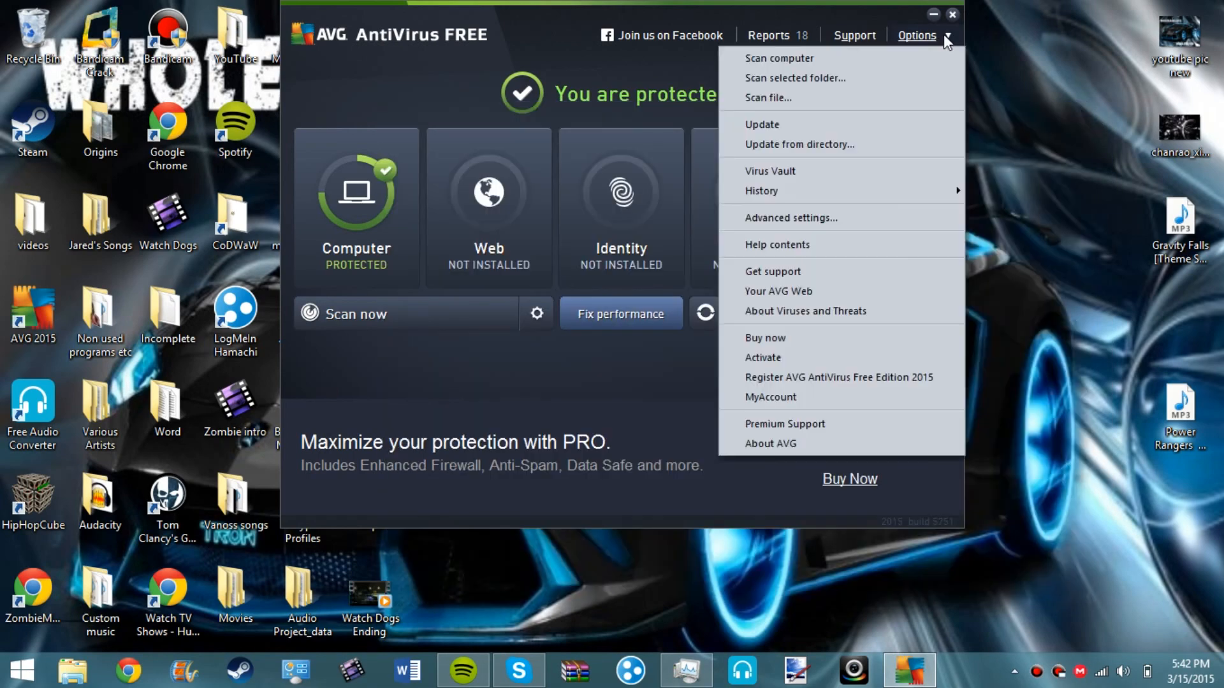
{"action": "mouse_move", "coordinate": [810, 144]}
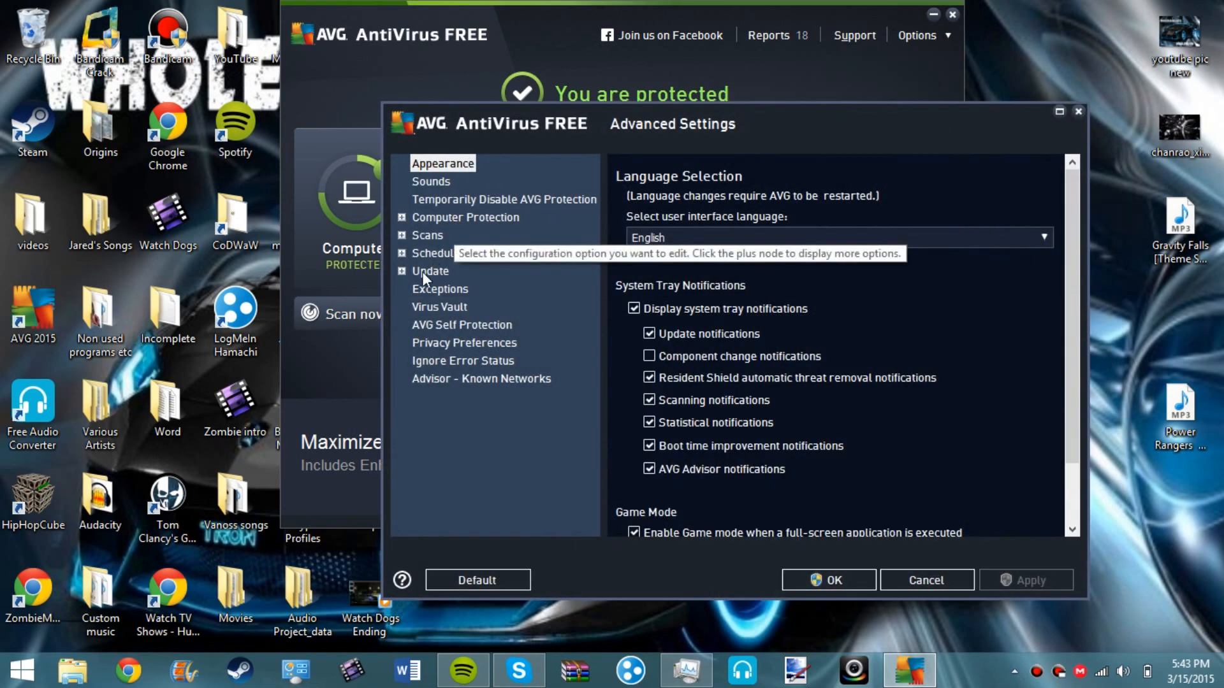
Show the Exceptions list, start a new file exception with Browse, then cancel without adding.
{"action": "left_click", "coordinate": [440, 289]}
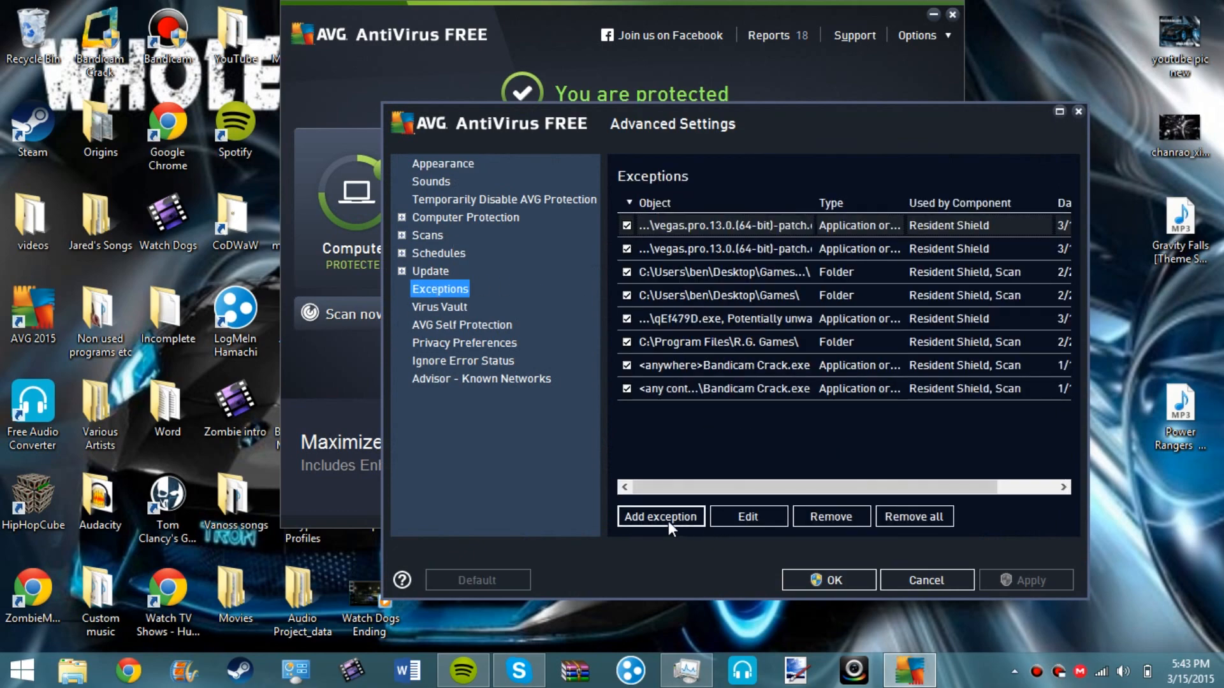
{"action": "left_click", "coordinate": [659, 517]}
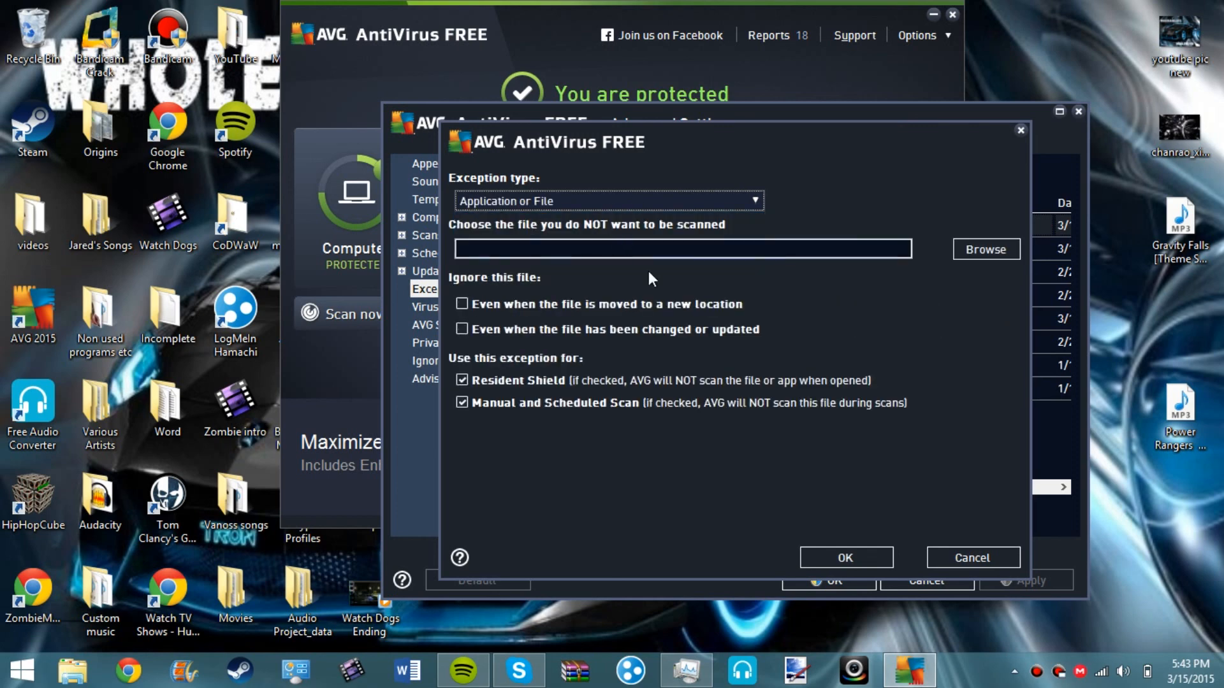
{"action": "left_click", "coordinate": [461, 303]}
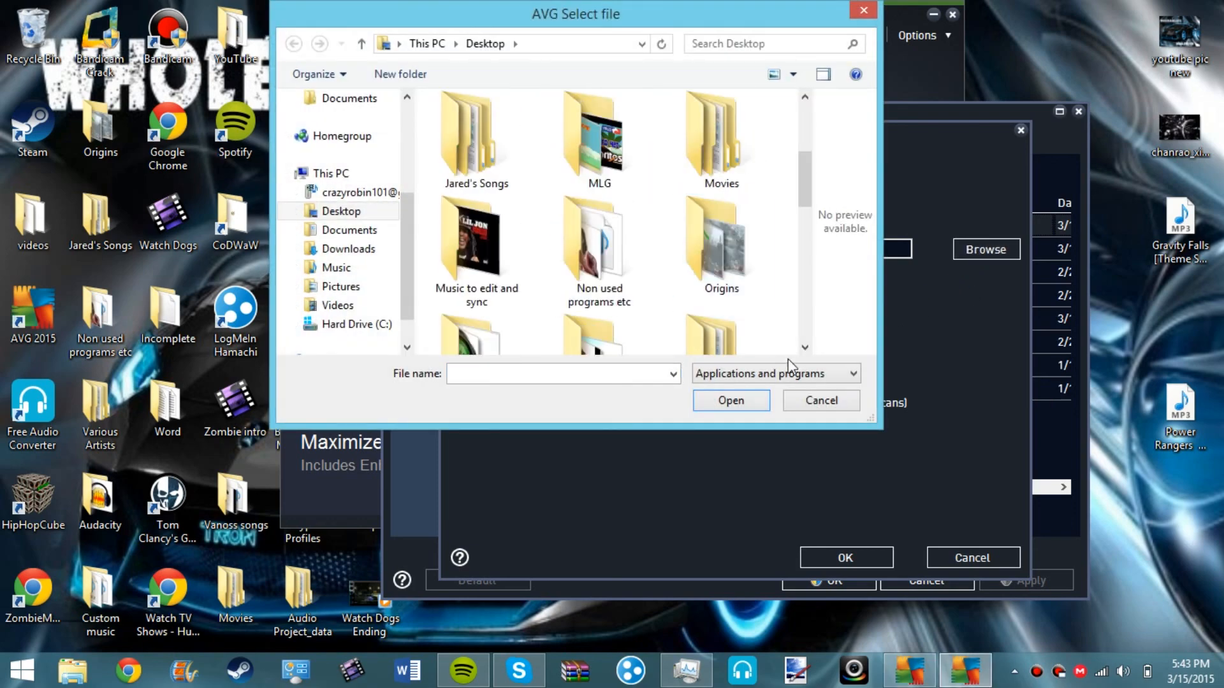
{"action": "left_click", "coordinate": [820, 400]}
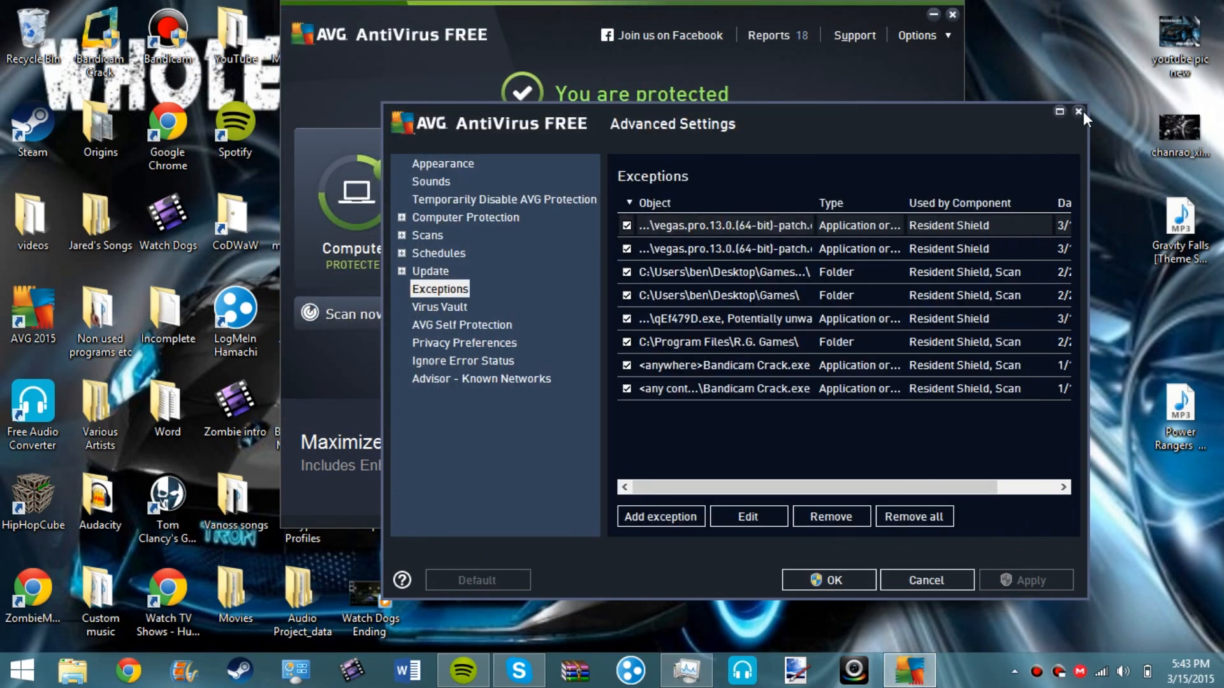
Close the AVG Advanced Settings window to return to the desktop.
{"action": "left_click", "coordinate": [1078, 112]}
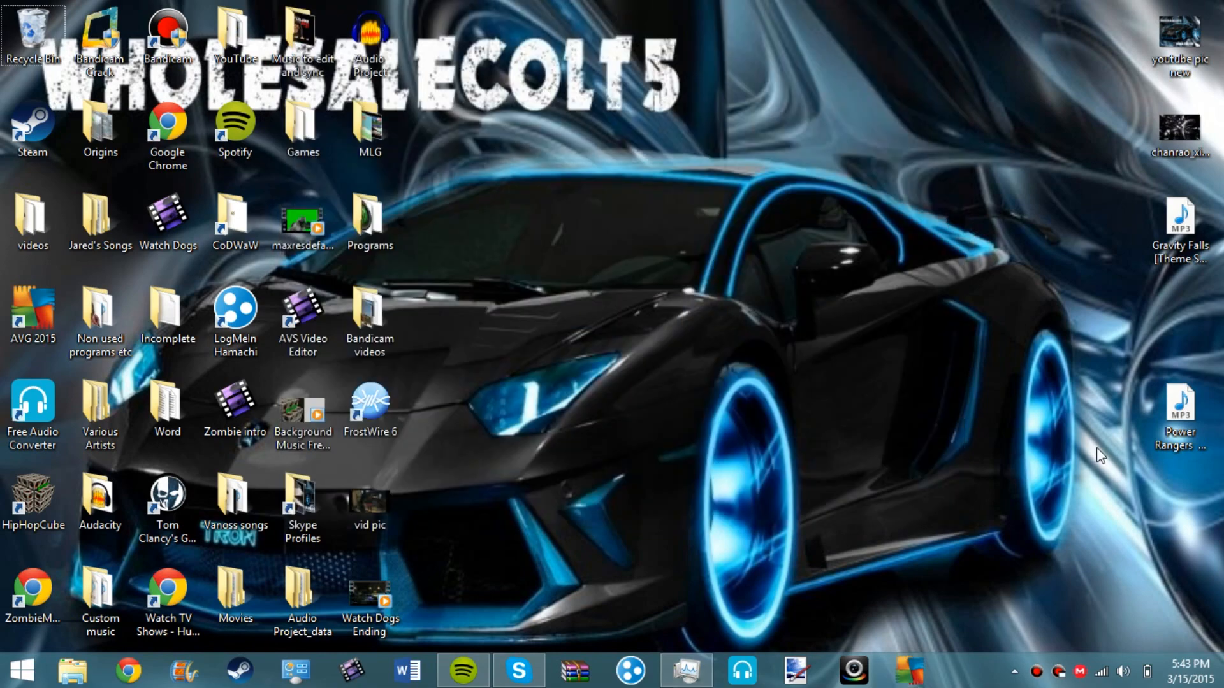
{"action": "mouse_move", "coordinate": [693, 374]}
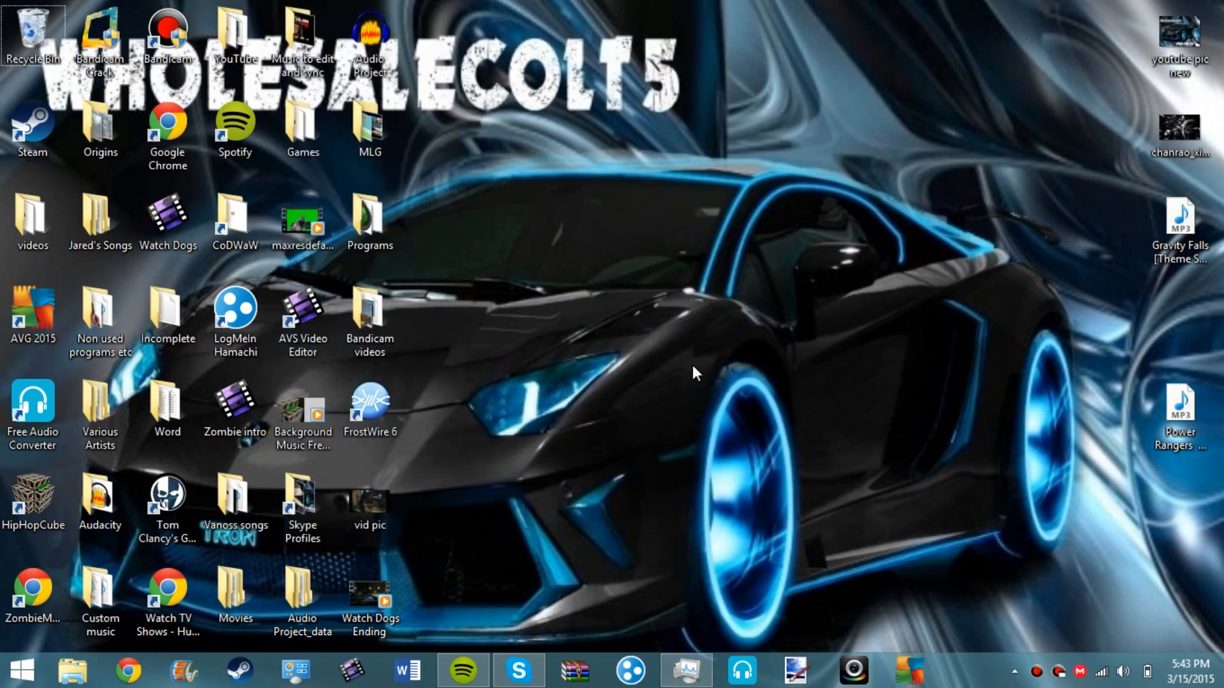
{"action": "mouse_move", "coordinate": [935, 400]}
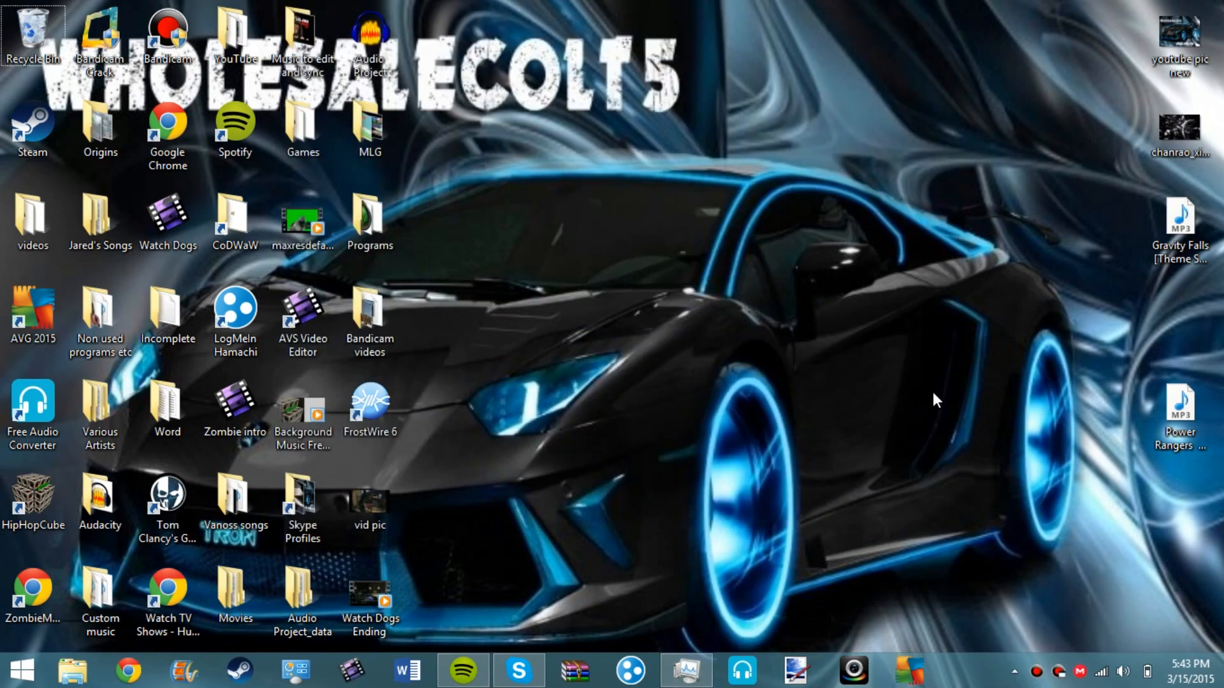